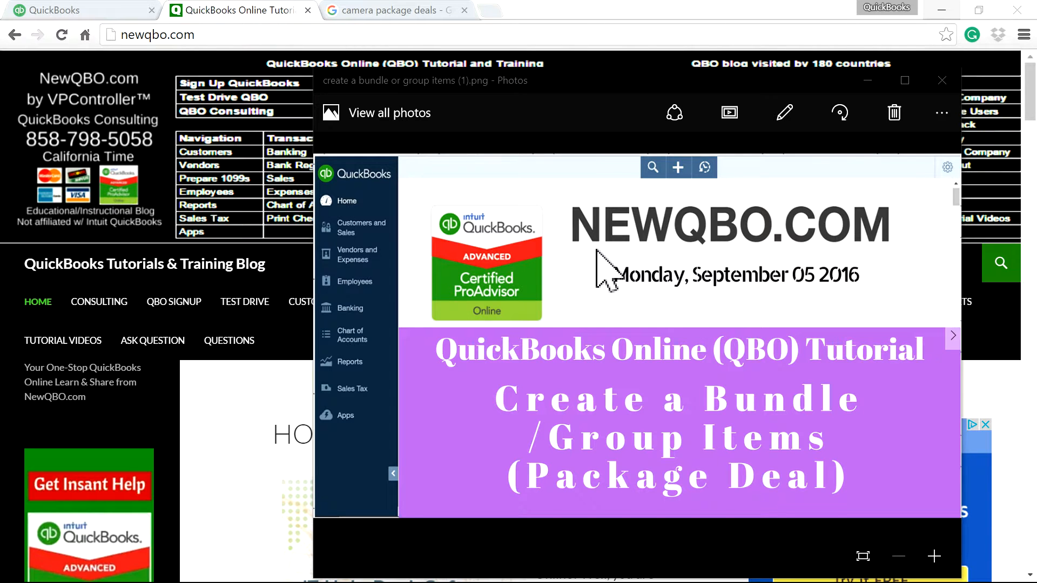
mouse_move(889, 274)
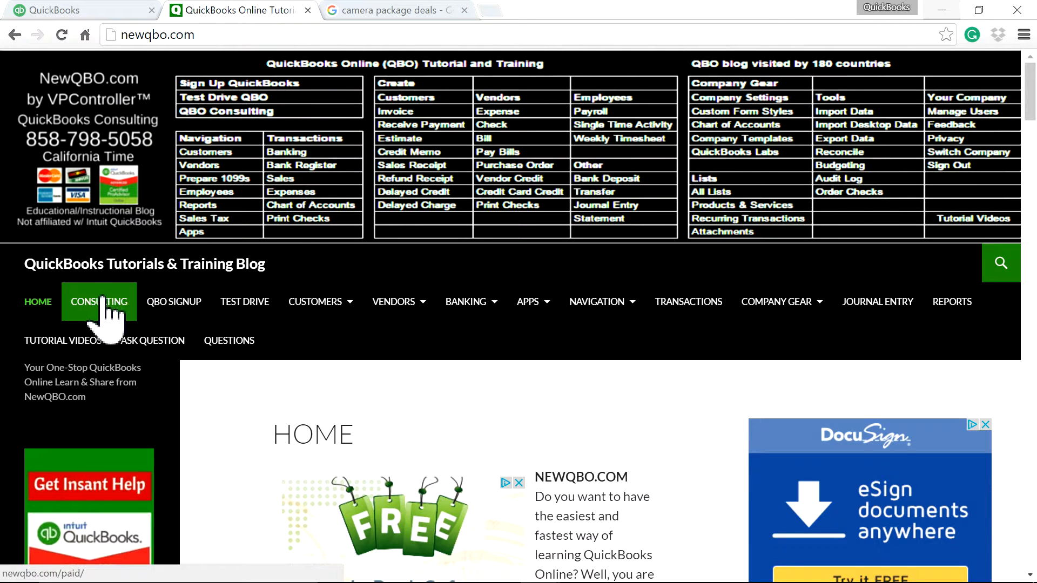
Open NewQBO.com's Consulting page, then its Ask Question page with the bundle tutorial image
left_click(98, 302)
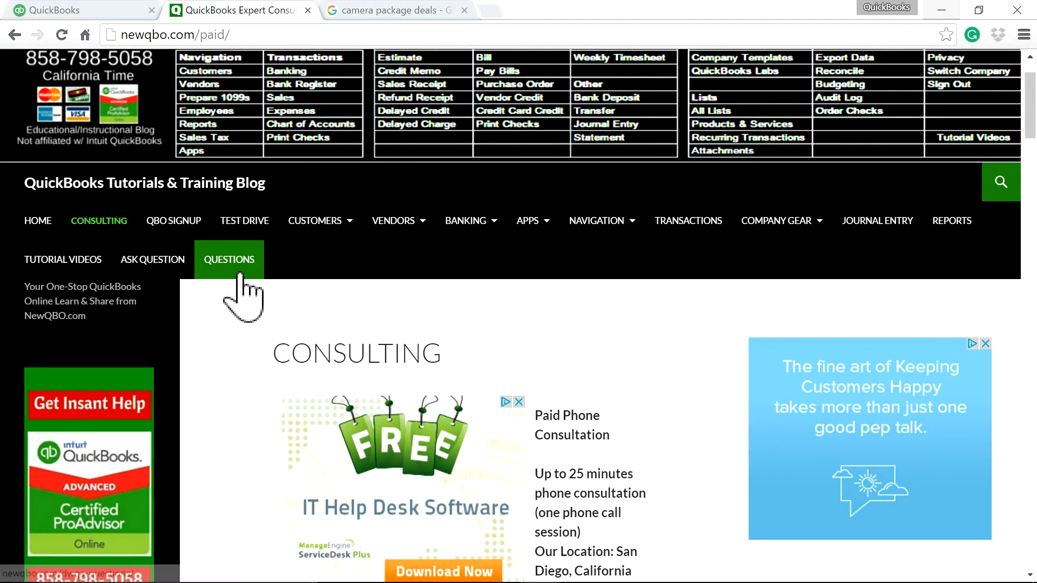
left_click(152, 259)
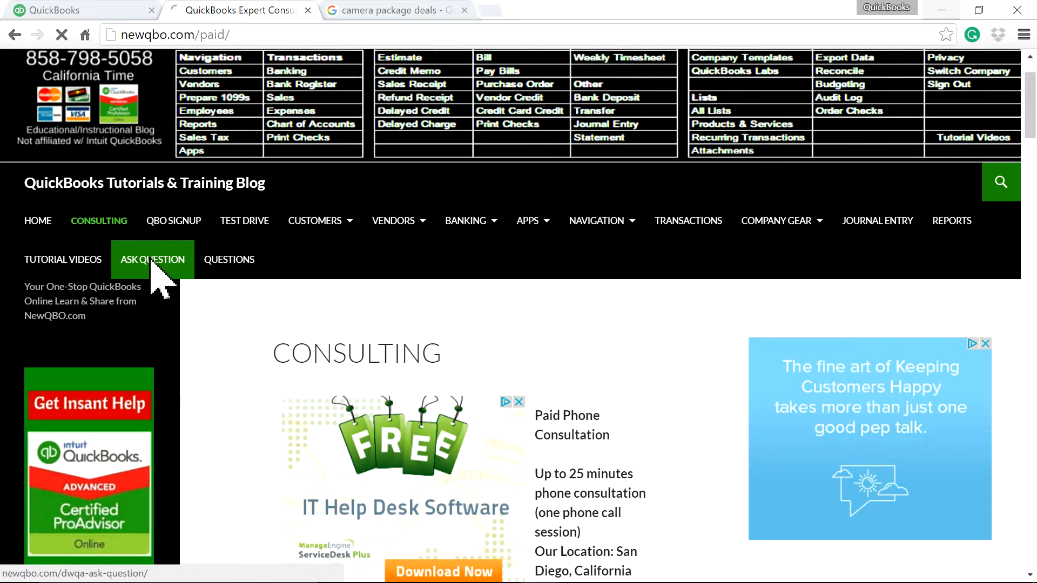
left_click(152, 259)
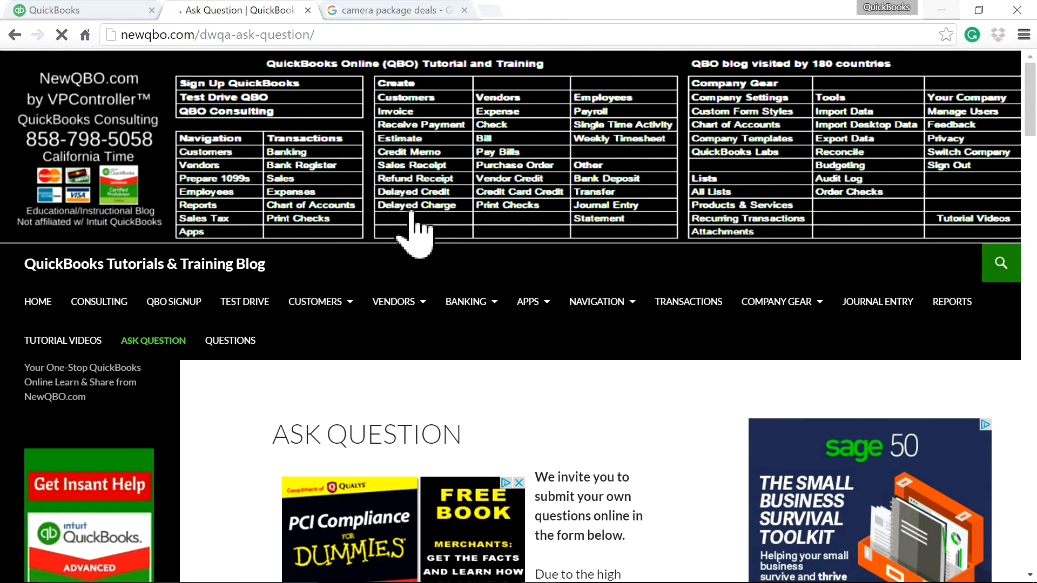
left_click(701, 568)
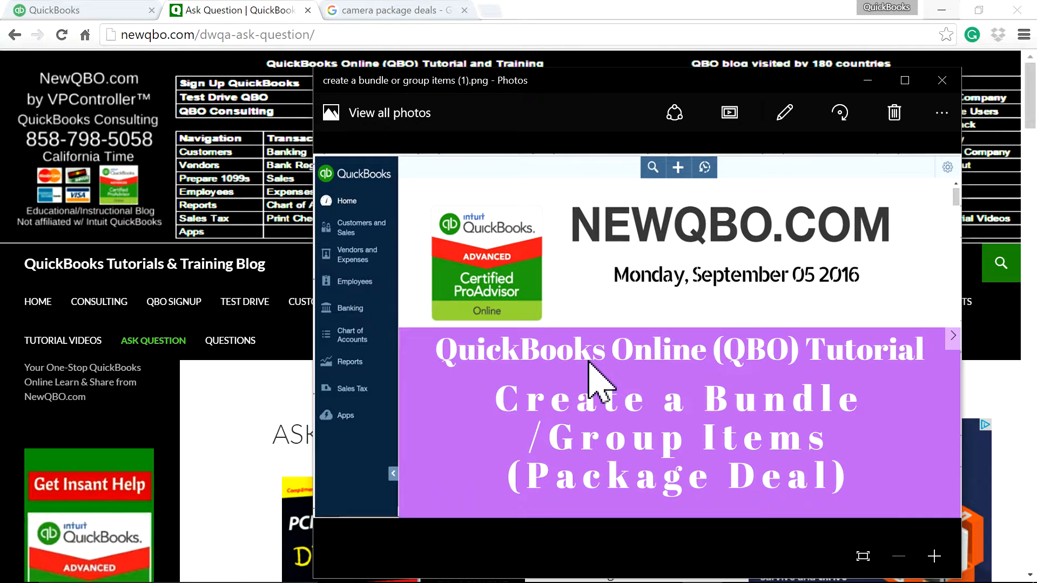
mouse_move(674, 450)
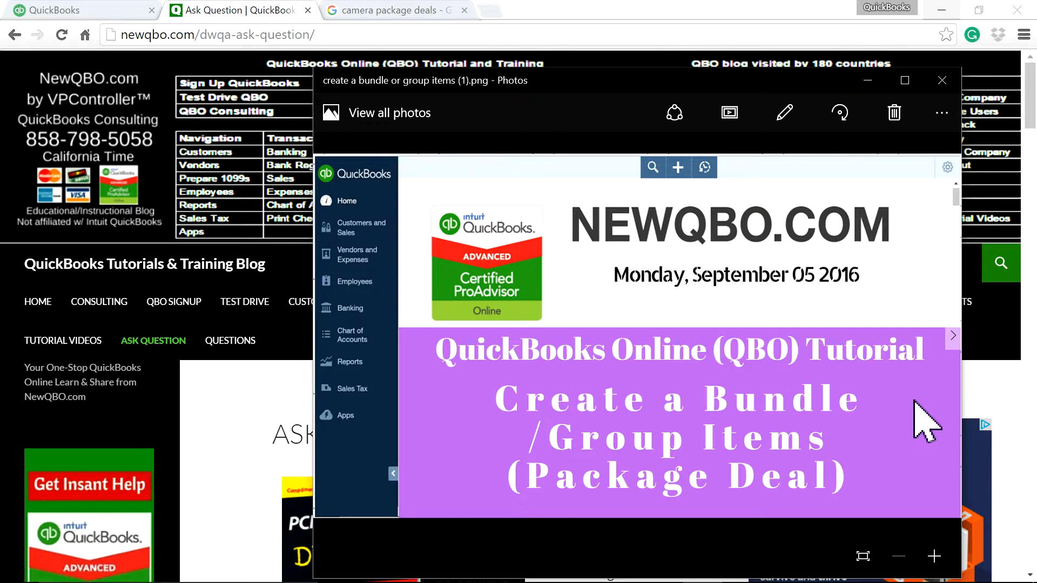
mouse_move(585, 466)
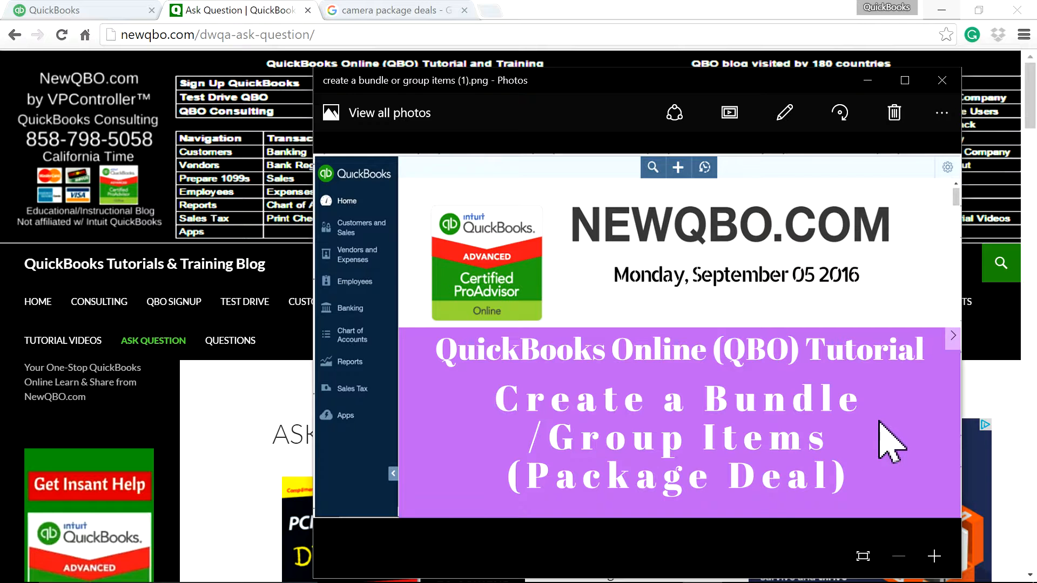
mouse_move(214, 436)
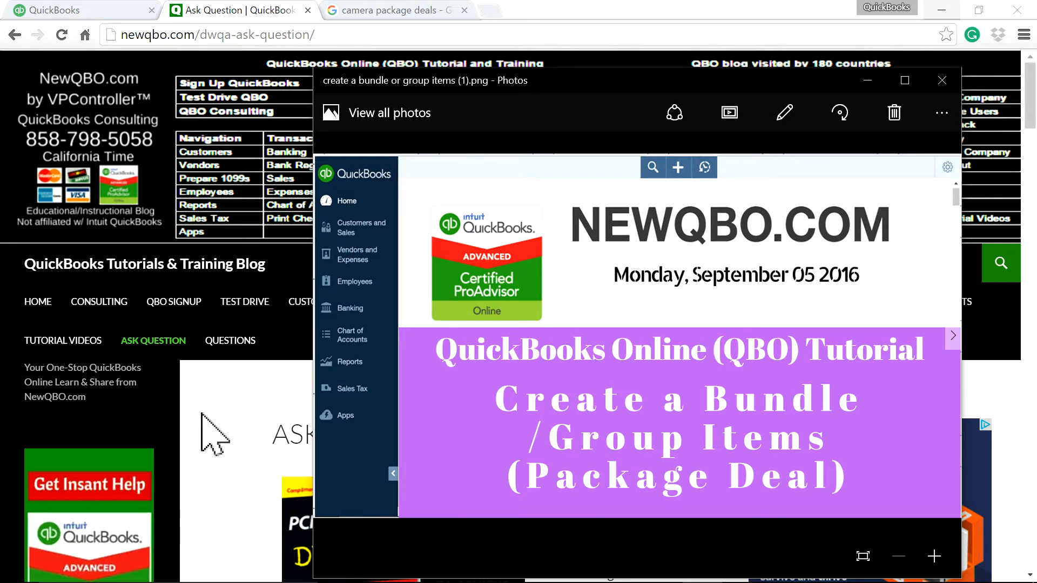
Close the Create a Bundle/Group Items title image in Windows Photos
left_click(942, 80)
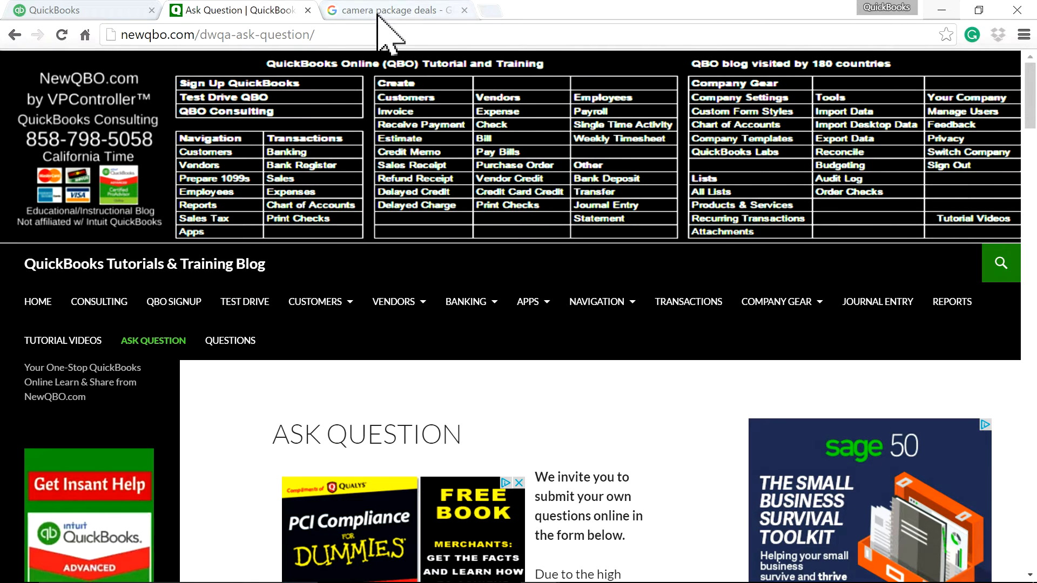
Switch to the Google results for 'camera package deals'
left_click(390, 10)
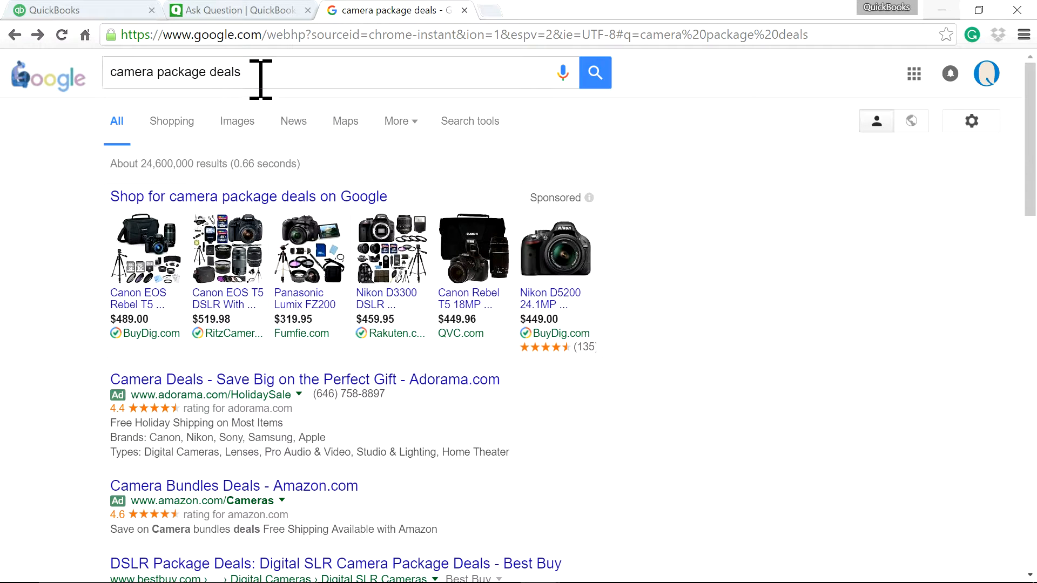
mouse_move(147, 250)
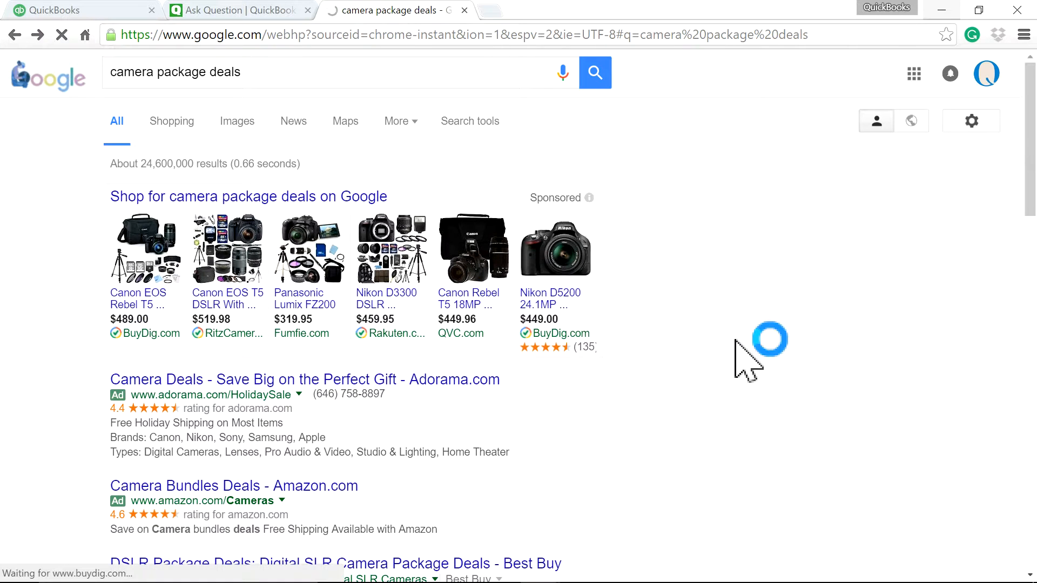
mouse_move(668, 351)
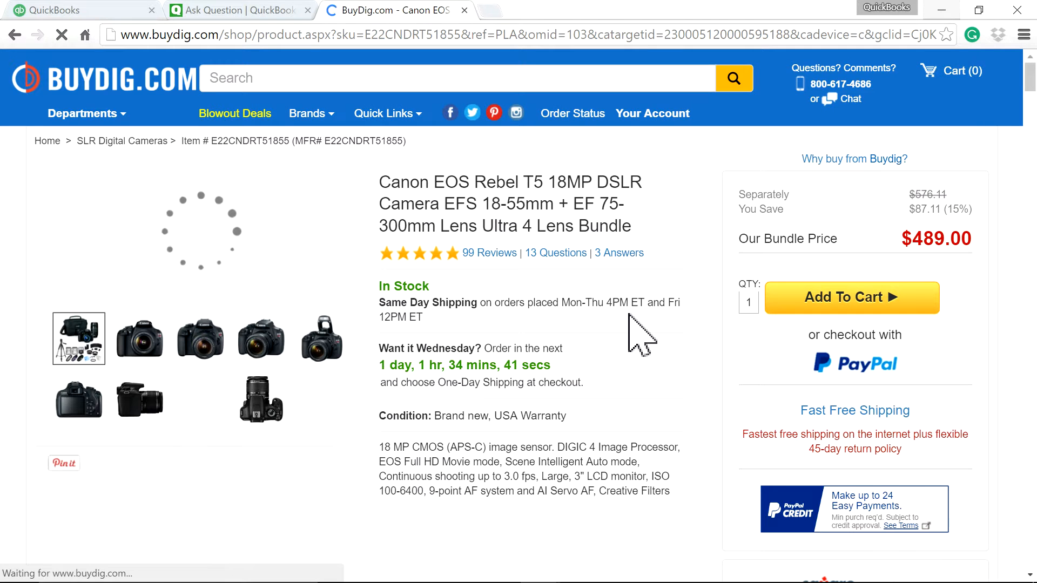
scroll("down", 3)
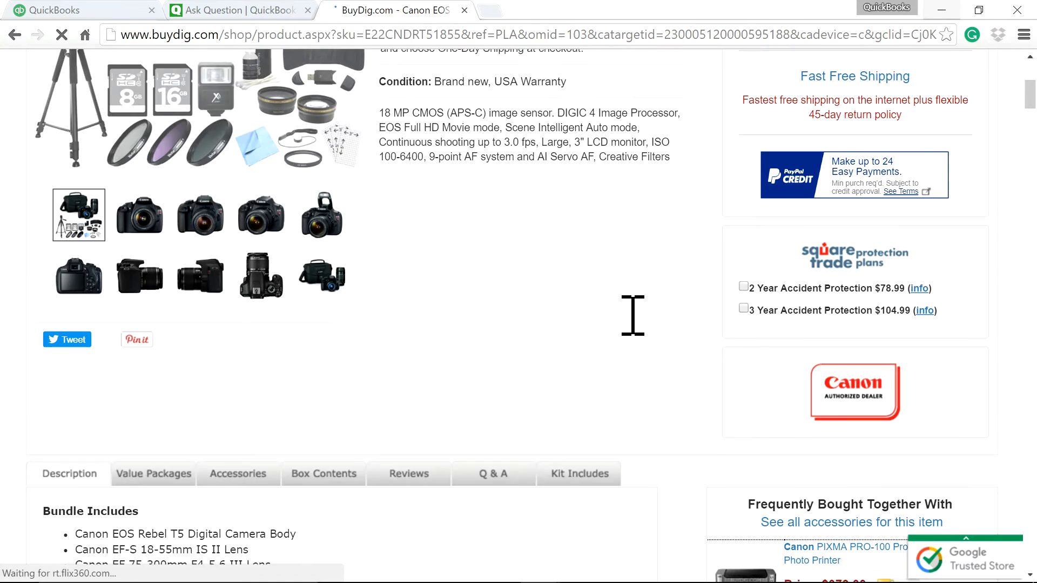
scroll("down", 3)
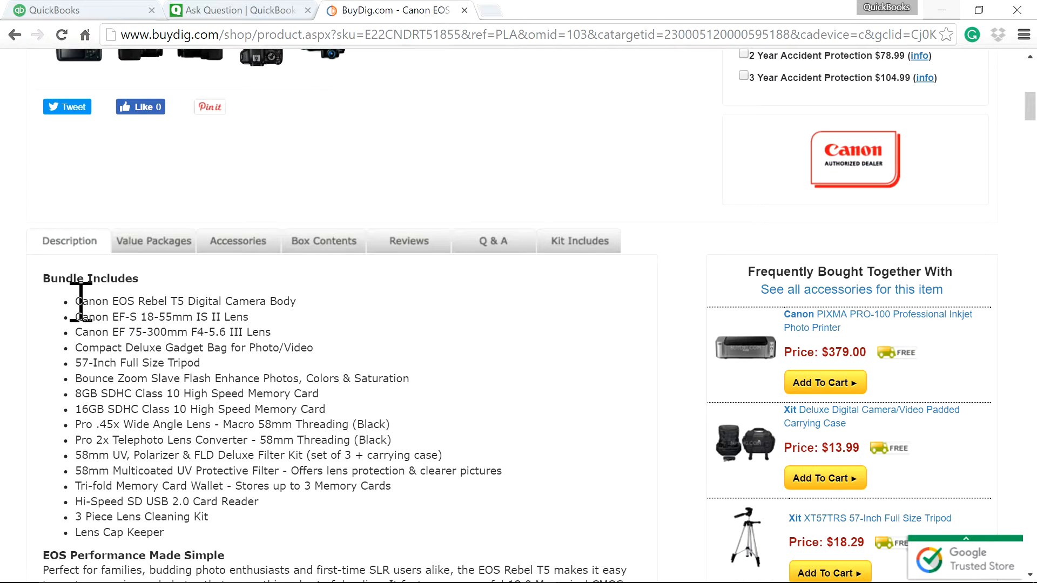
left_click_drag(76, 300, 238, 301)
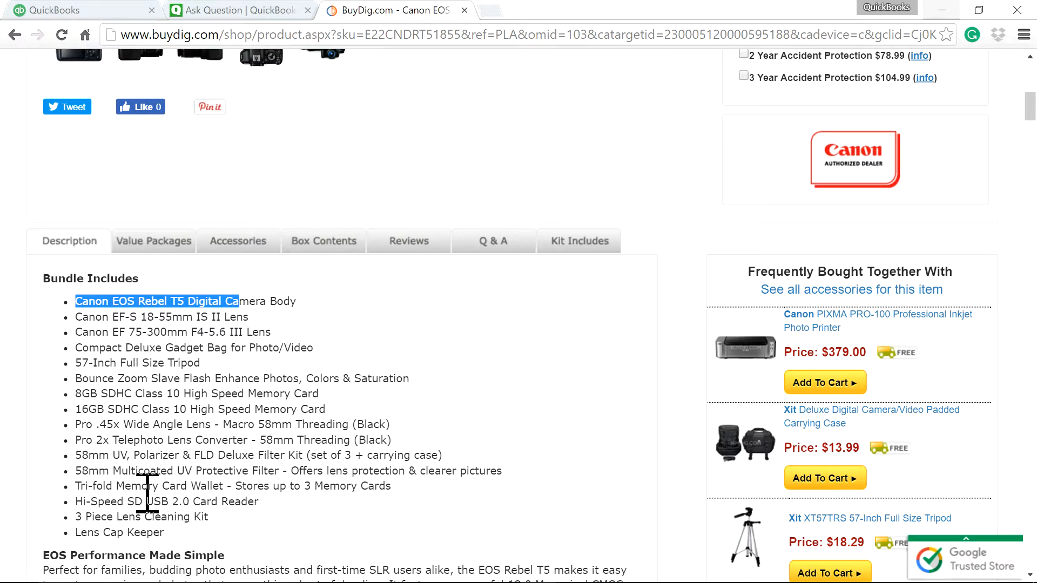
mouse_move(691, 423)
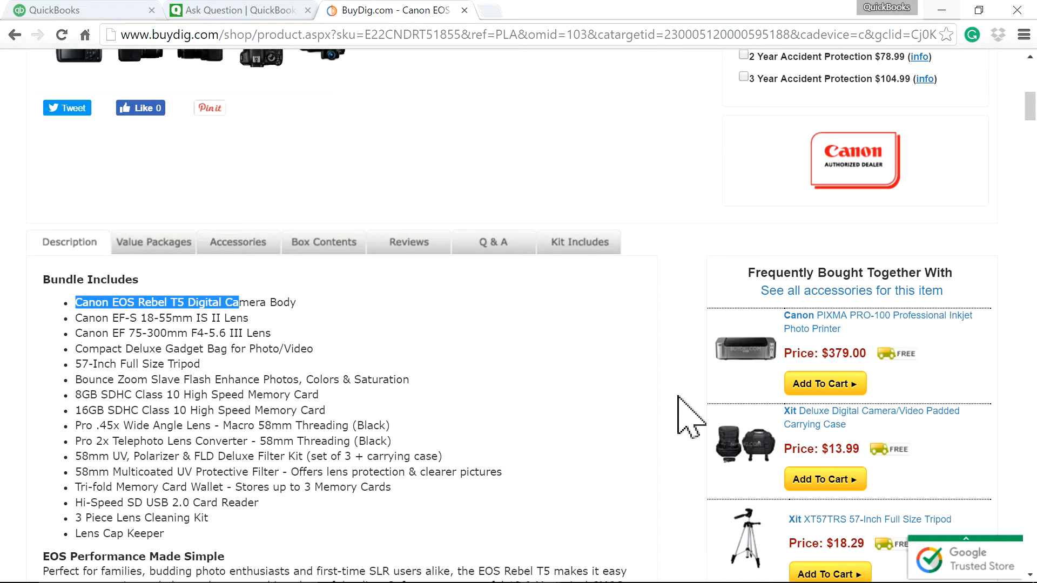
scroll("up", 3)
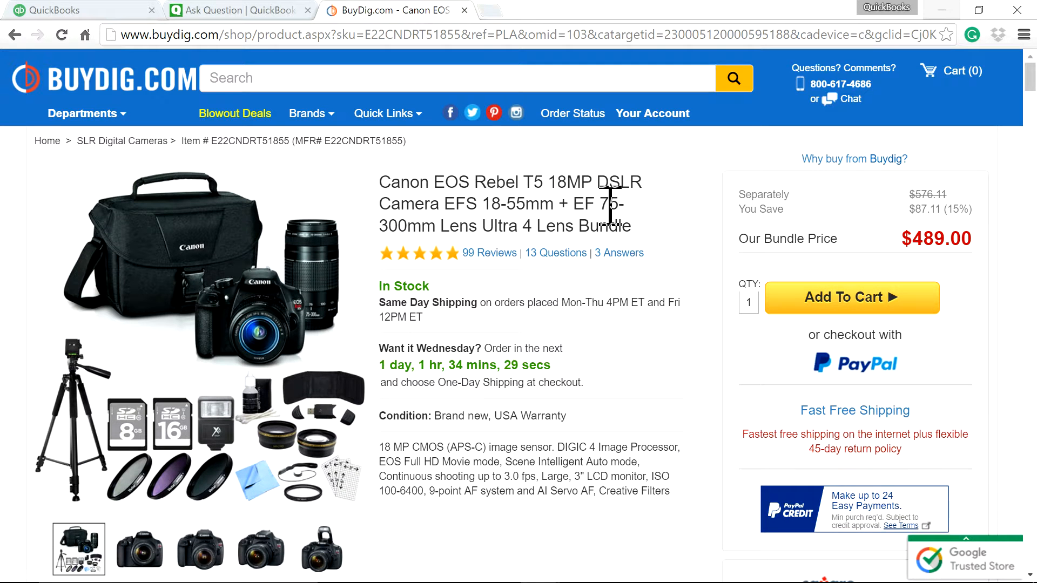
mouse_move(424, 382)
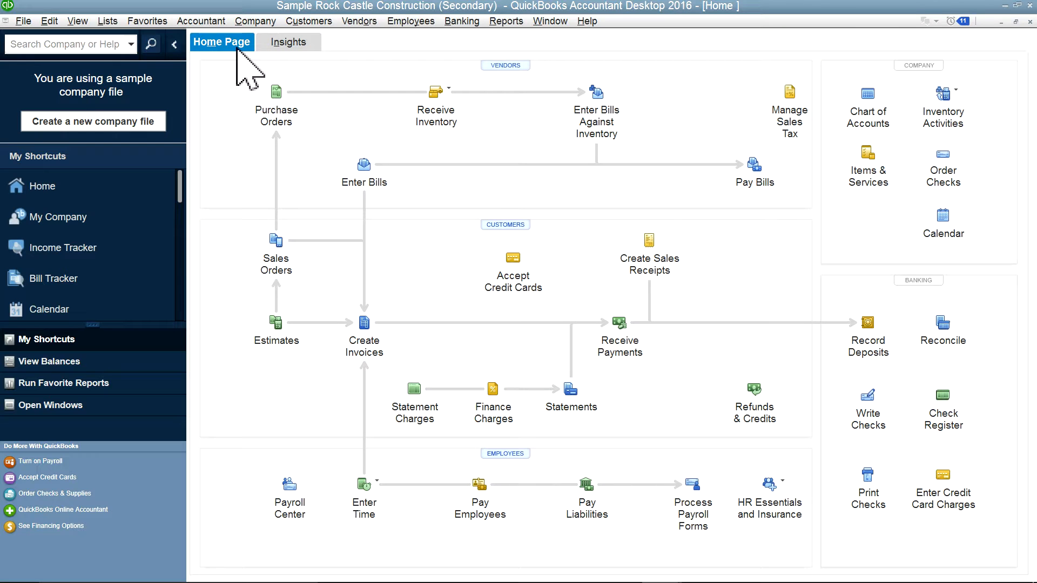
Open Lists > Item List and start a new item
left_click(107, 21)
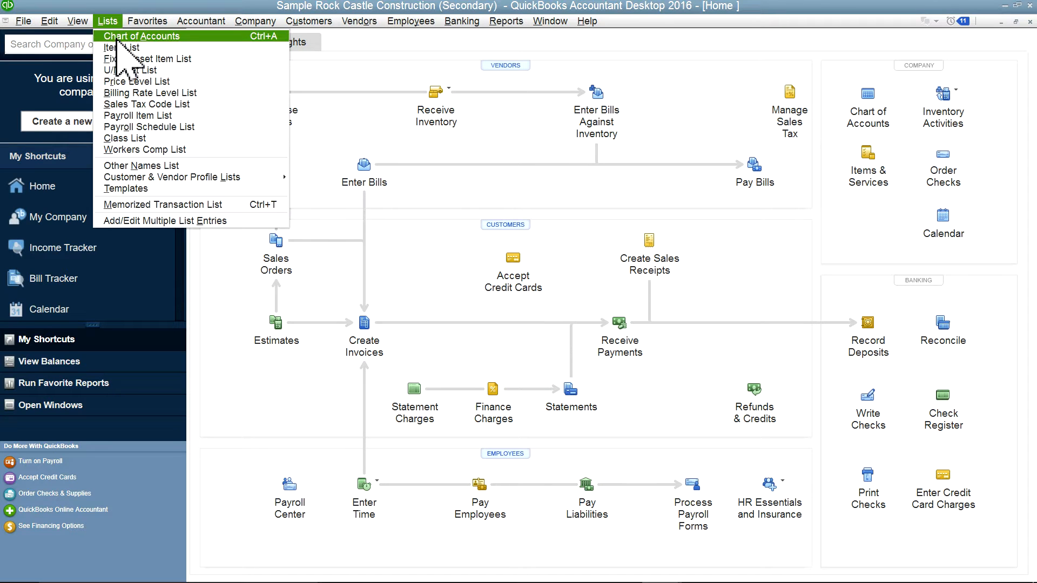
left_click(122, 47)
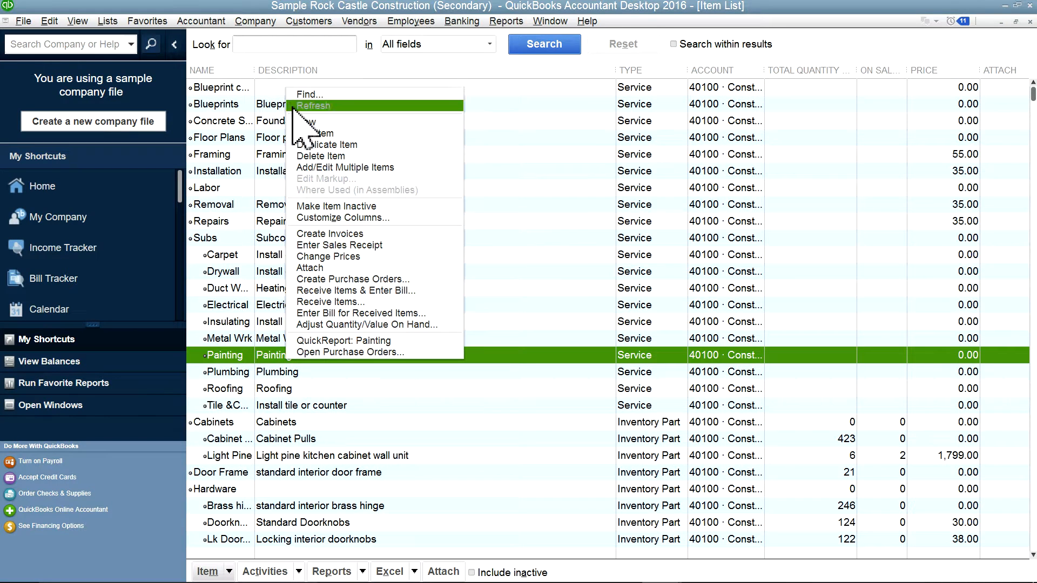
left_click(311, 132)
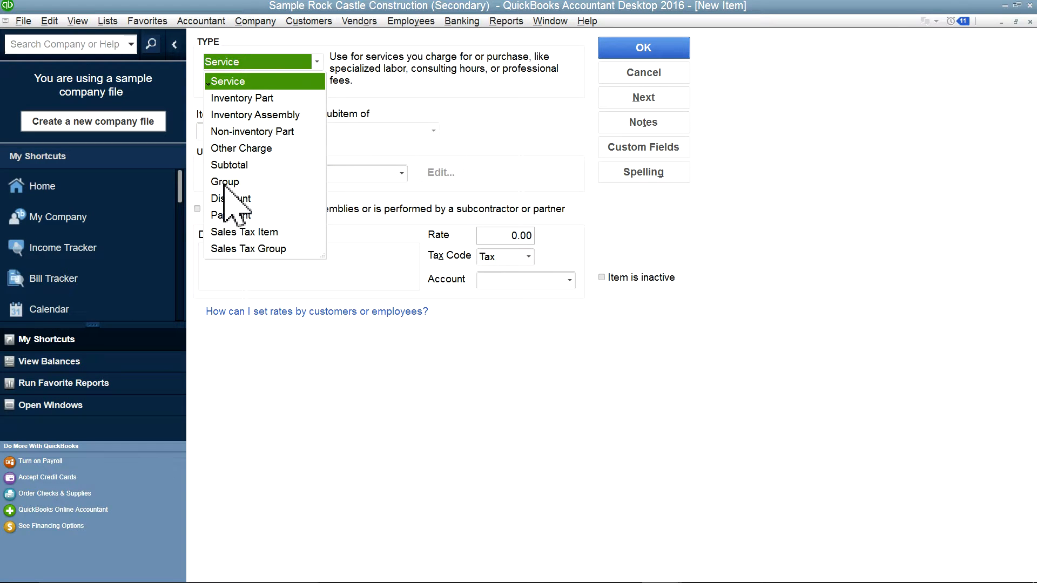
Make the item a Group containing Blueprints (1), Floor Plans (5) and Removal (3)
left_click(225, 182)
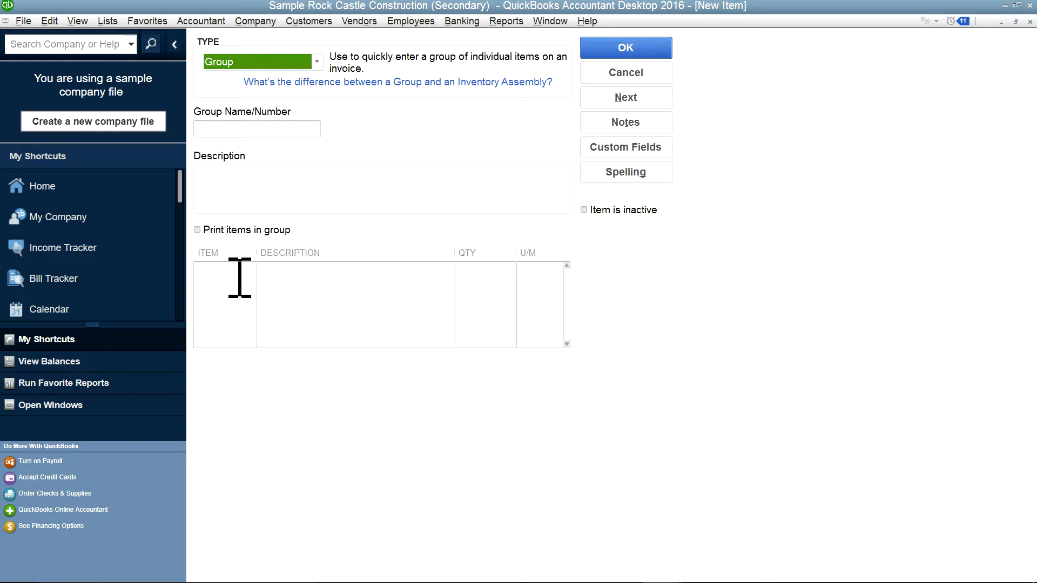
left_click(251, 269)
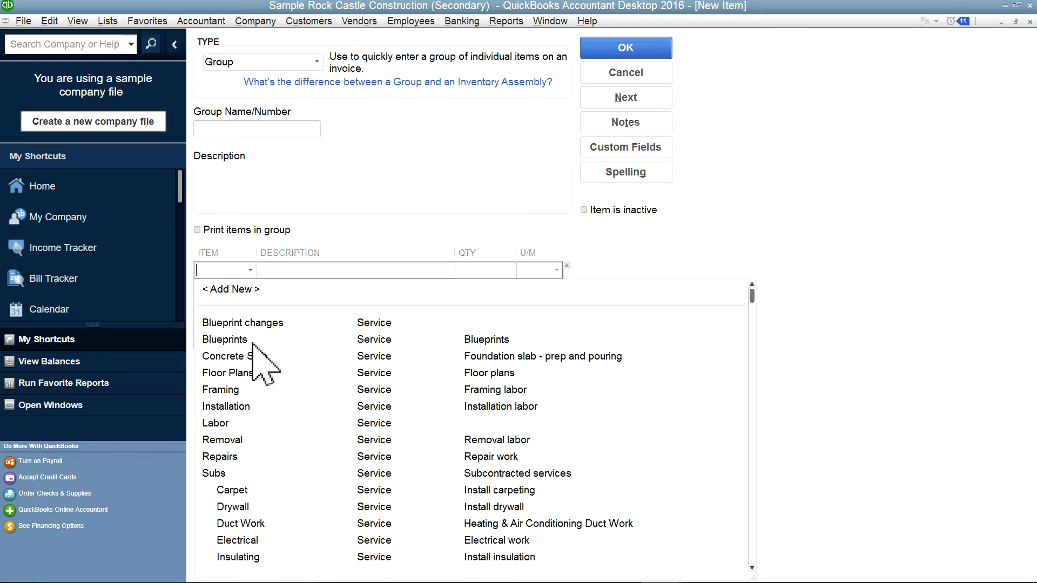
left_click(224, 339)
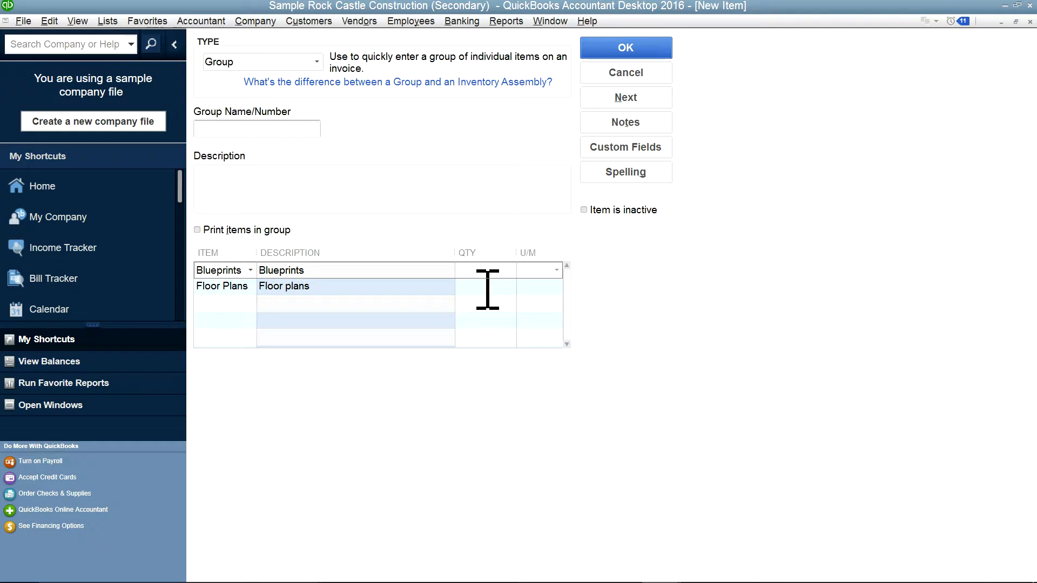
type("1")
left_click(486, 285)
type("5")
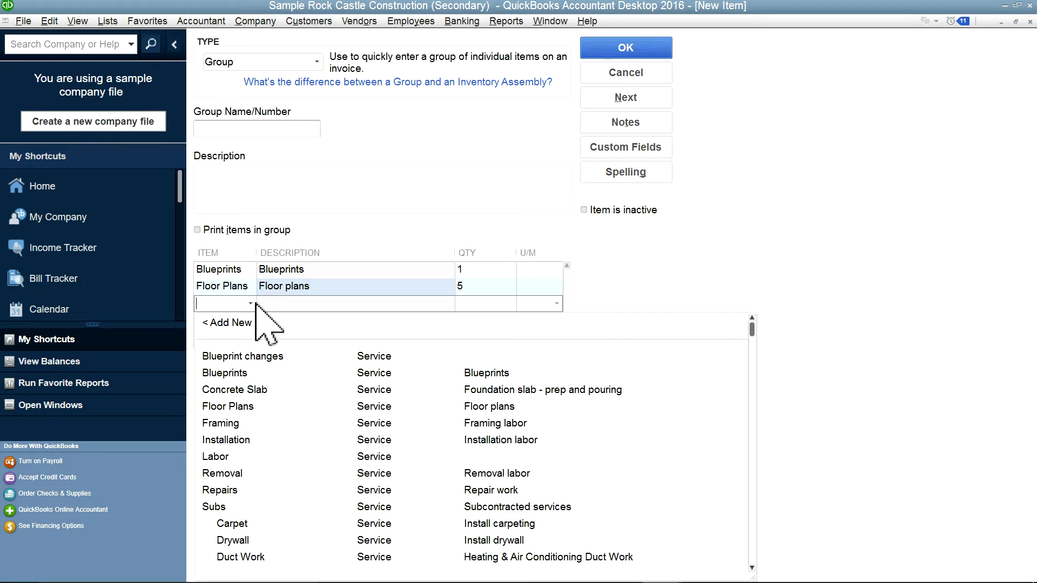
left_click(222, 473)
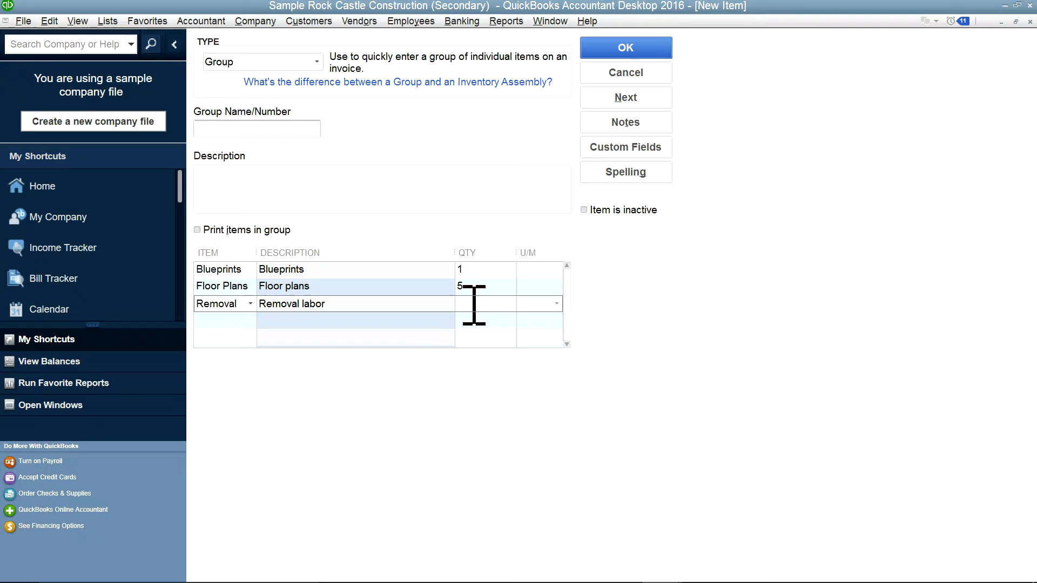
type("3")
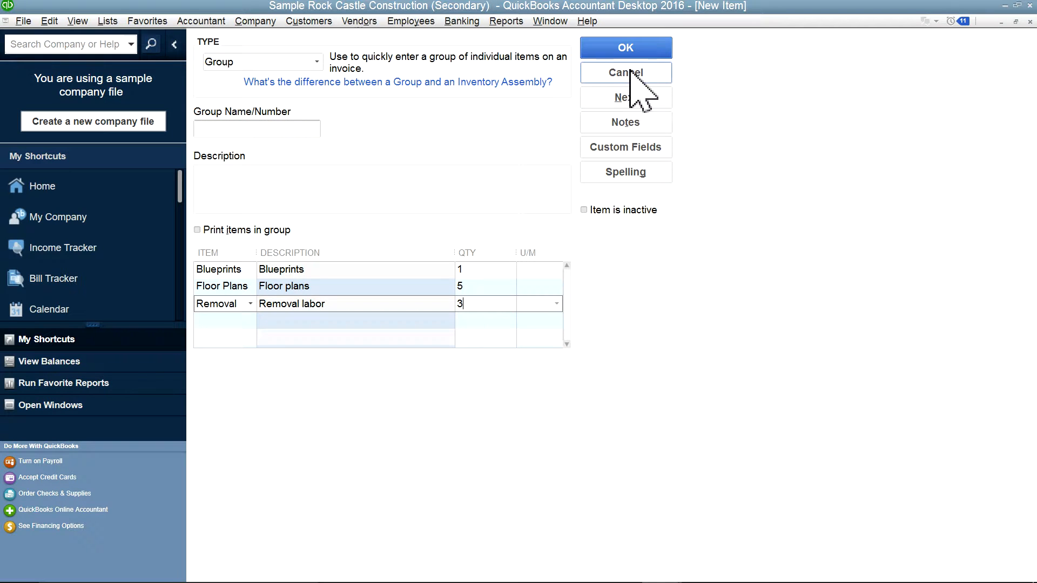
mouse_move(1005, 23)
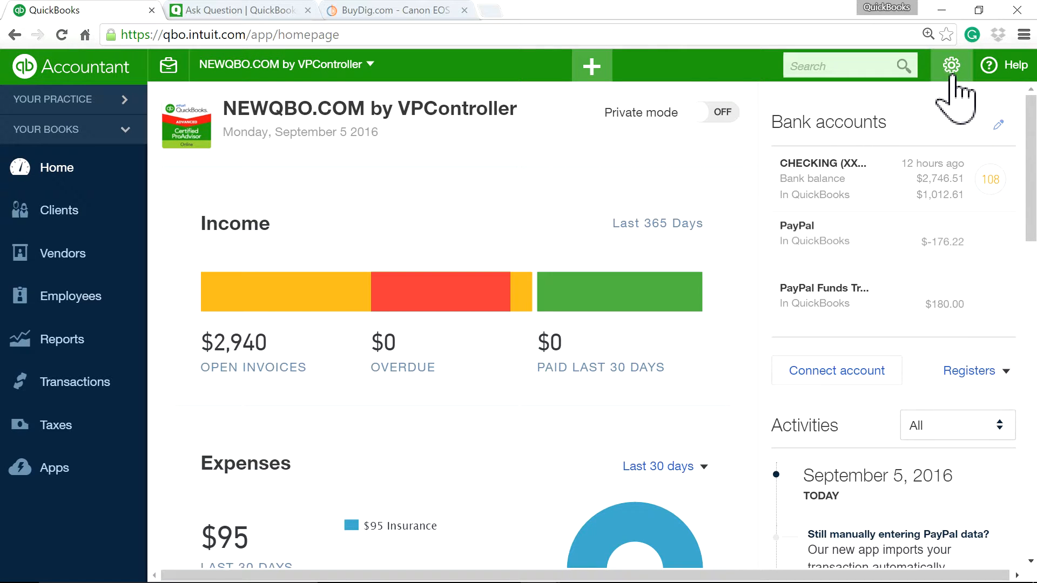
Open Products and Services from the gear menu and start a new bundle
left_click(951, 65)
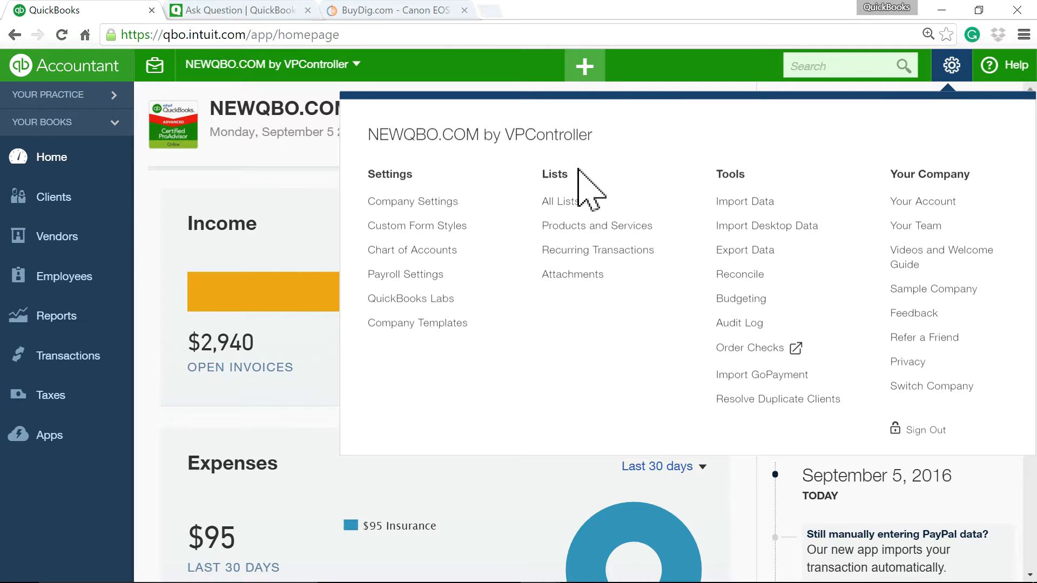
left_click(596, 226)
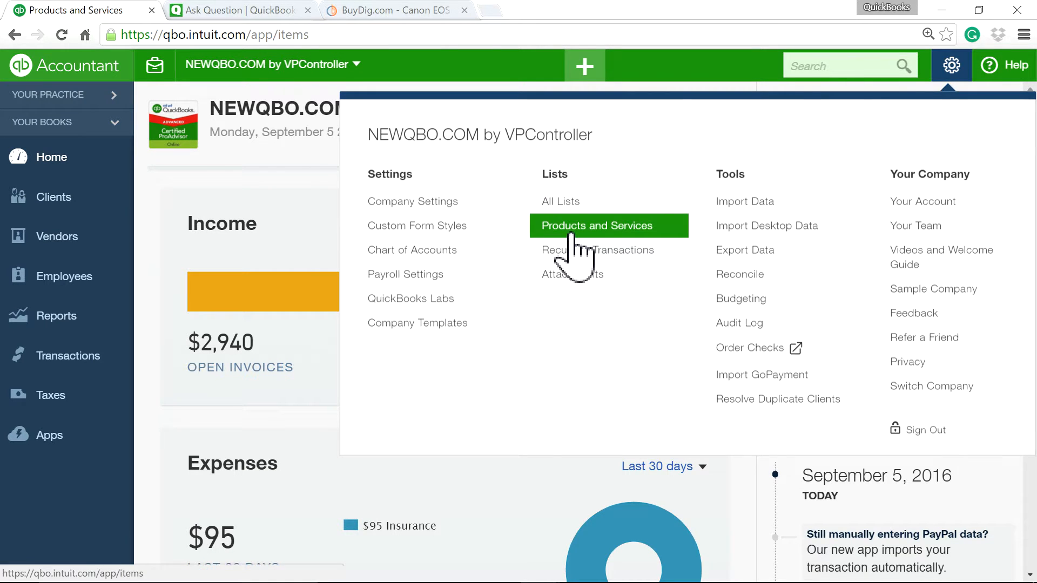
left_click(599, 226)
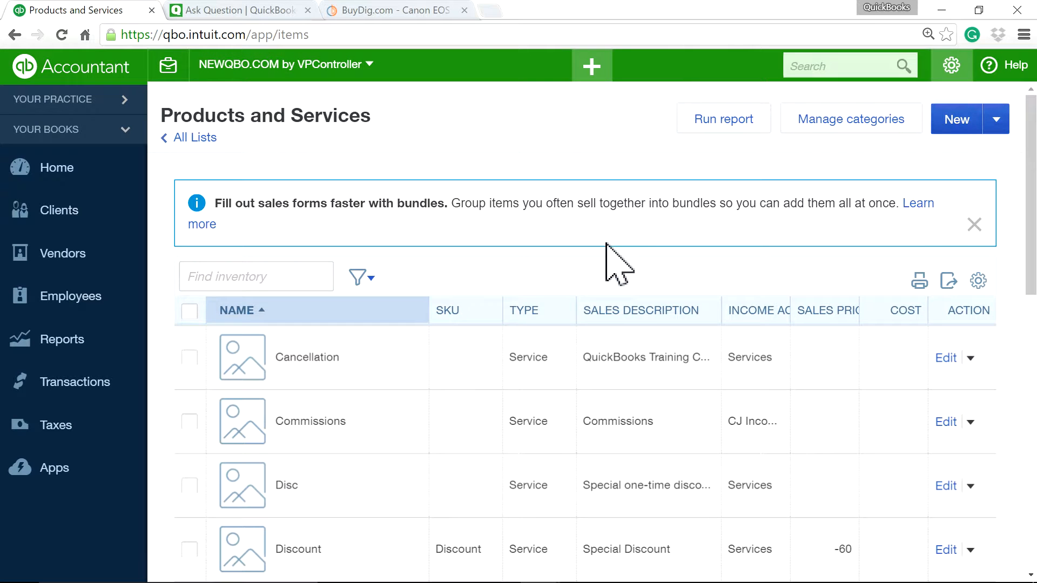
left_click(956, 119)
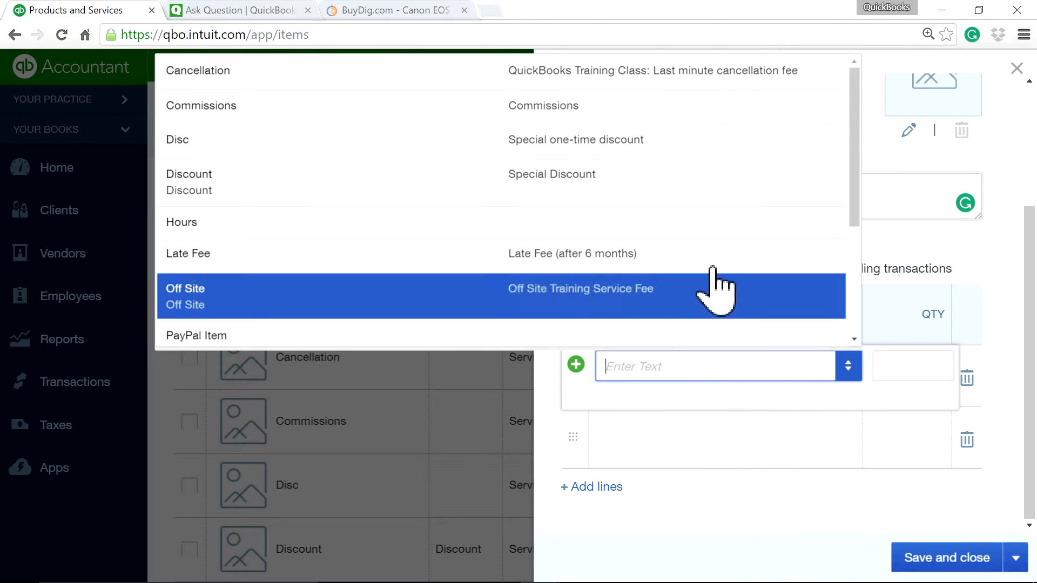
mouse_move(744, 301)
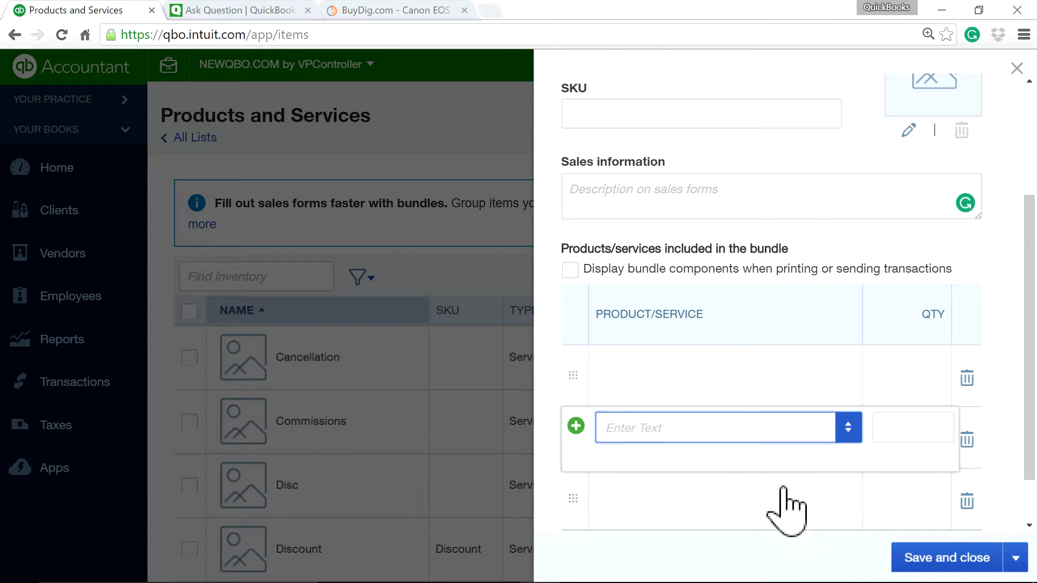
mouse_move(727, 390)
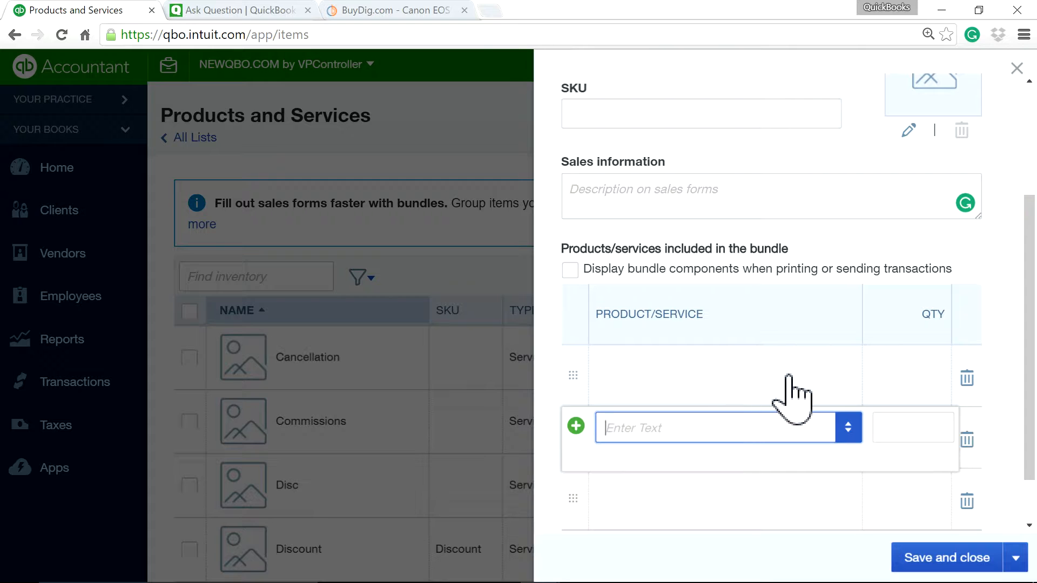
mouse_move(781, 393)
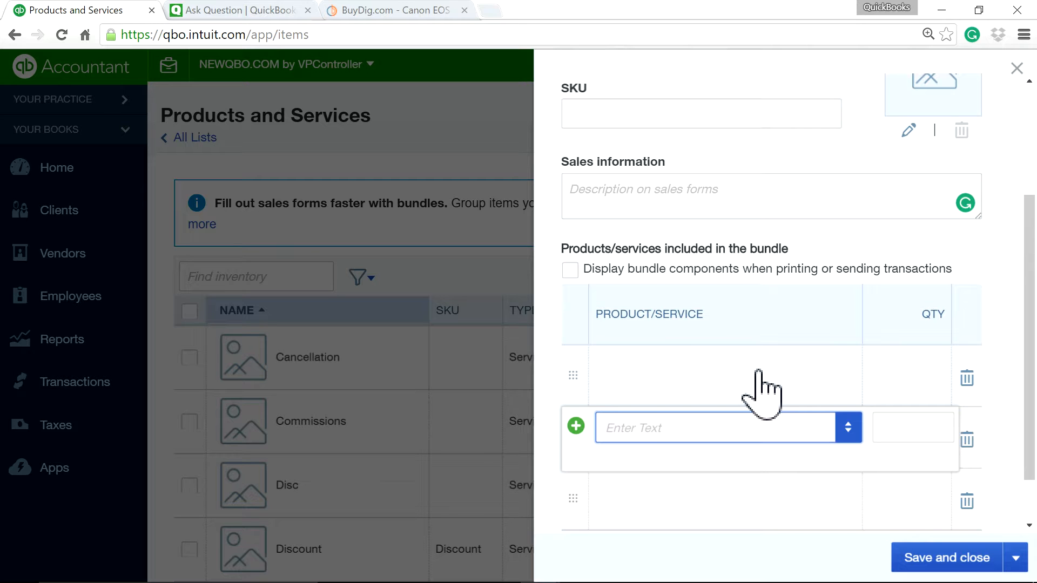
mouse_move(784, 394)
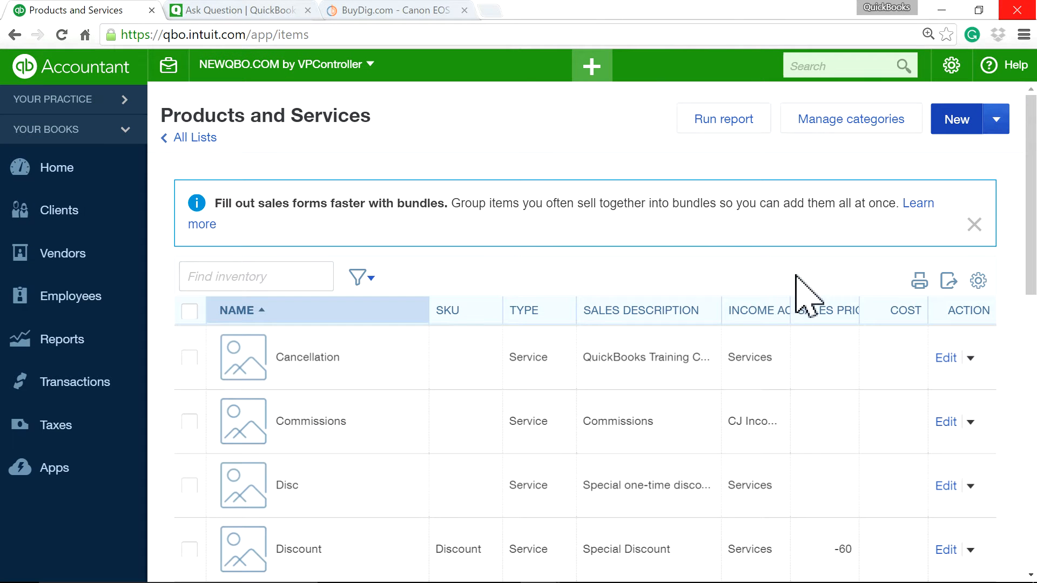
mouse_move(609, 142)
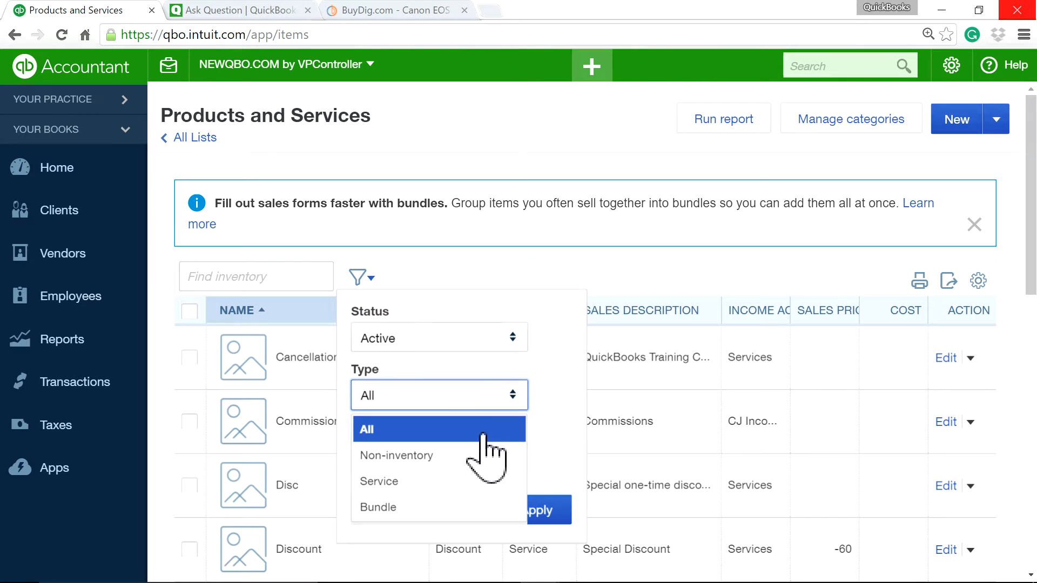
Filter the product list to Bundle type and open QBO ST Bundle for editing
left_click(378, 507)
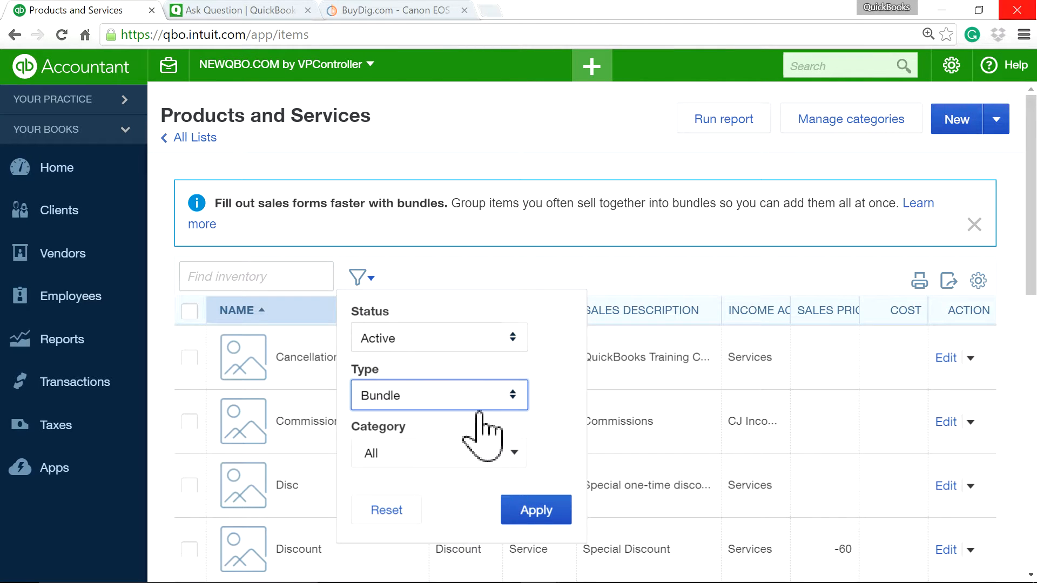
left_click(535, 510)
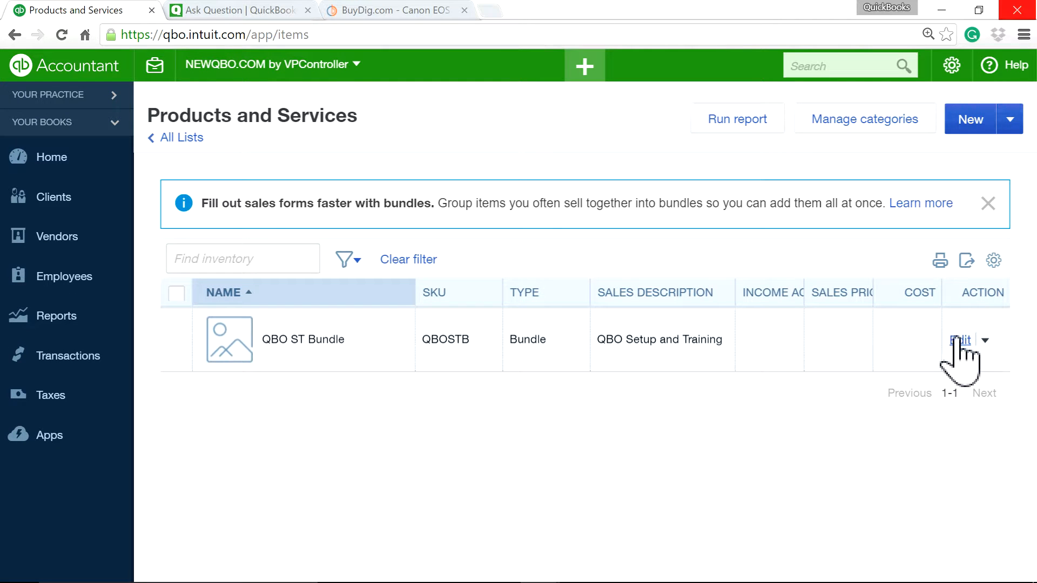
left_click(958, 340)
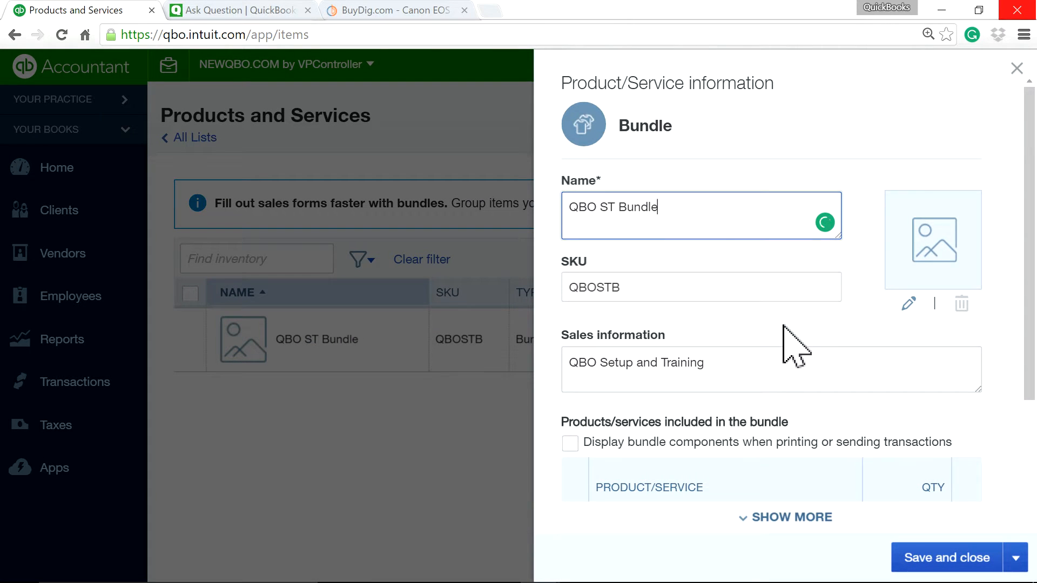
Review the QBO Setup and QBO Training components, leave display-components unchecked, and save
scroll("down", 3)
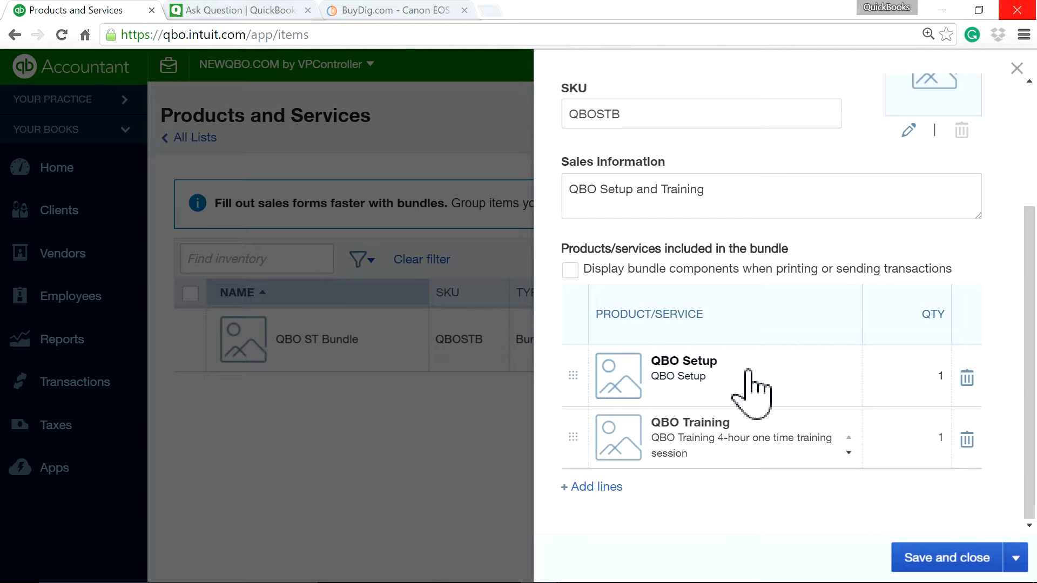
mouse_move(740, 403)
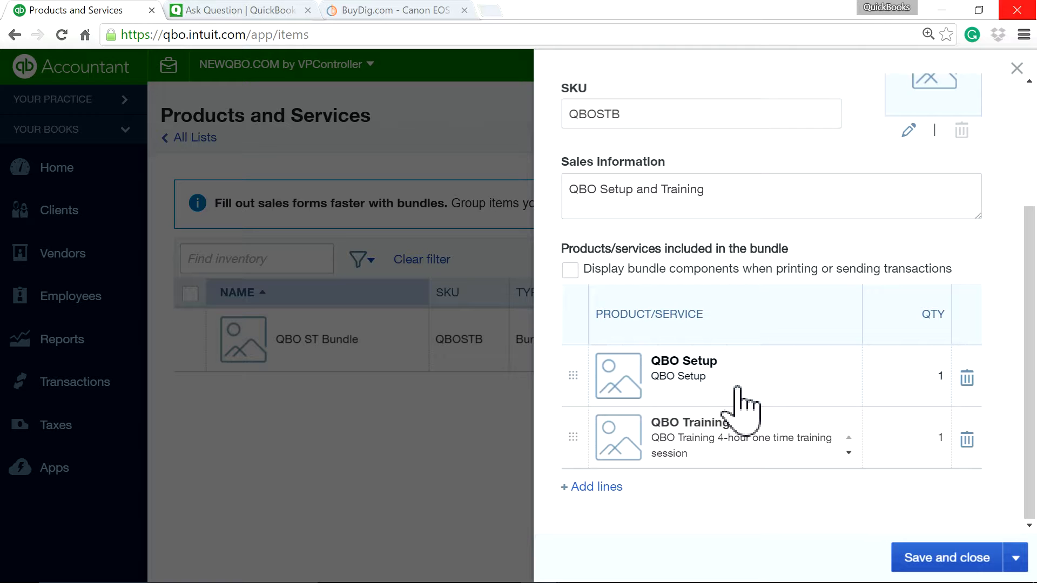
mouse_move(851, 492)
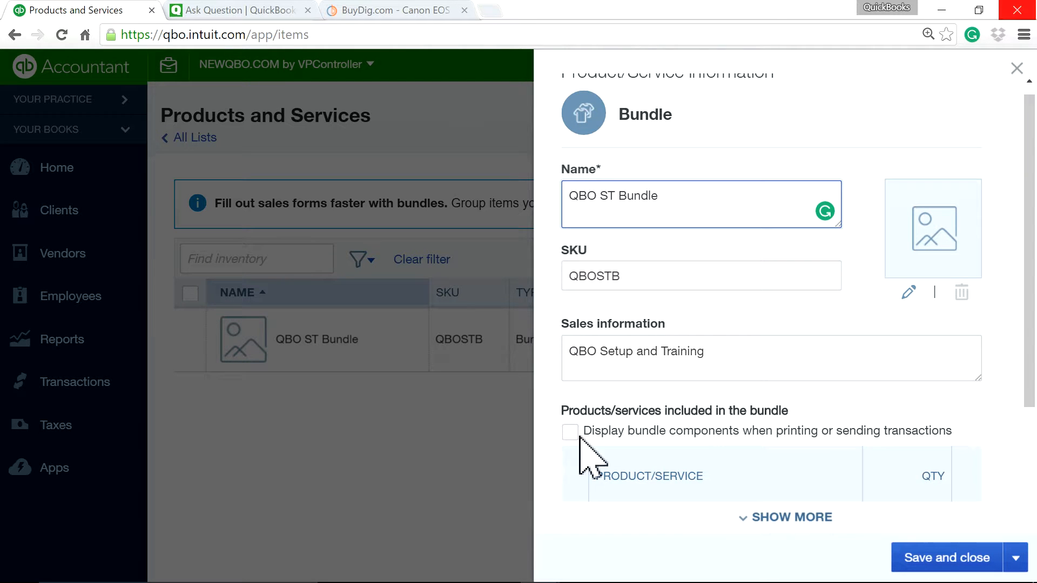
left_click(571, 430)
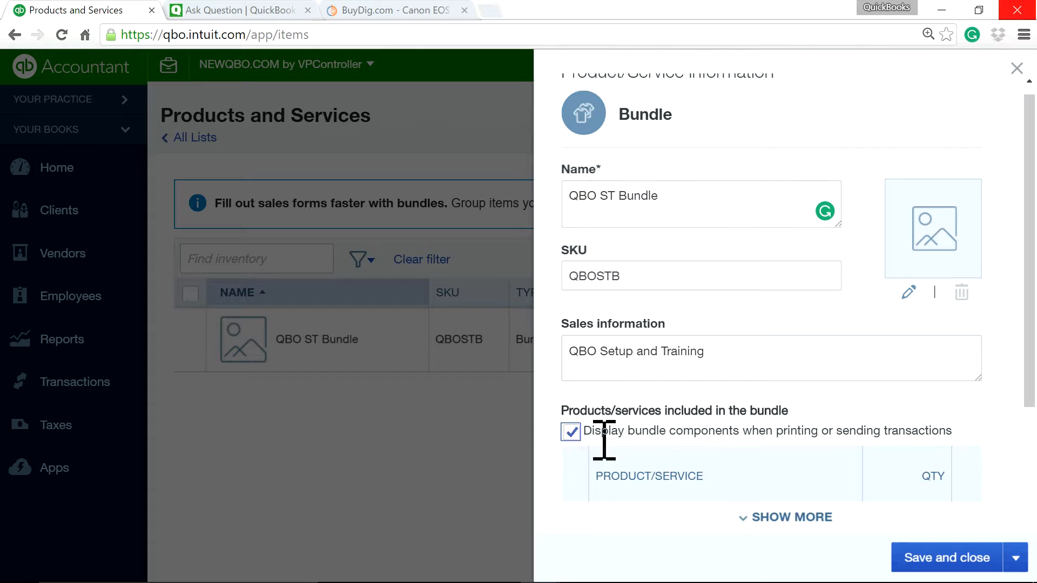
left_click(570, 431)
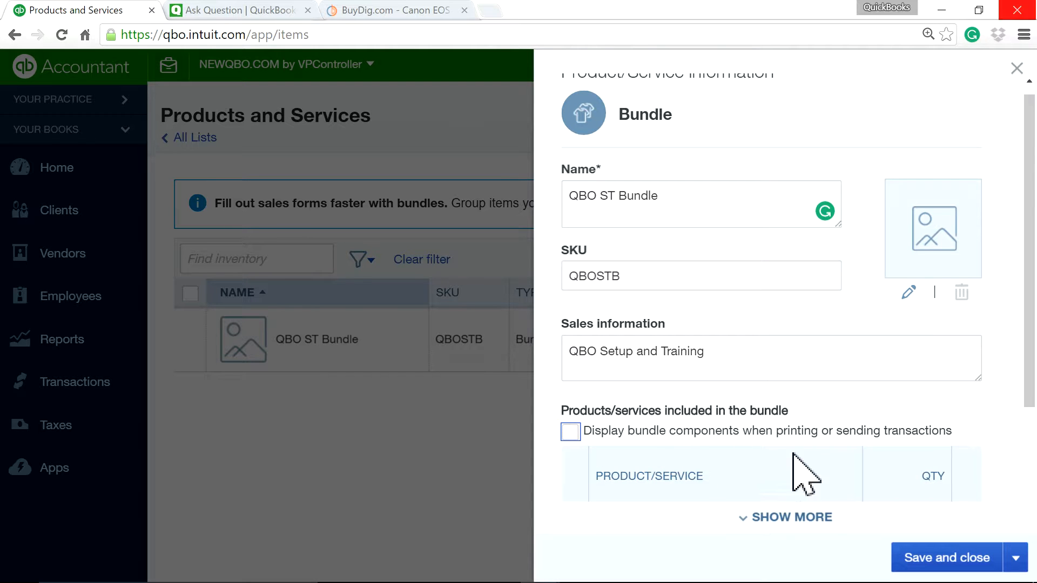
left_click(946, 557)
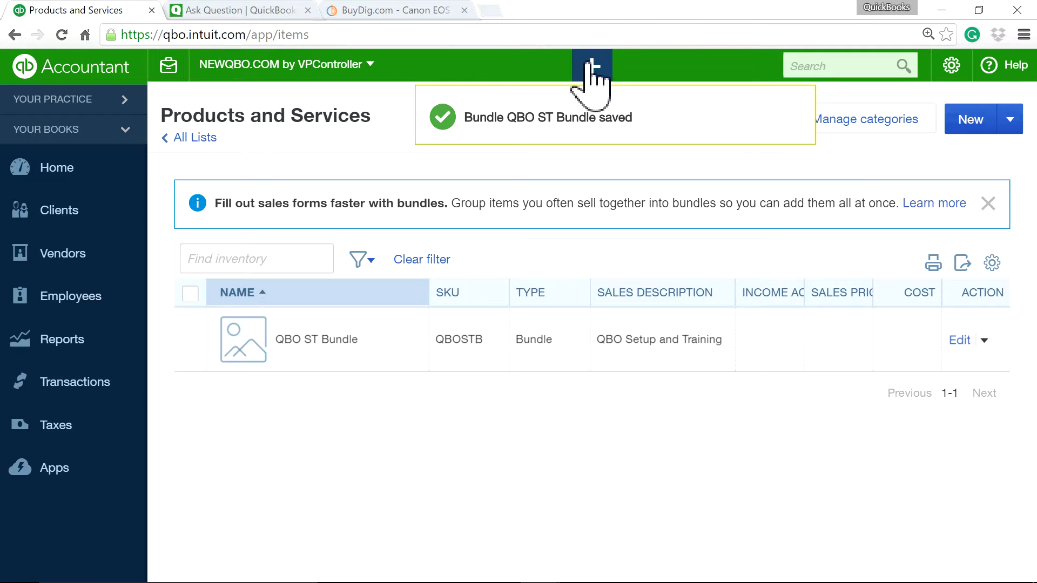
Start a new invoice billed to Everest Construction
left_click(584, 65)
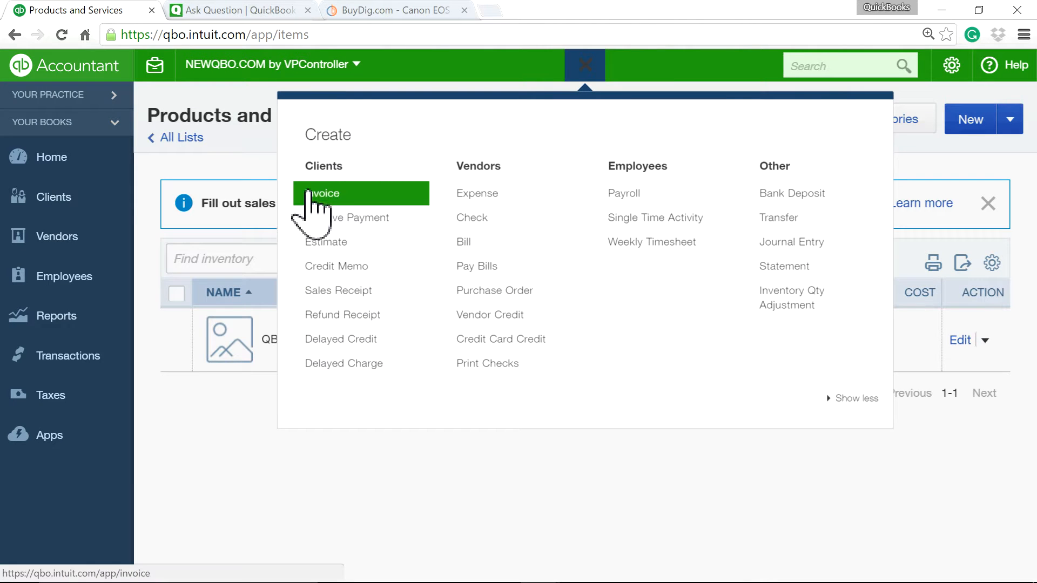
left_click(323, 193)
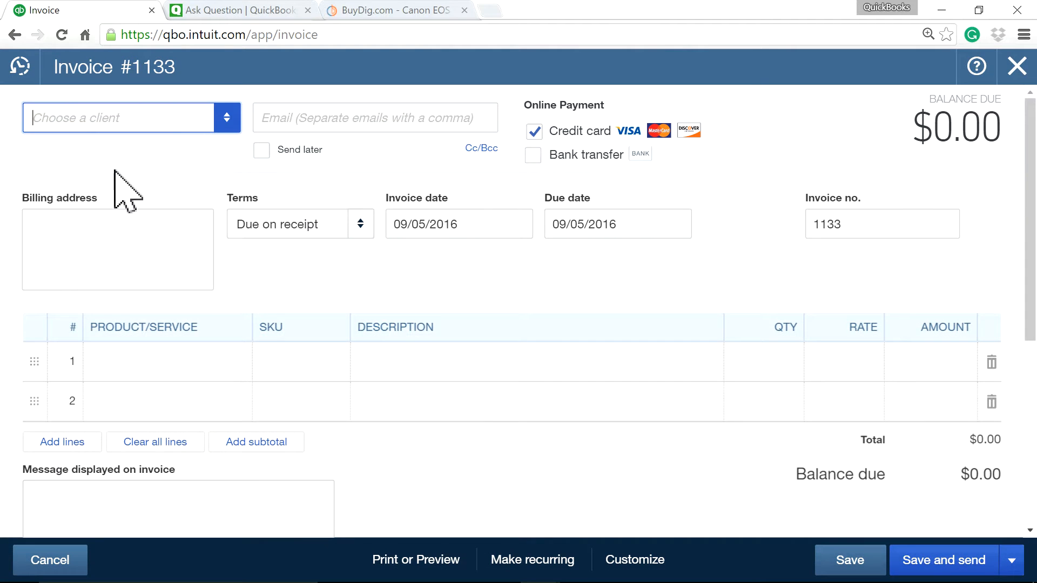
left_click(118, 118)
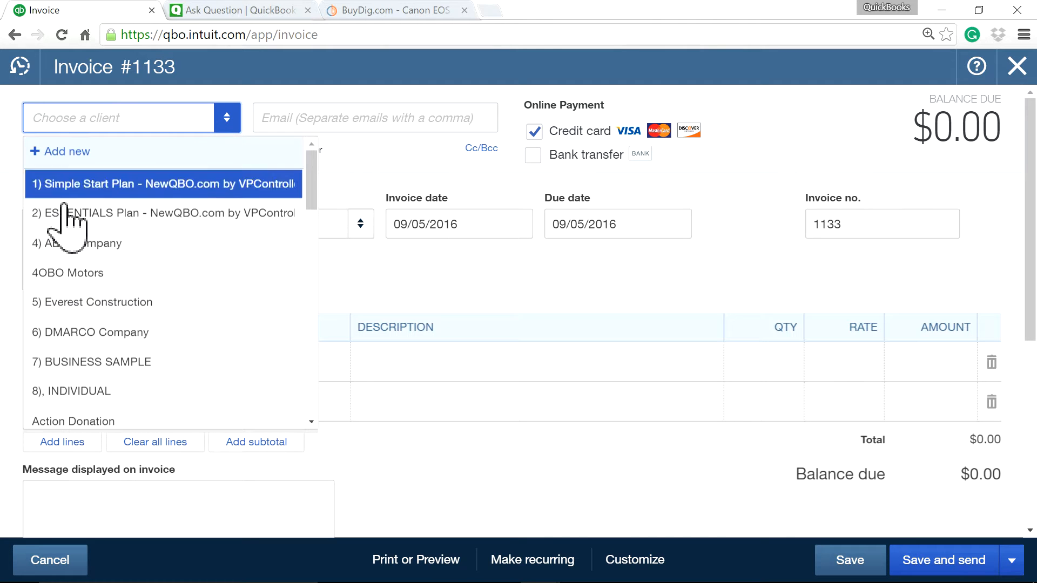
left_click(99, 302)
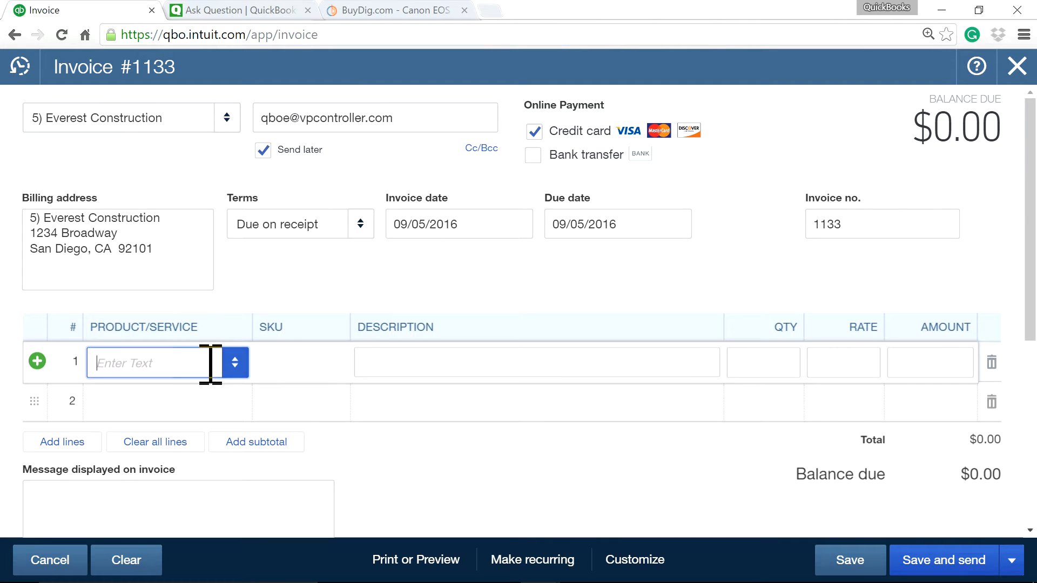
Add QBO ST Bundle to line 1 for $1,000.00
type("bun")
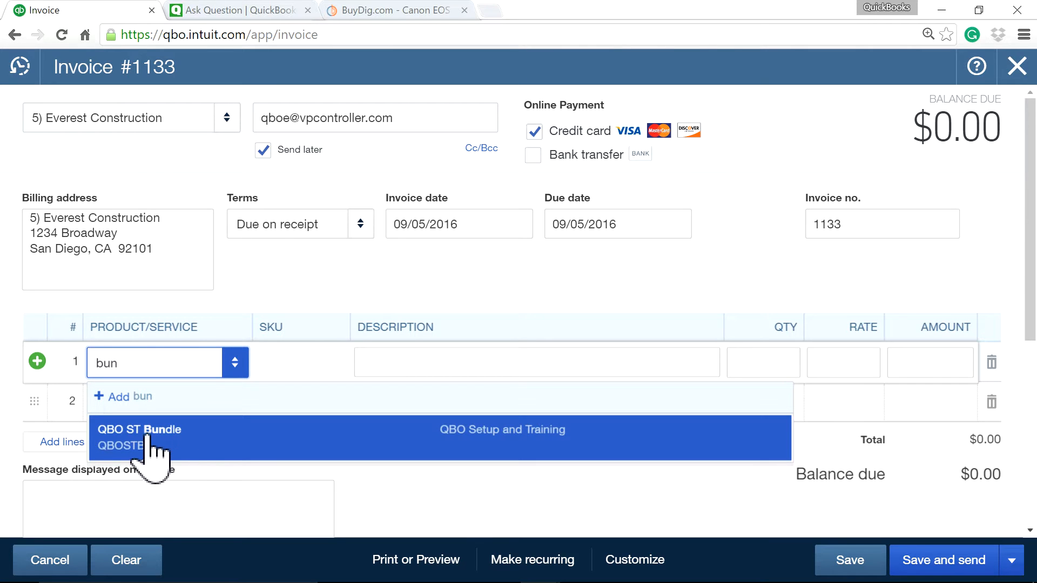
mouse_move(157, 456)
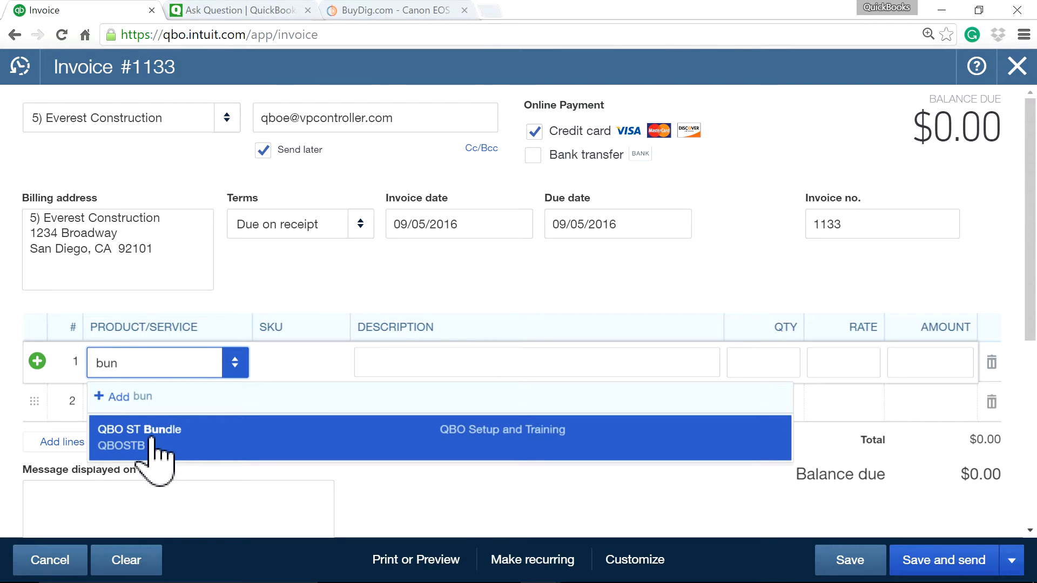
left_click(139, 437)
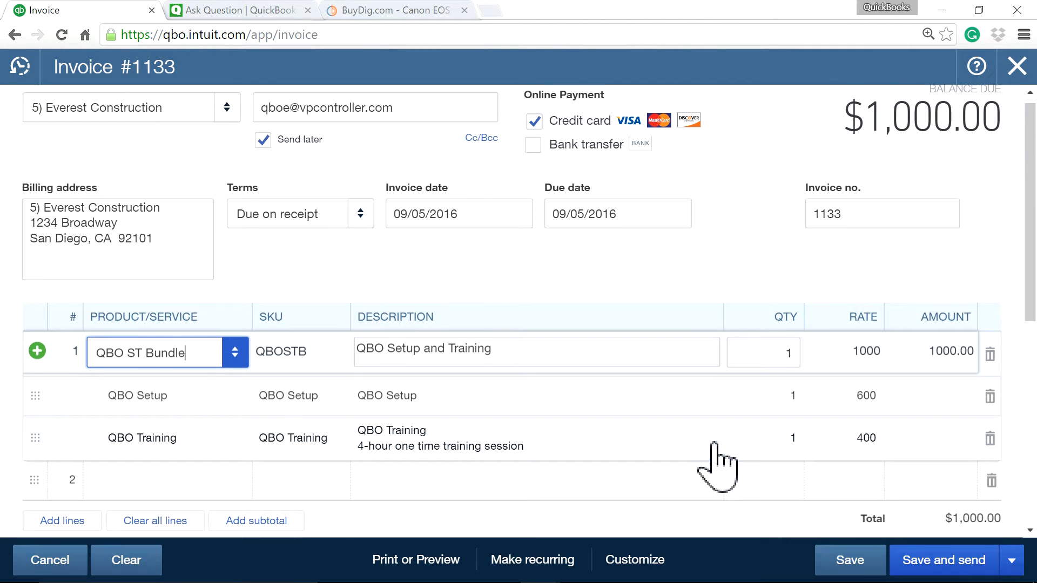
scroll("down", 3)
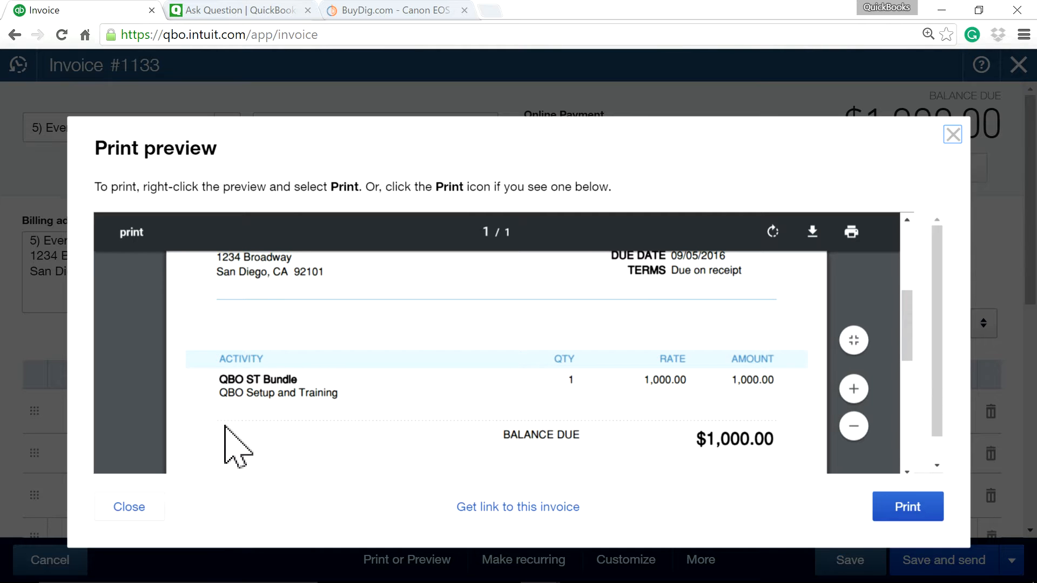
mouse_move(401, 506)
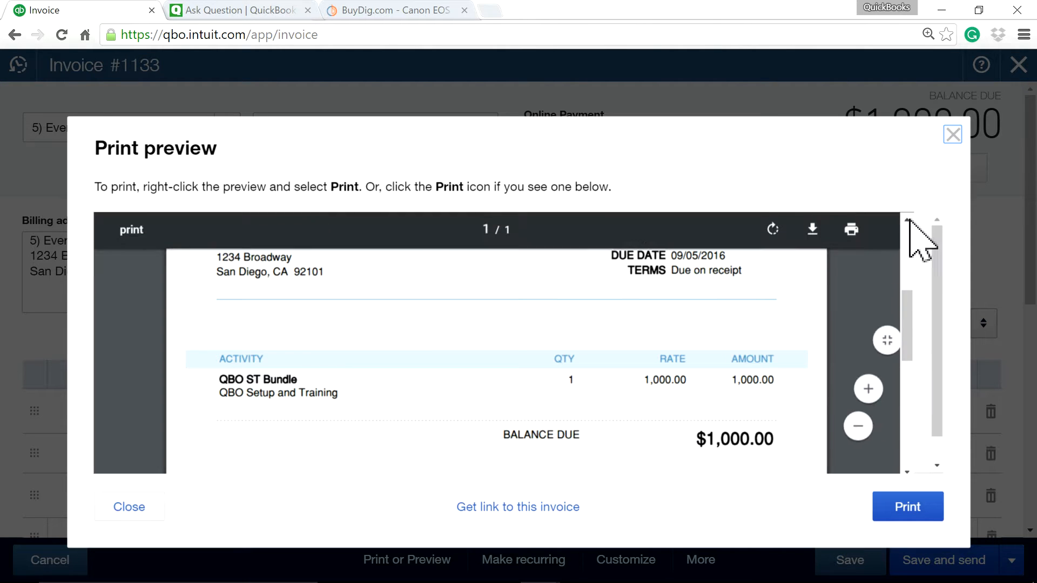
mouse_move(370, 493)
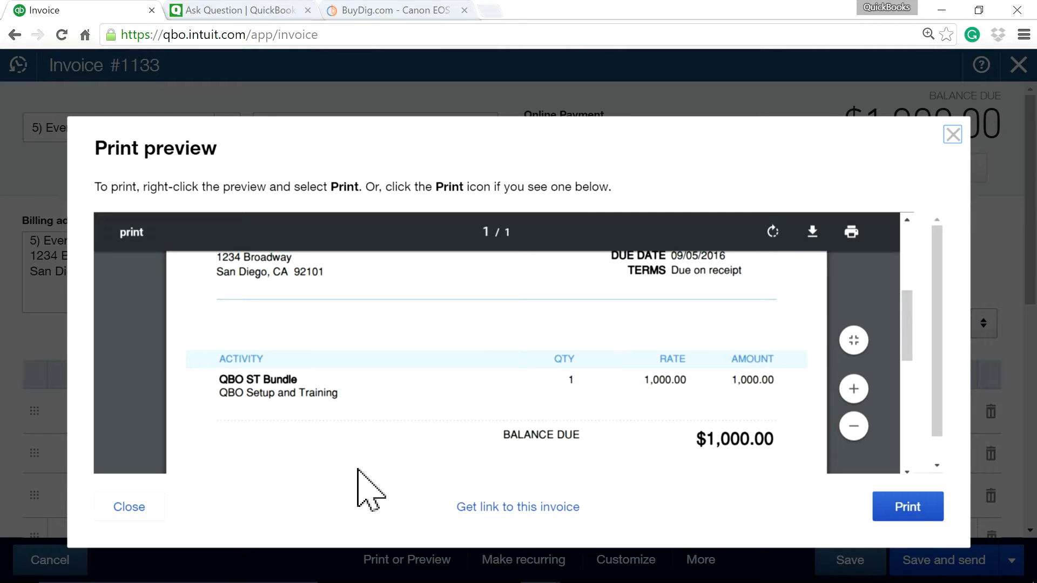
mouse_move(952, 135)
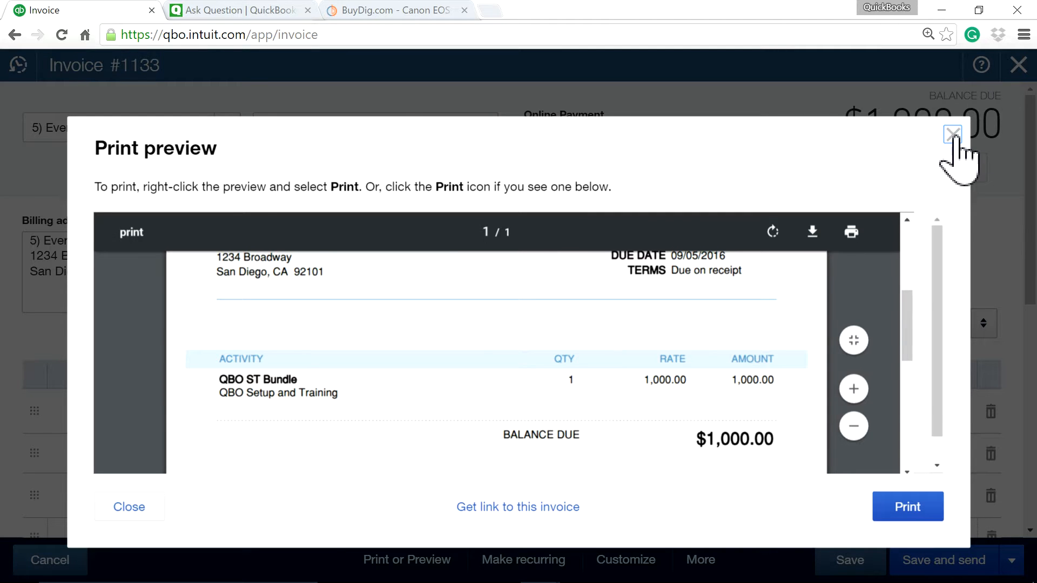
Close the invoice print preview to return to invoice #1133
left_click(952, 134)
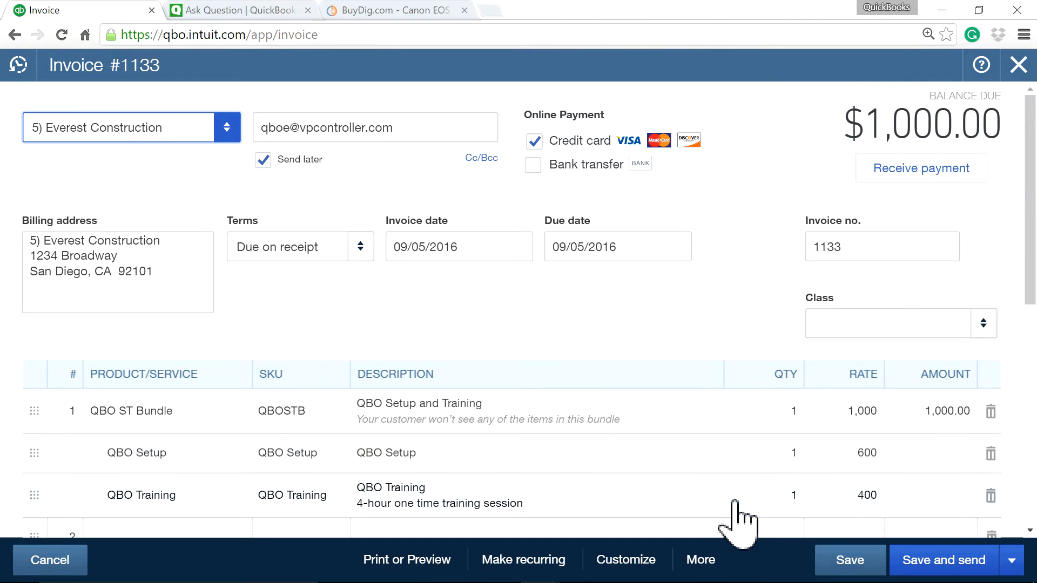
Scroll down invoice 1133 to review the hidden-components note and the $1,000.00 total
scroll("down", 3)
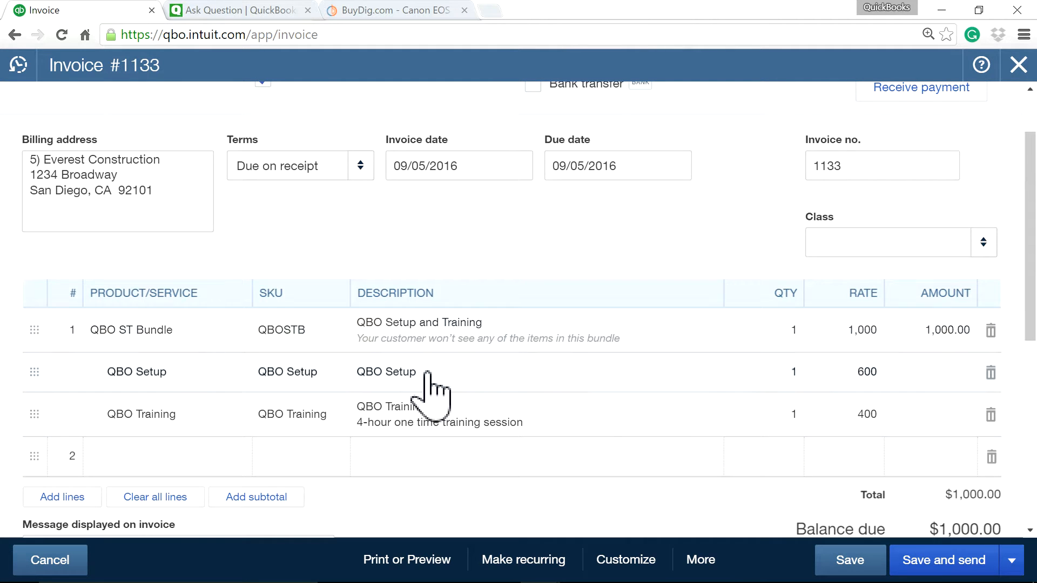
mouse_move(530, 384)
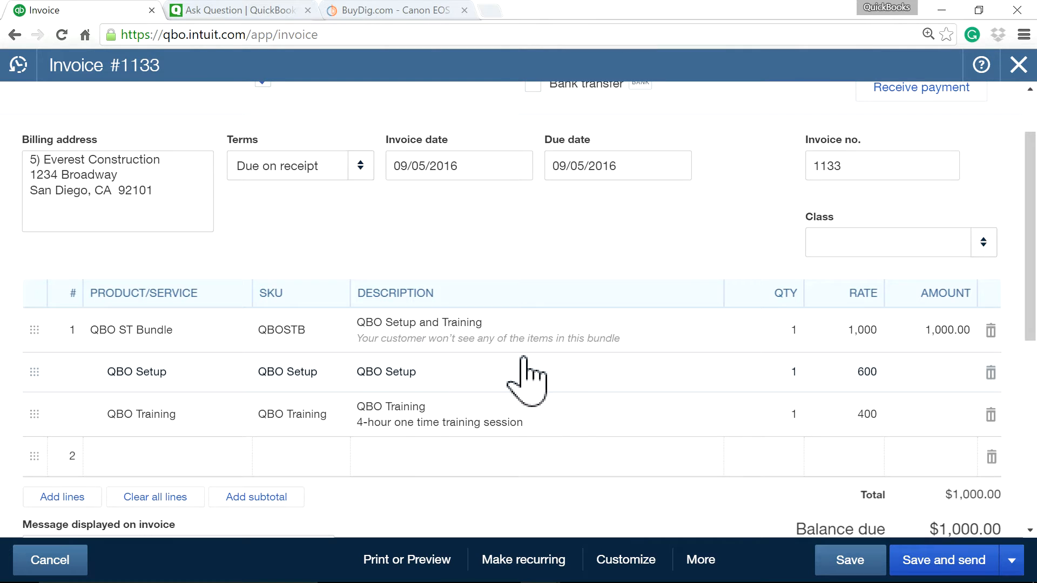
mouse_move(578, 407)
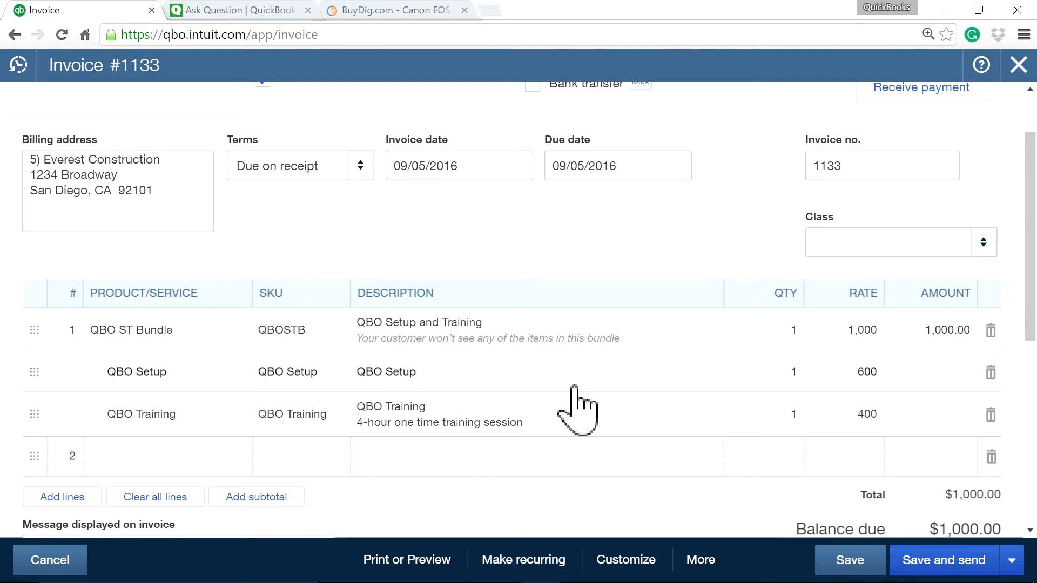
mouse_move(686, 424)
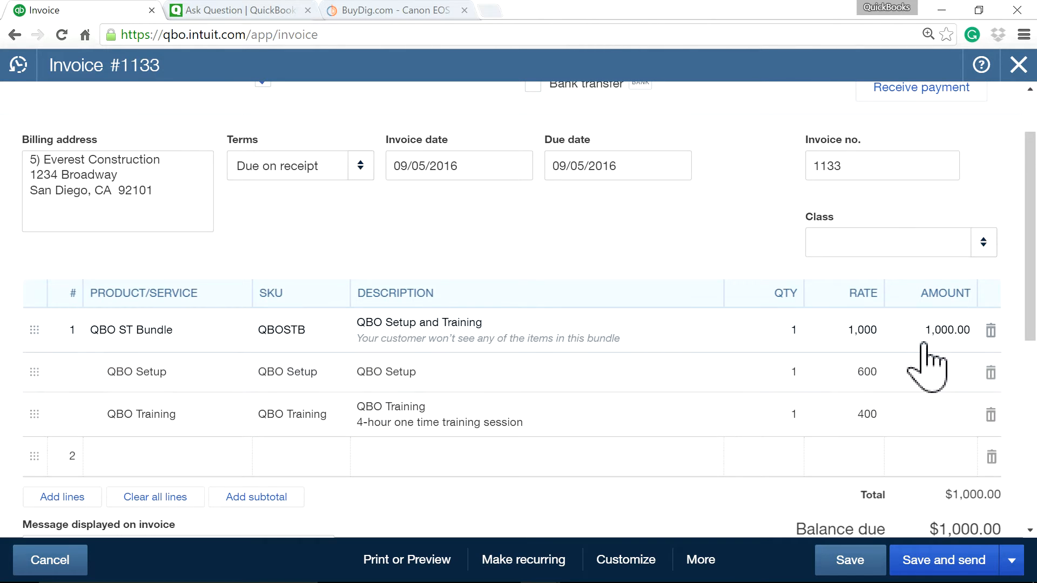
mouse_move(702, 453)
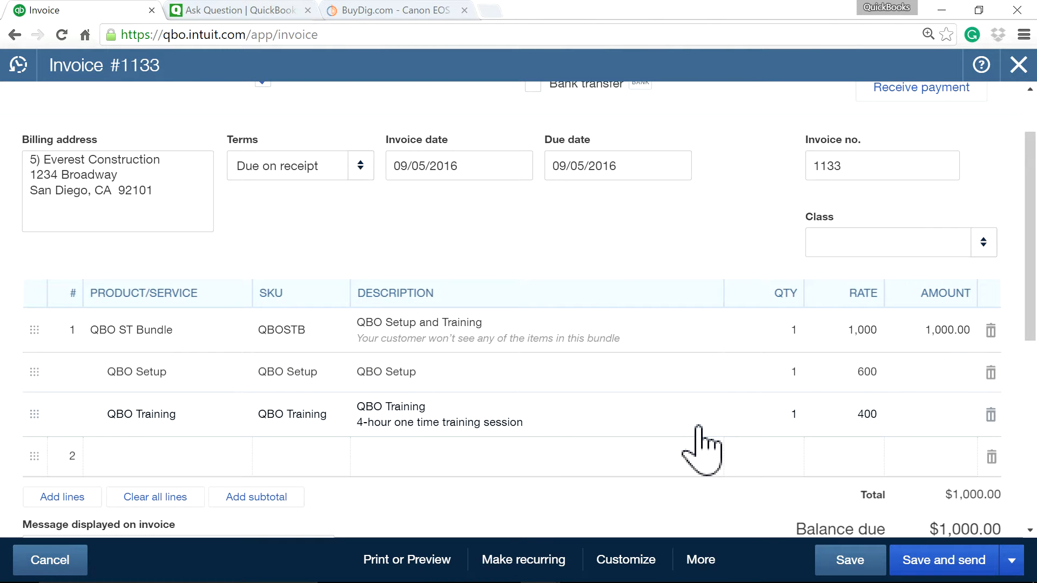
mouse_move(734, 457)
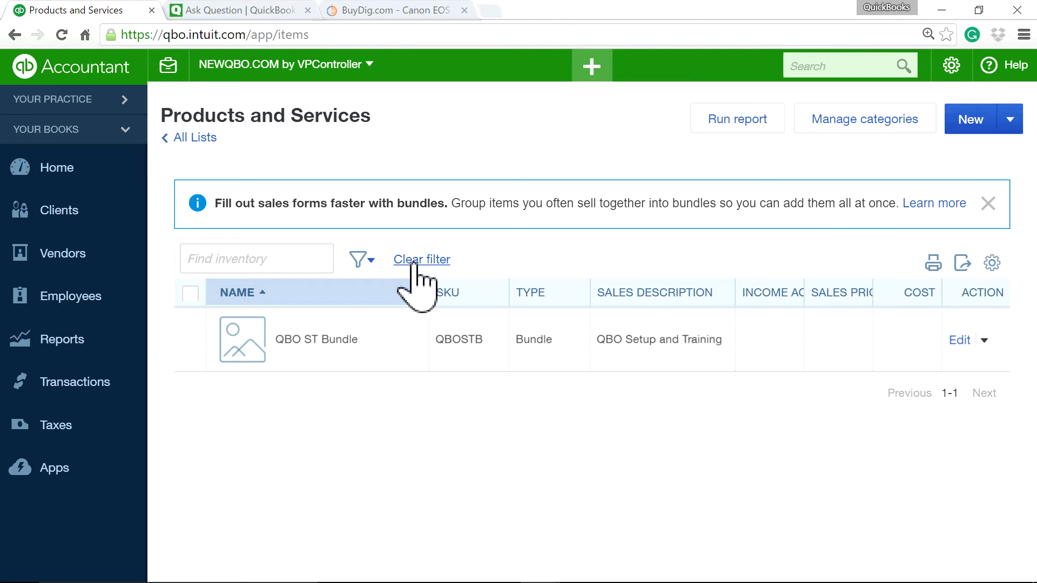
Clear the product list filter and look over the Discount item's details
left_click(421, 259)
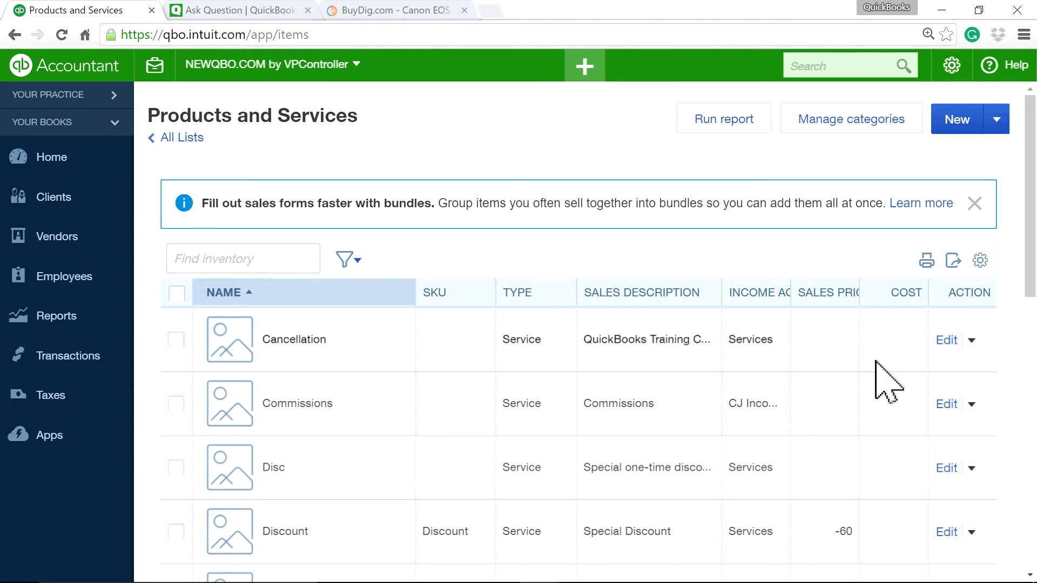
scroll("down", 3)
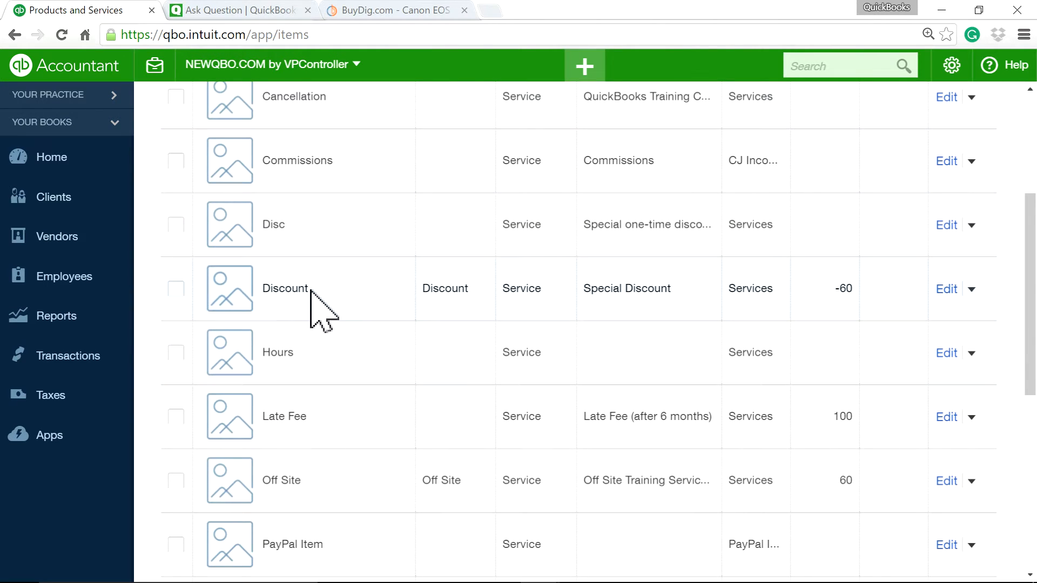
mouse_move(947, 289)
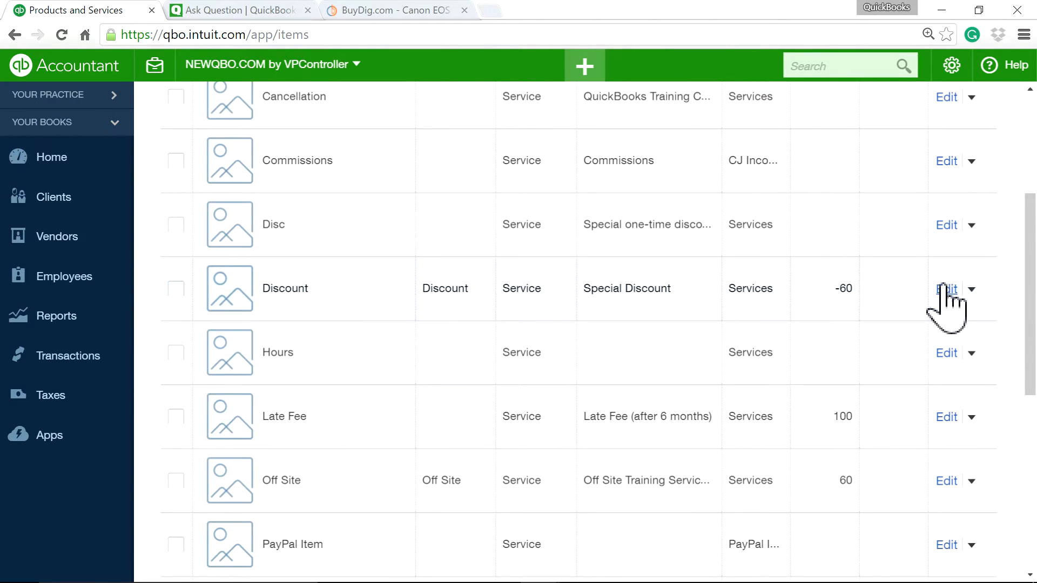
left_click(946, 289)
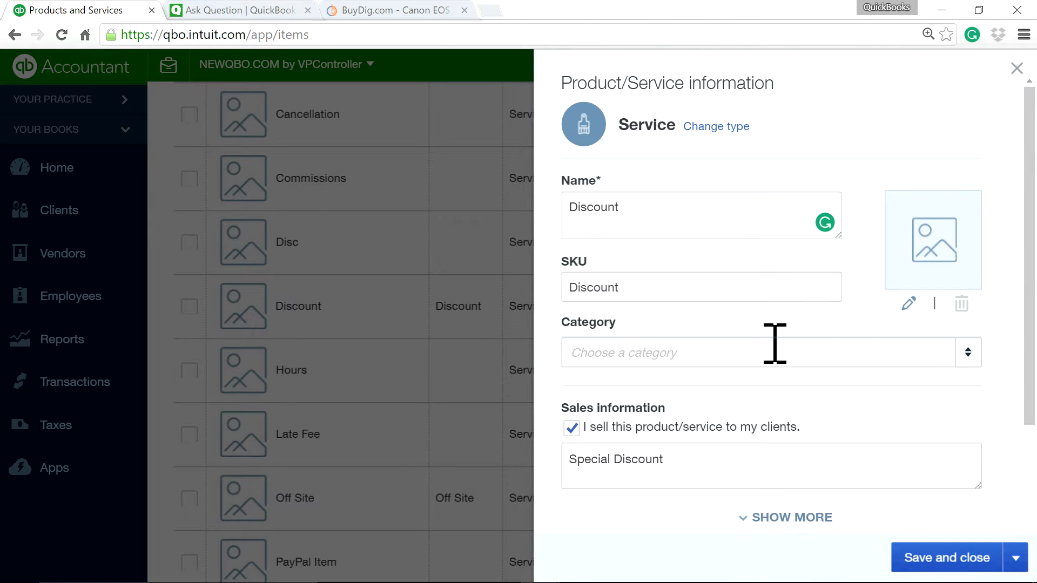
scroll("down", 3)
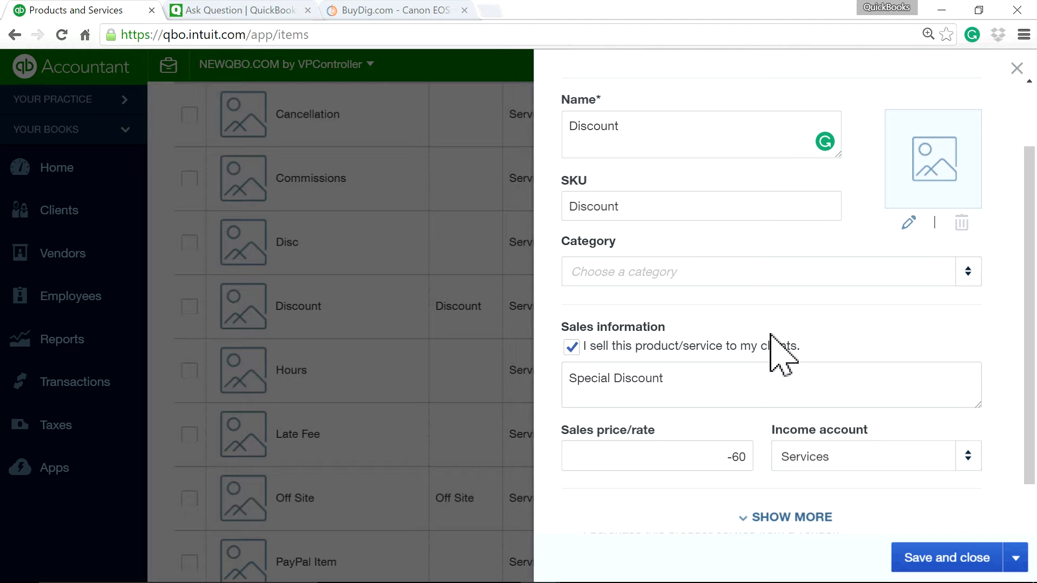
mouse_move(781, 344)
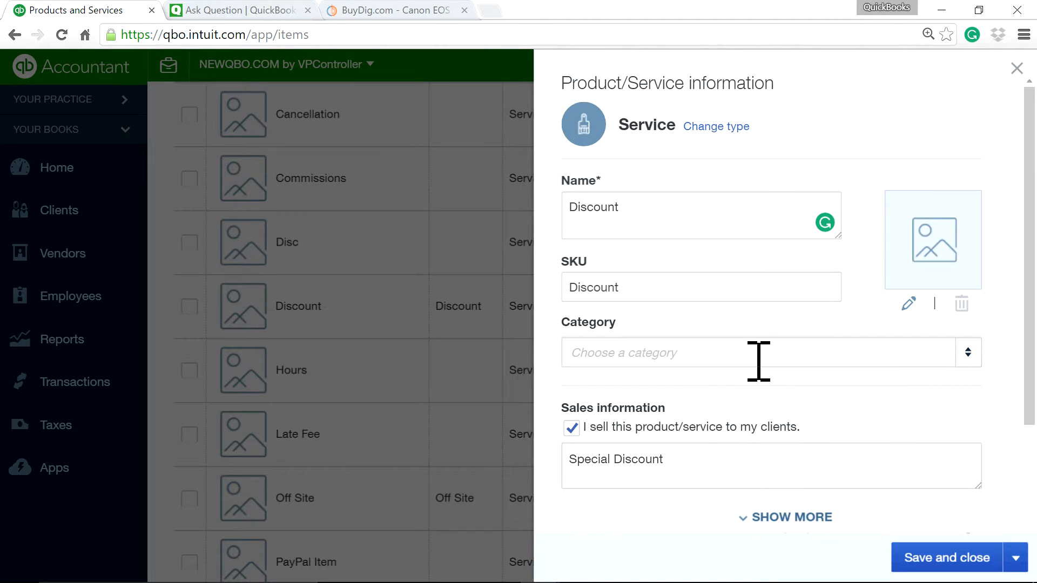
mouse_move(744, 159)
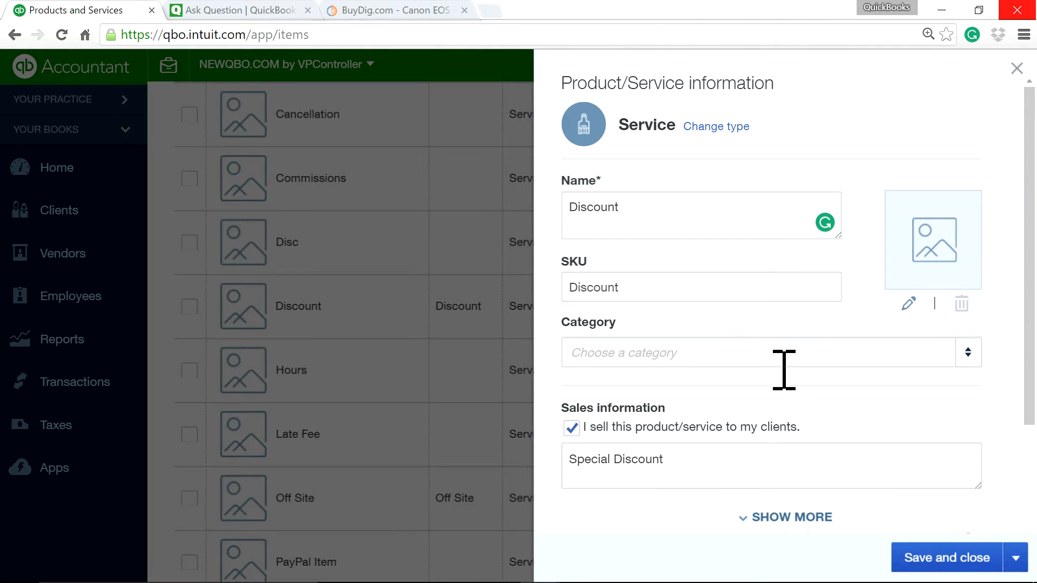
left_click(1017, 68)
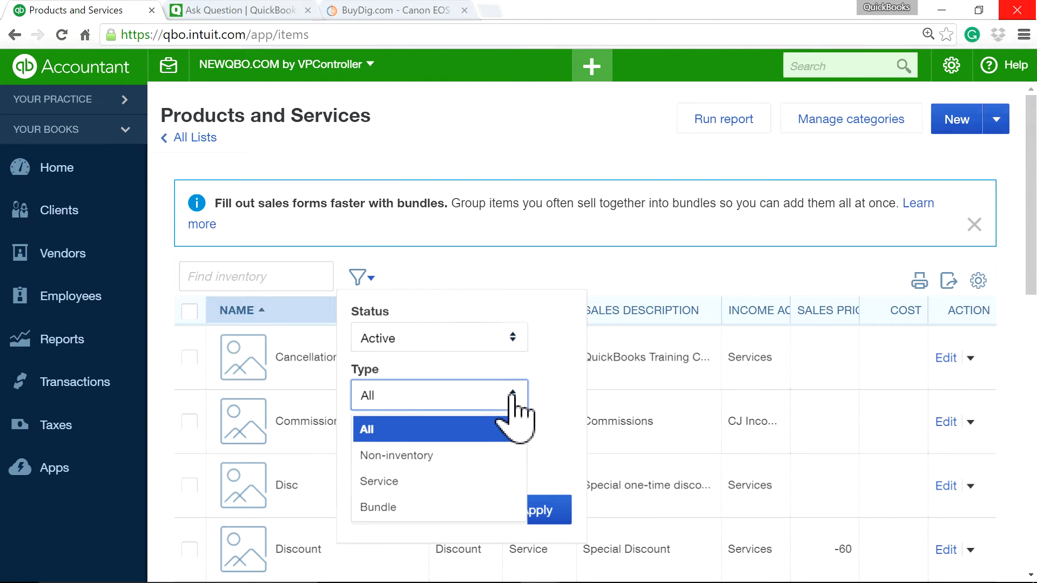
Filter the list to Bundle type and open QBO ST Bundle for editing
left_click(378, 507)
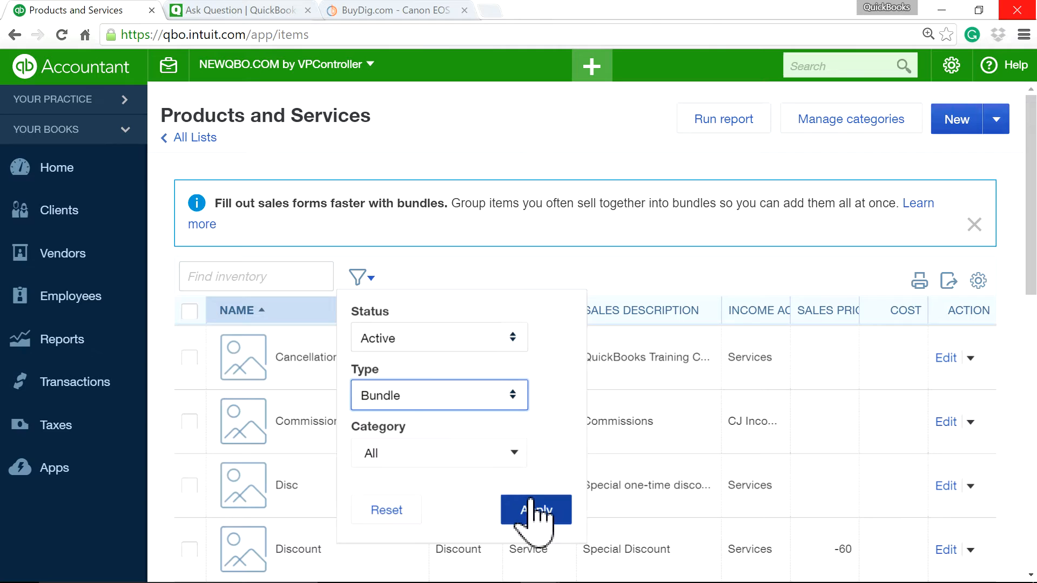
left_click(535, 510)
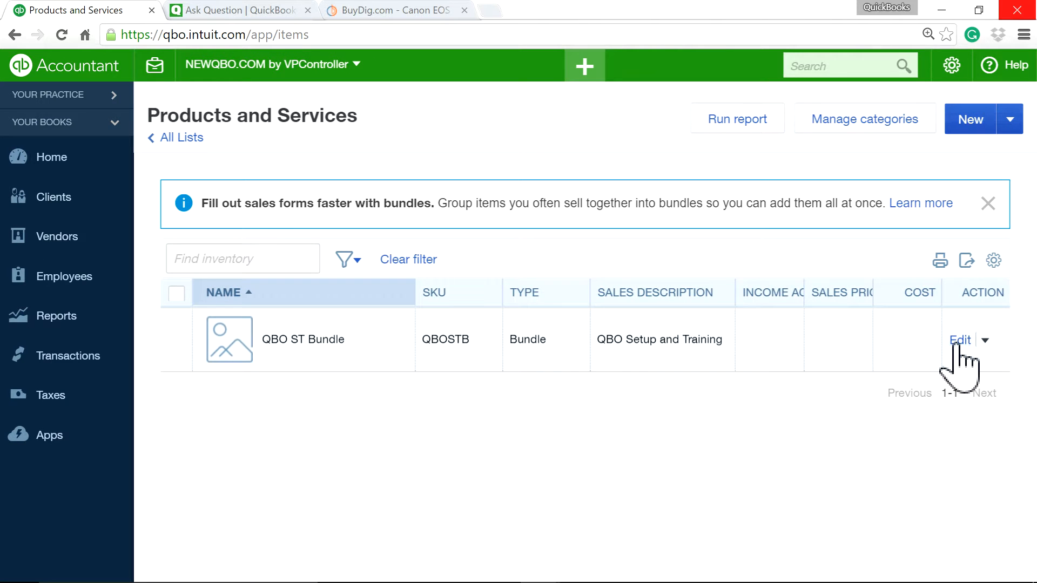
left_click(959, 339)
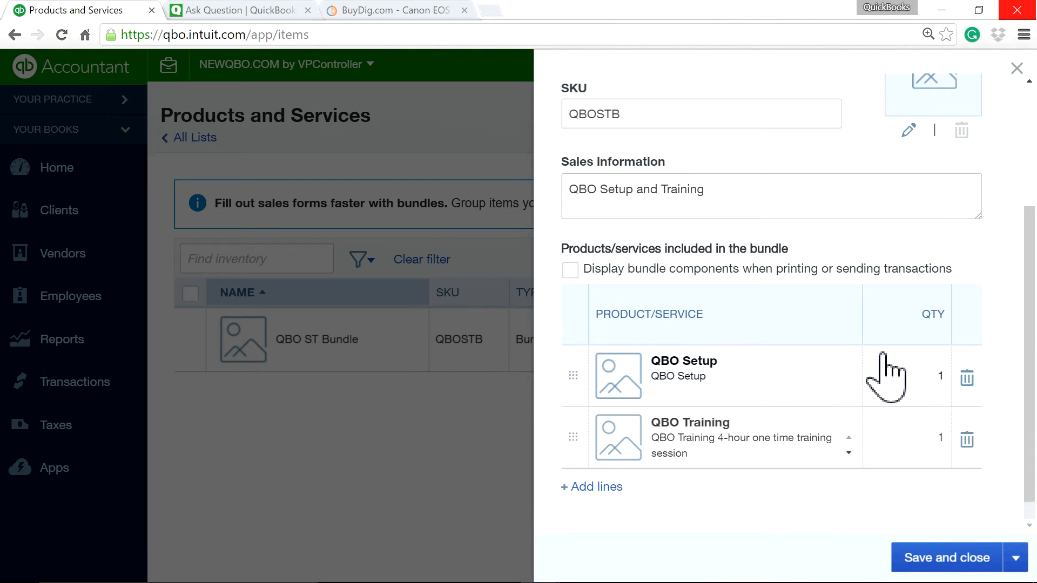
Add Discount as a third QBO ST Bundle component, then select QBO Training's quantity
left_click(591, 486)
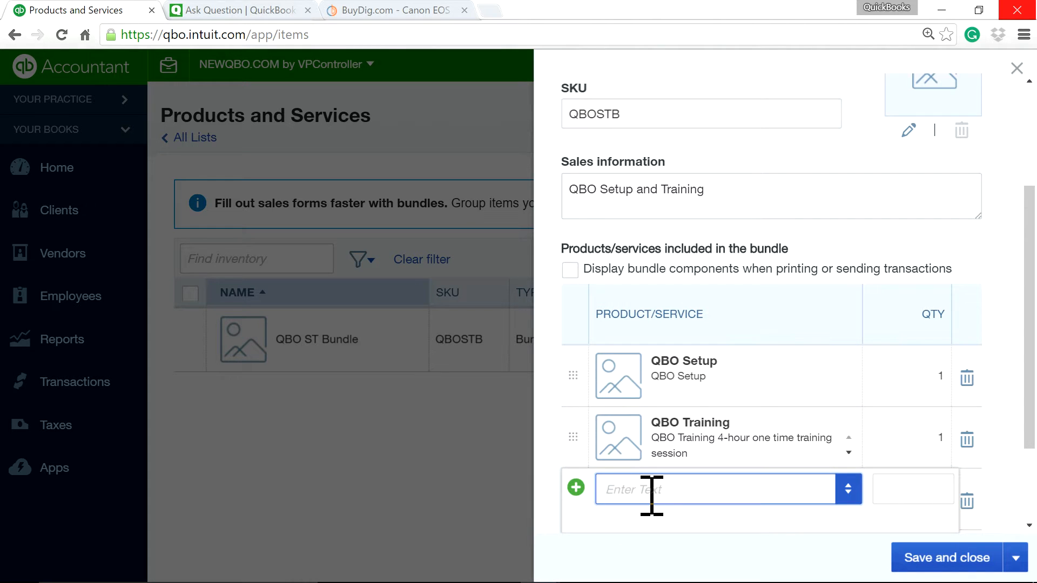
type("Disc")
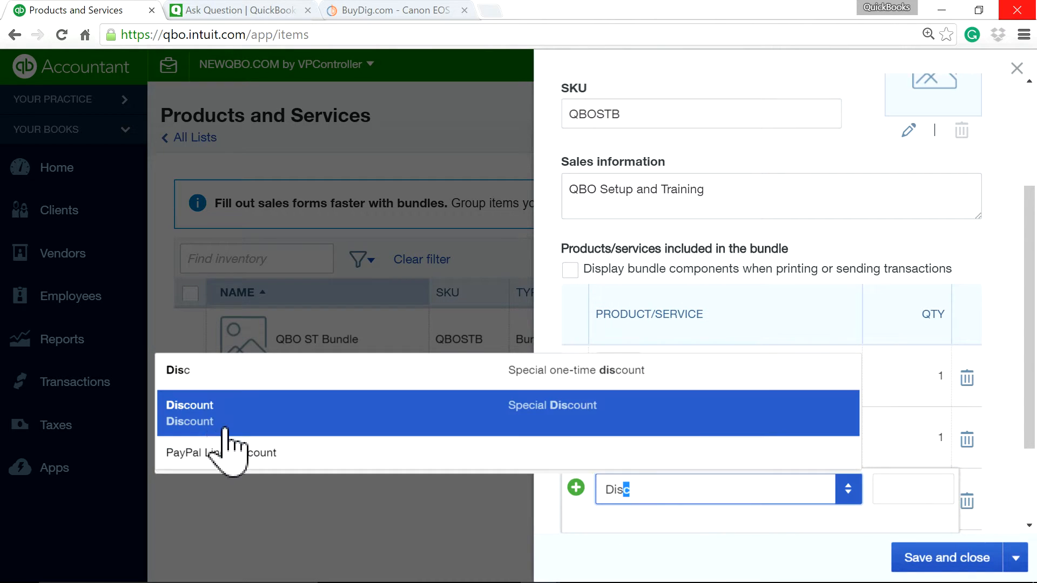
left_click(189, 404)
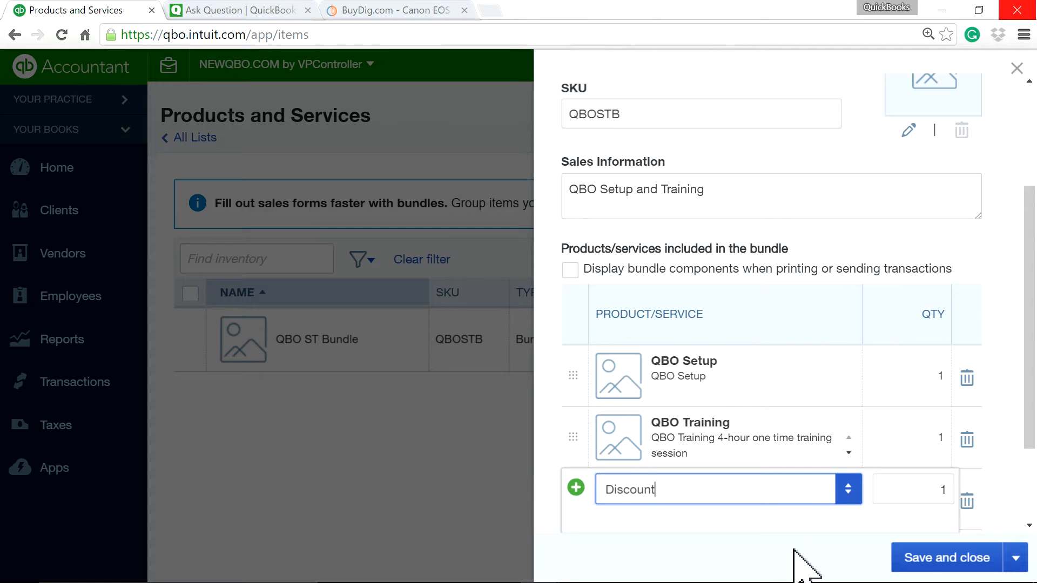
left_click(715, 489)
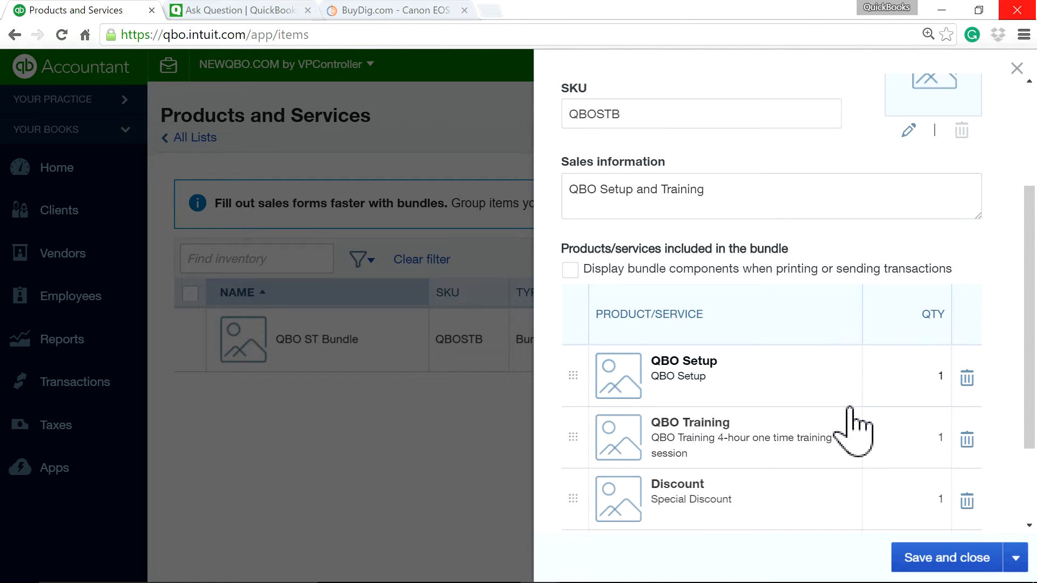
left_click(393, 10)
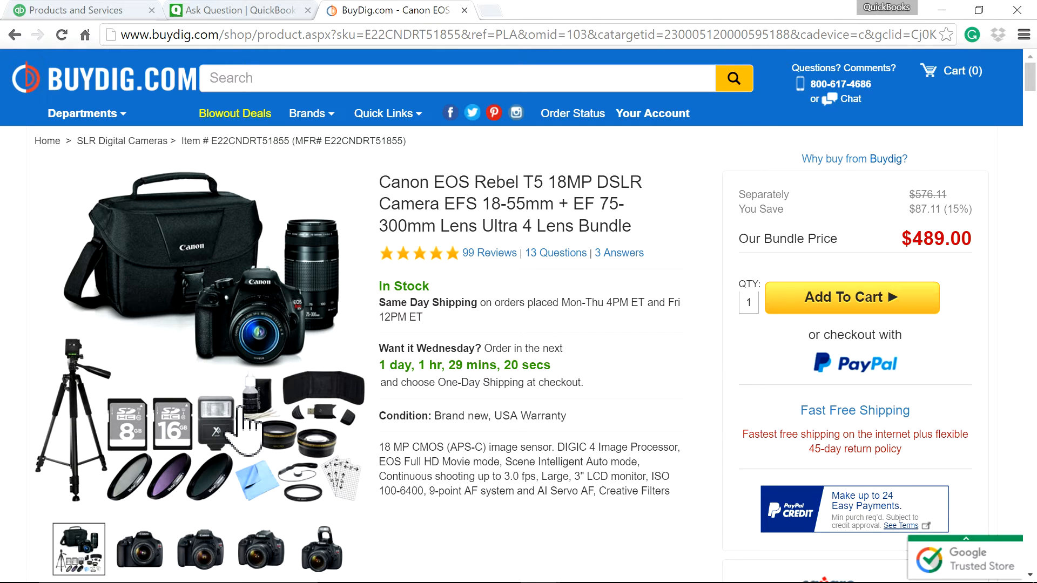
left_click(238, 10)
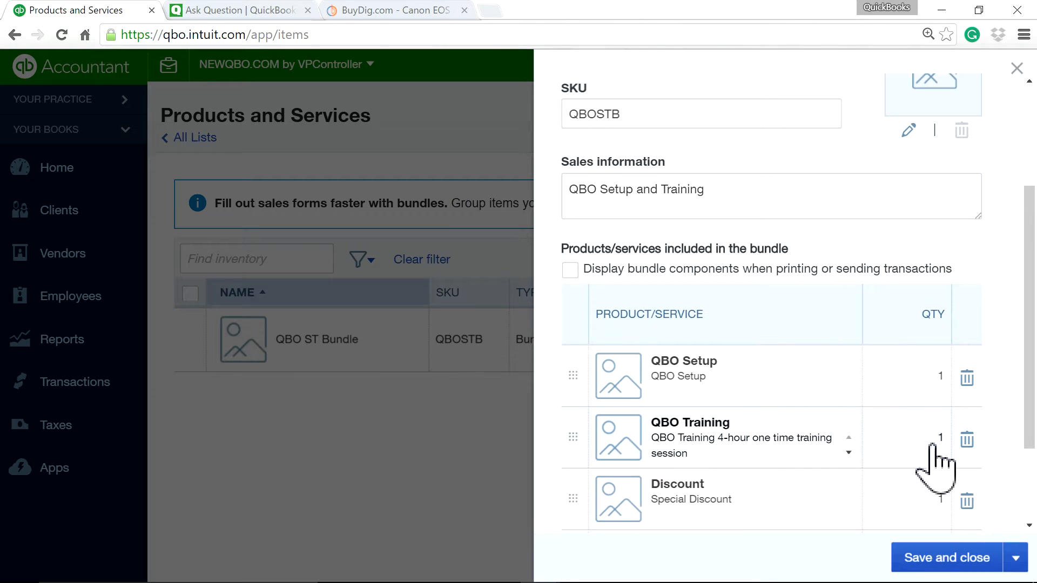
Change QBO Training quantity to 2 and back to 1, and drag it above QBO Setup
type("2")
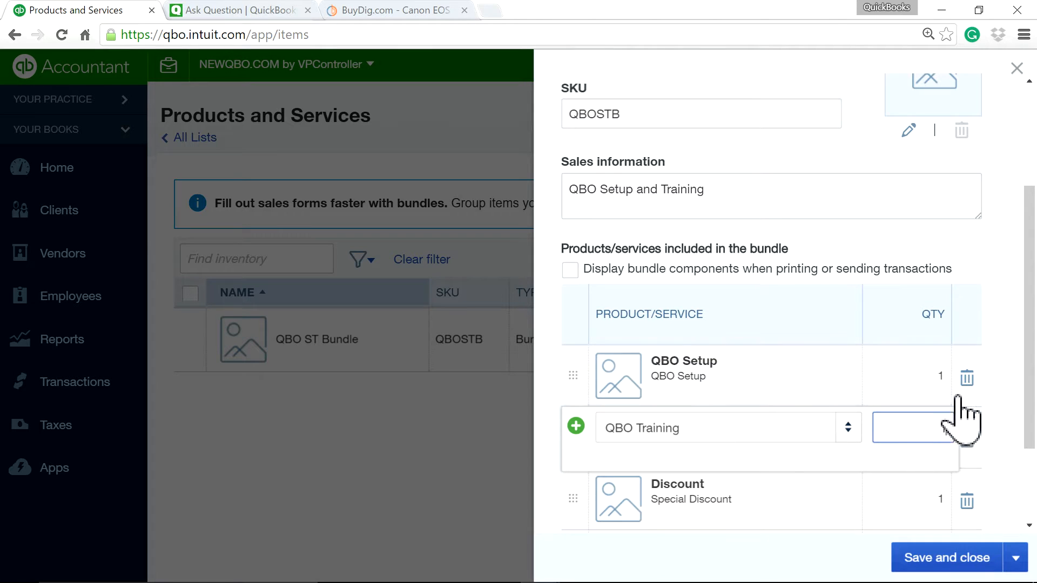
type("1")
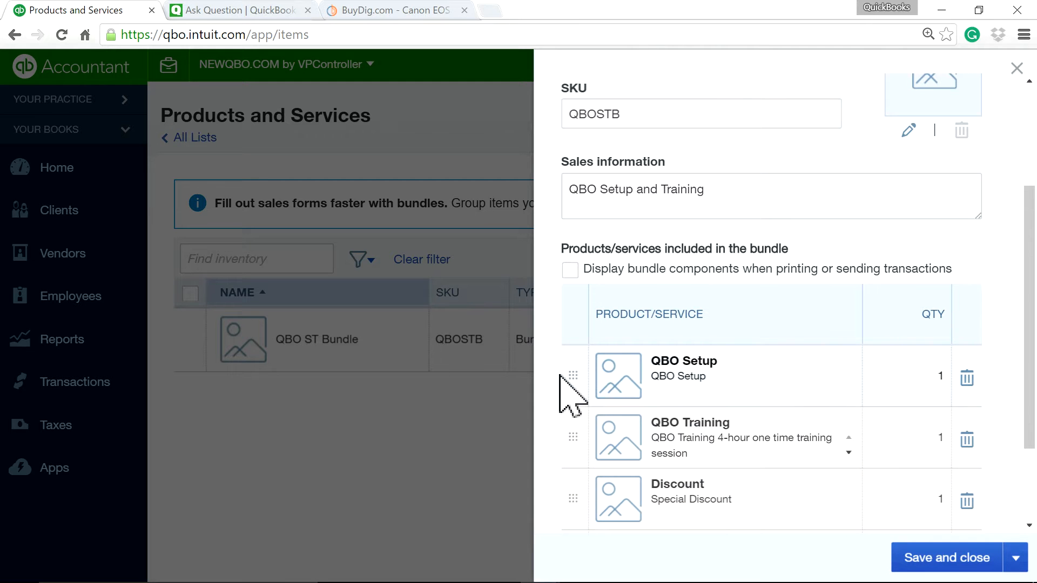
left_click_drag(573, 376, 580, 443)
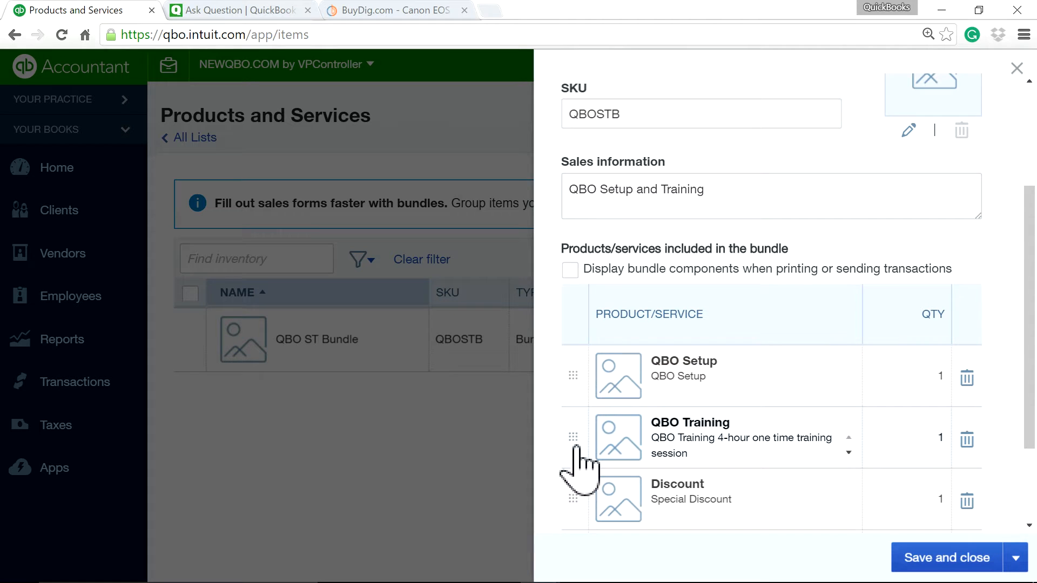
mouse_move(599, 394)
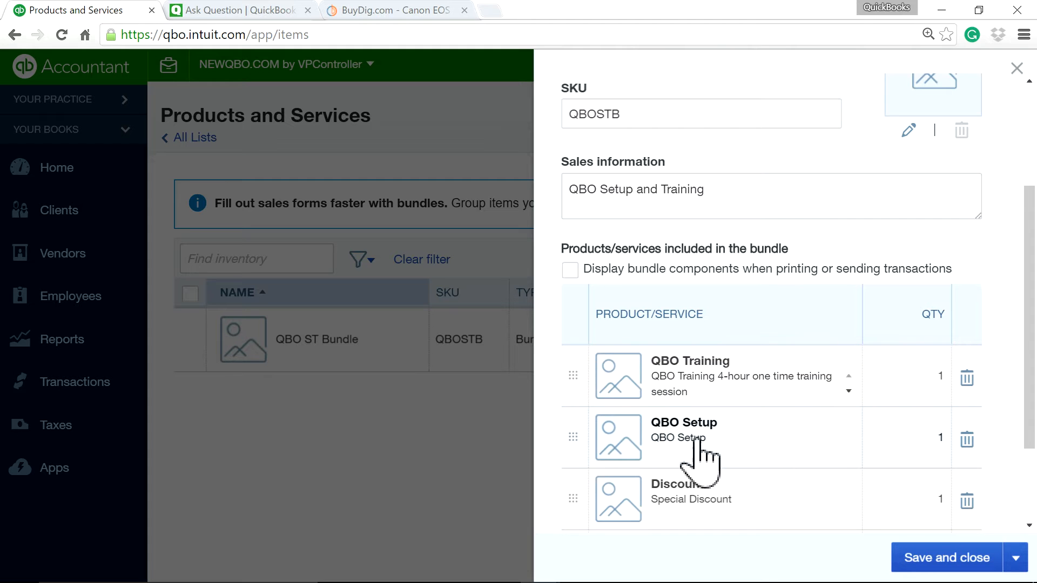
Restore QBO Setup as the first component and save the QBO ST Bundle
left_click_drag(572, 438, 586, 413)
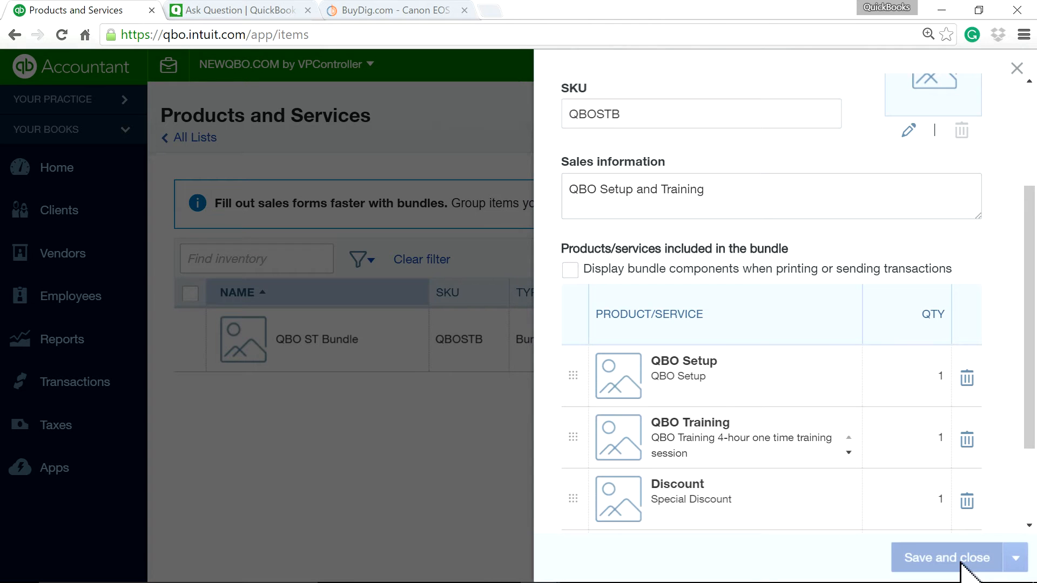
left_click(946, 557)
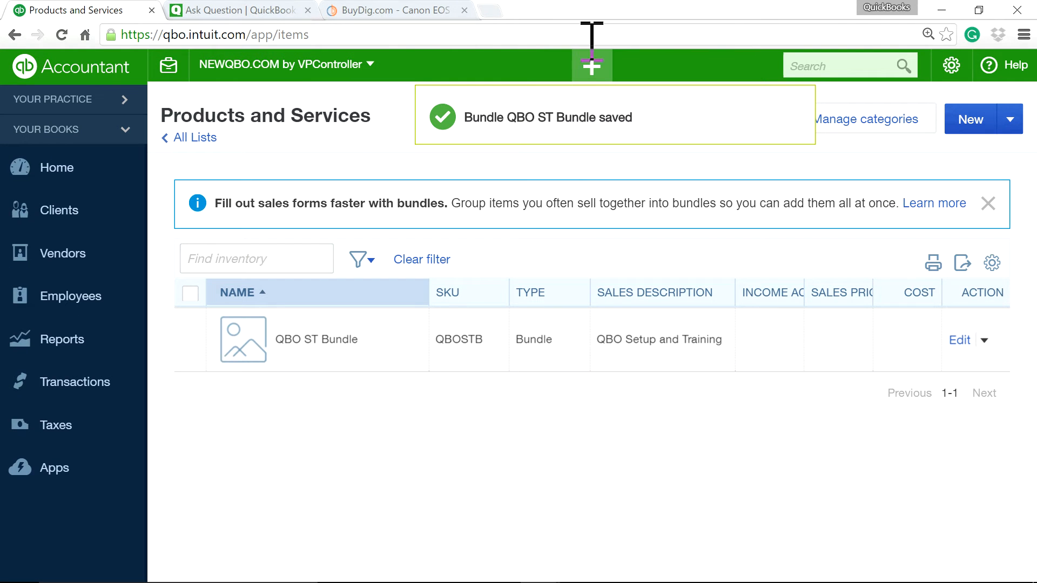
left_click(589, 65)
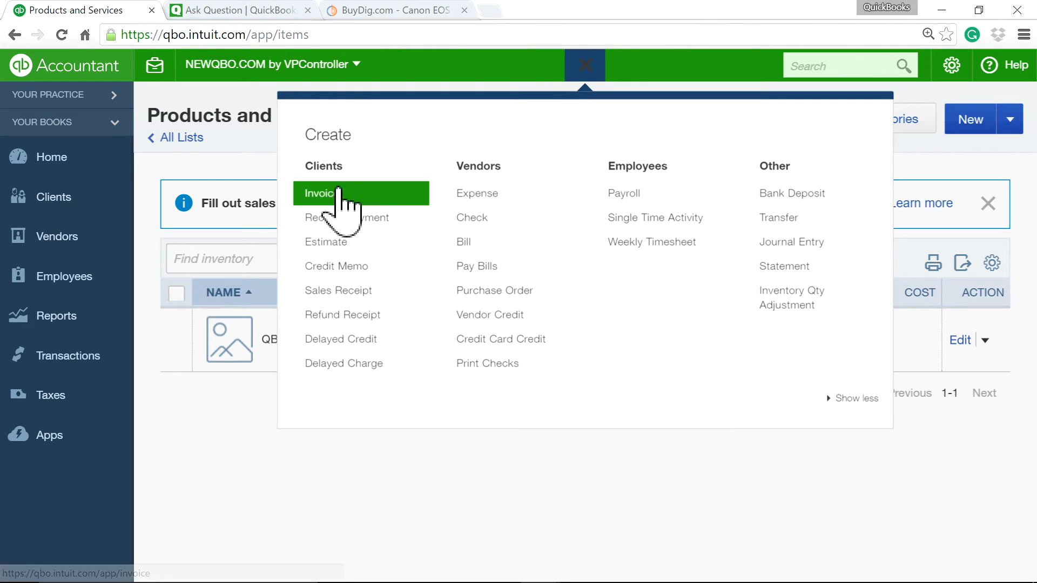
Start a new invoice billed to Everest Construction with QBO ST Bundle on line one
left_click(319, 193)
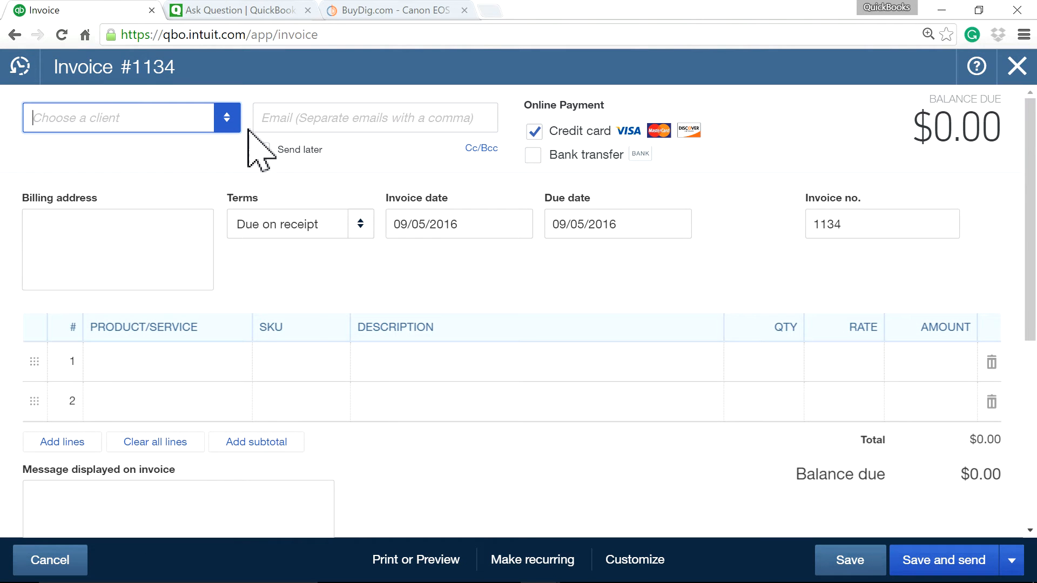
left_click(118, 118)
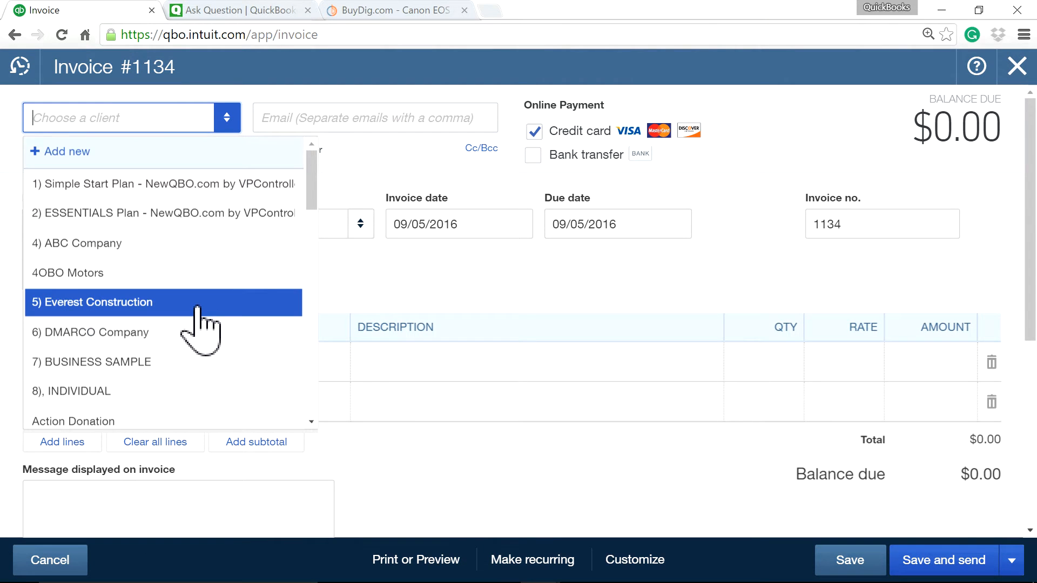
left_click(92, 302)
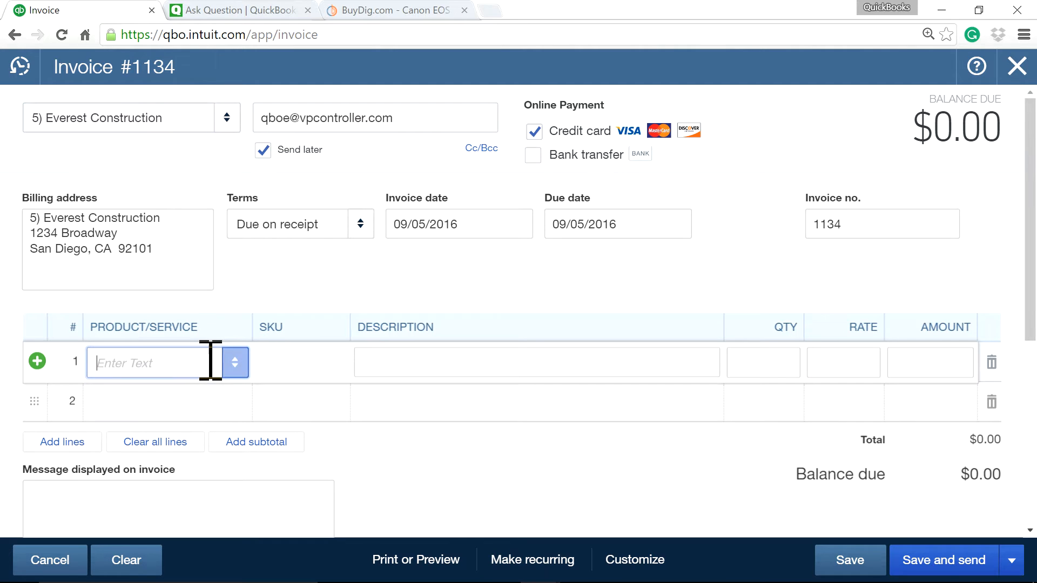
type("bund")
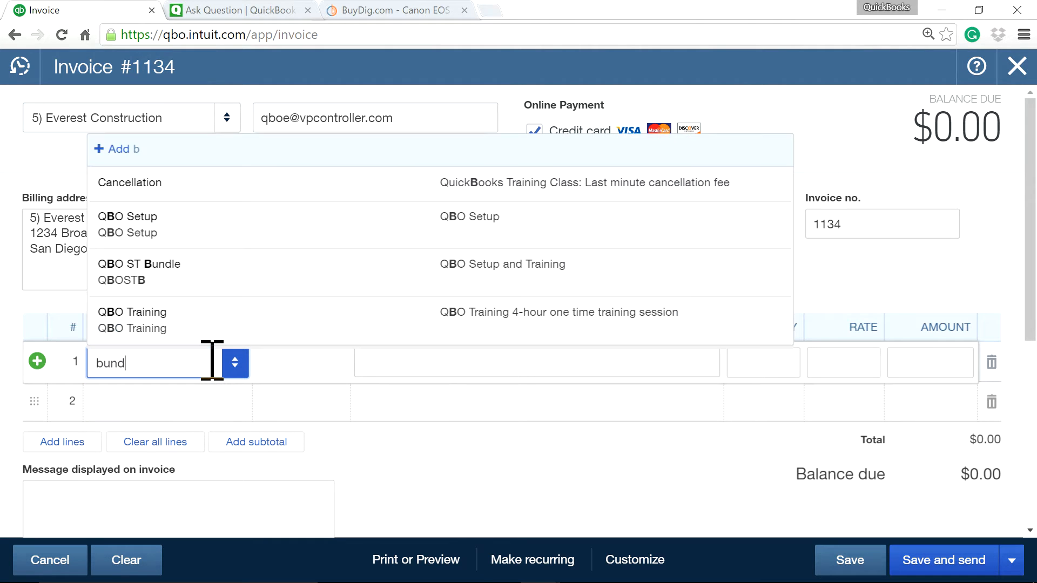
left_click(139, 264)
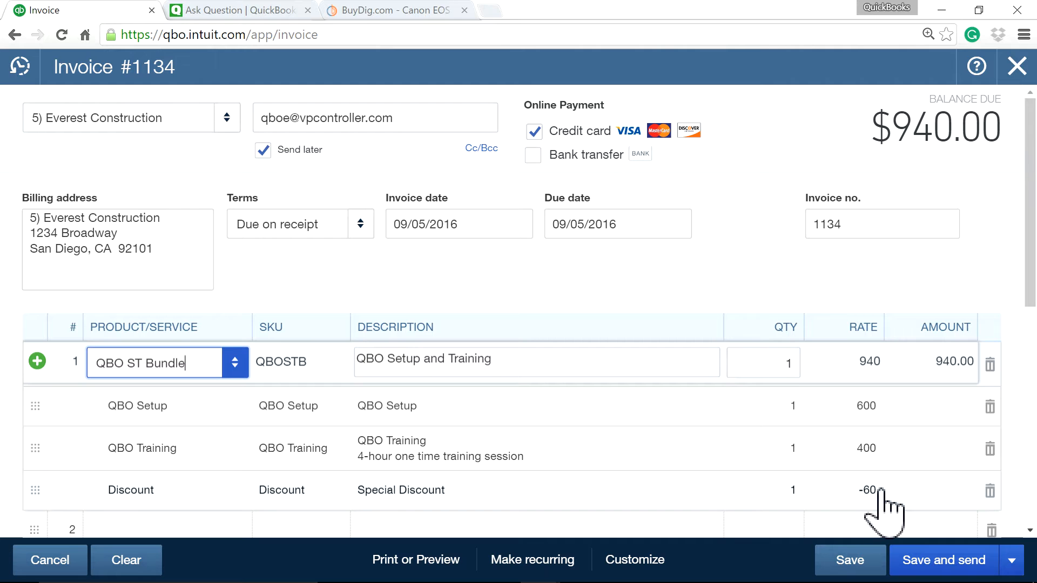
mouse_move(787, 324)
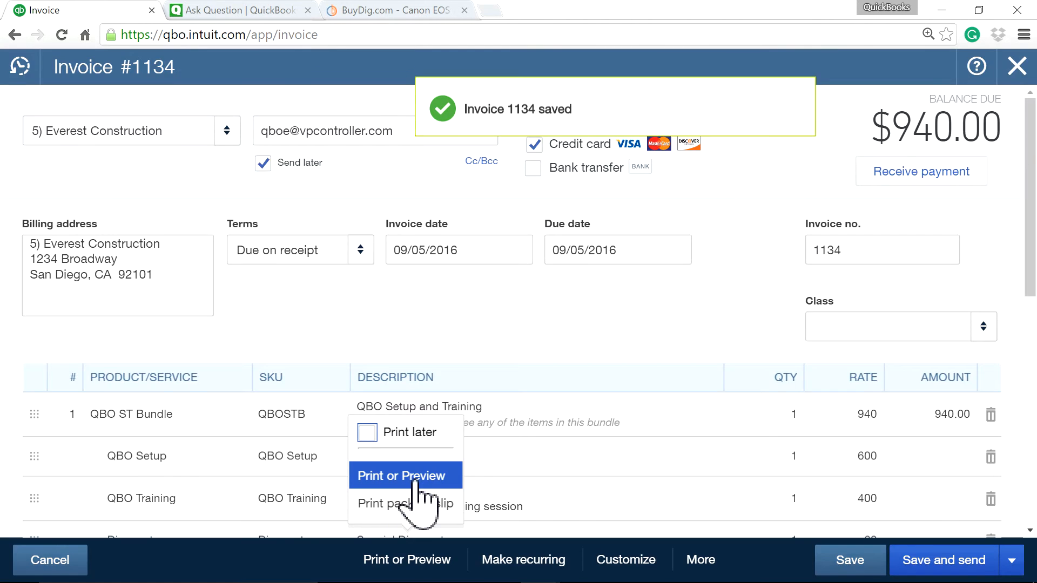
Open the print preview for invoice 1134
left_click(402, 475)
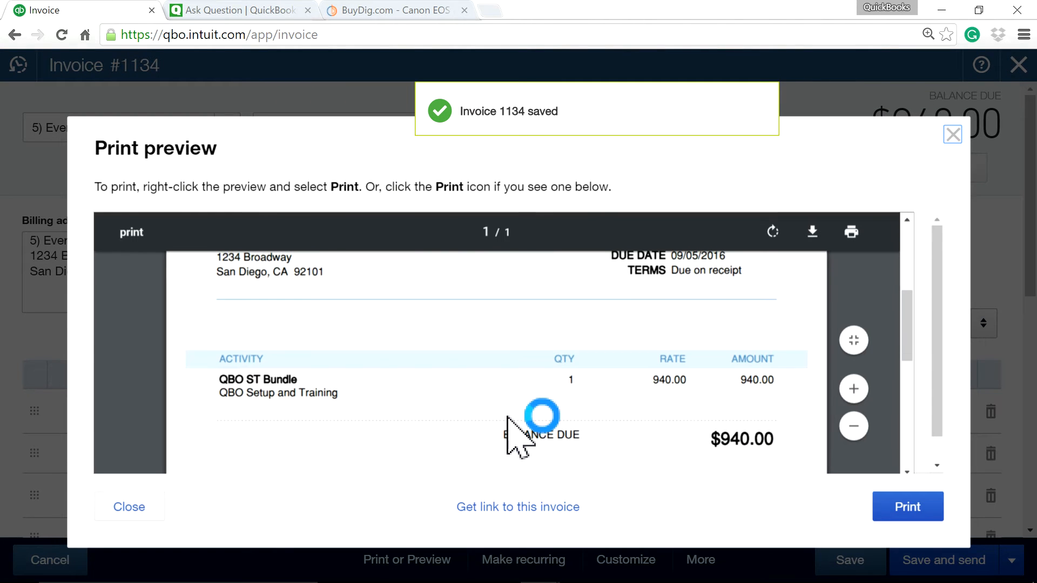
mouse_move(999, 129)
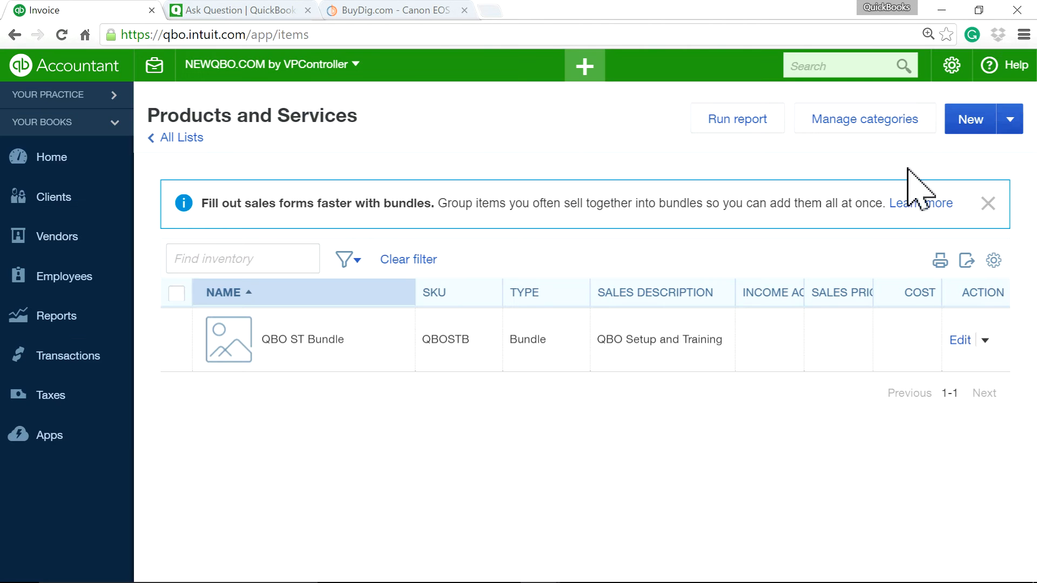
Reopen QBO ST Bundle, enable showing its components when printing, and save it
left_click(959, 340)
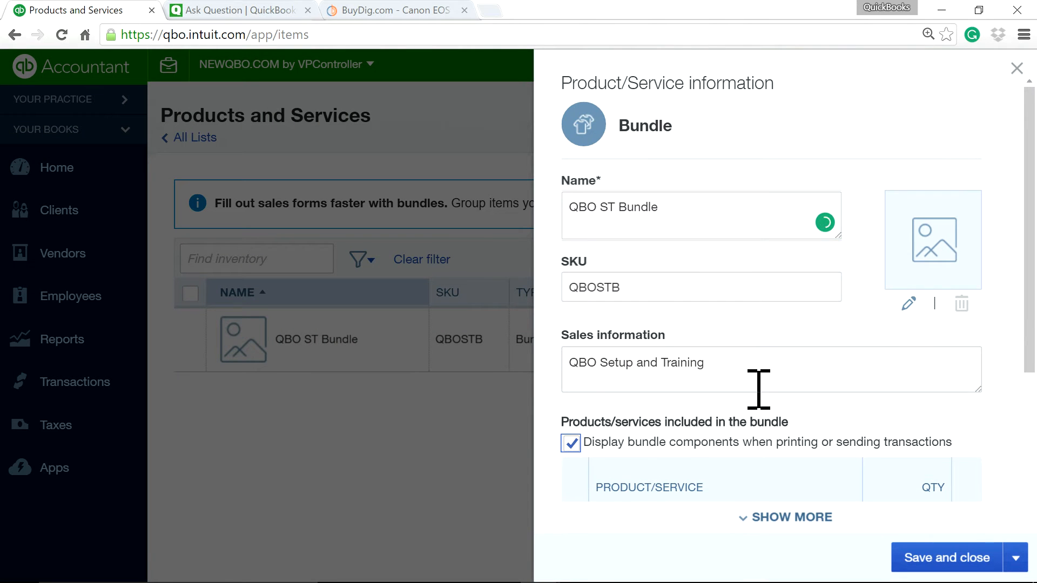
scroll("down", 3)
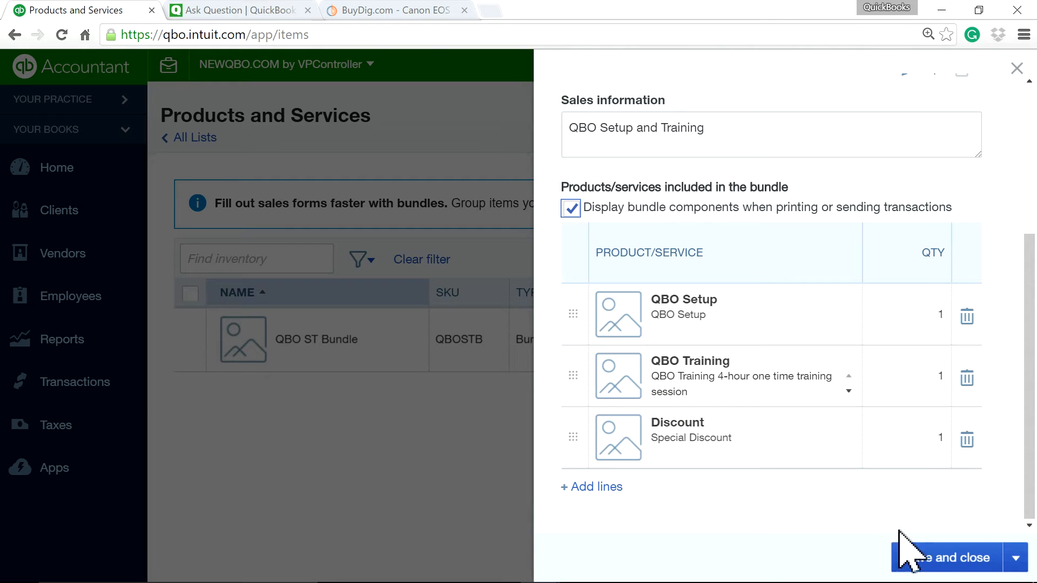
left_click(949, 557)
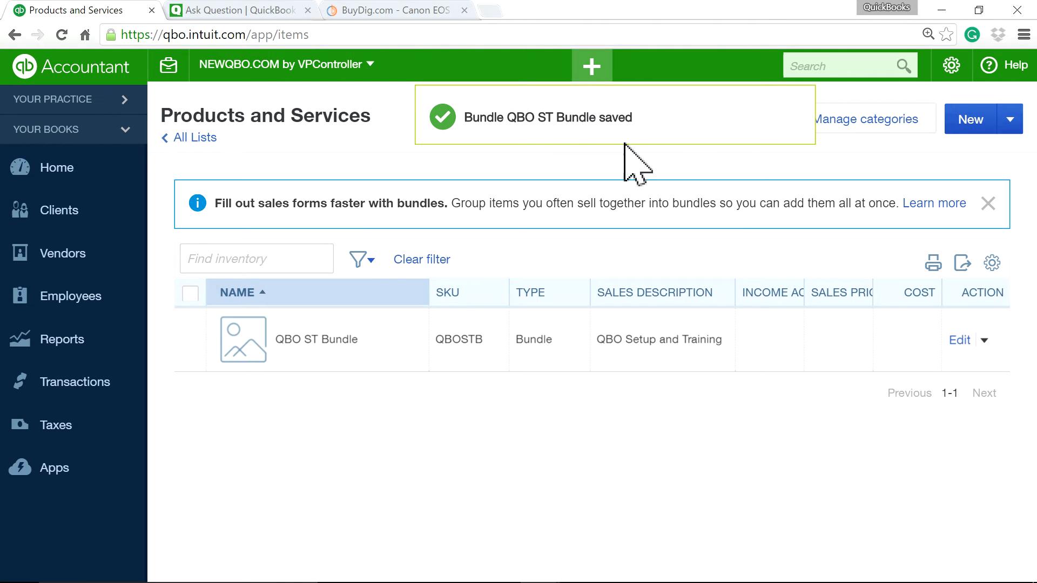
left_click(590, 65)
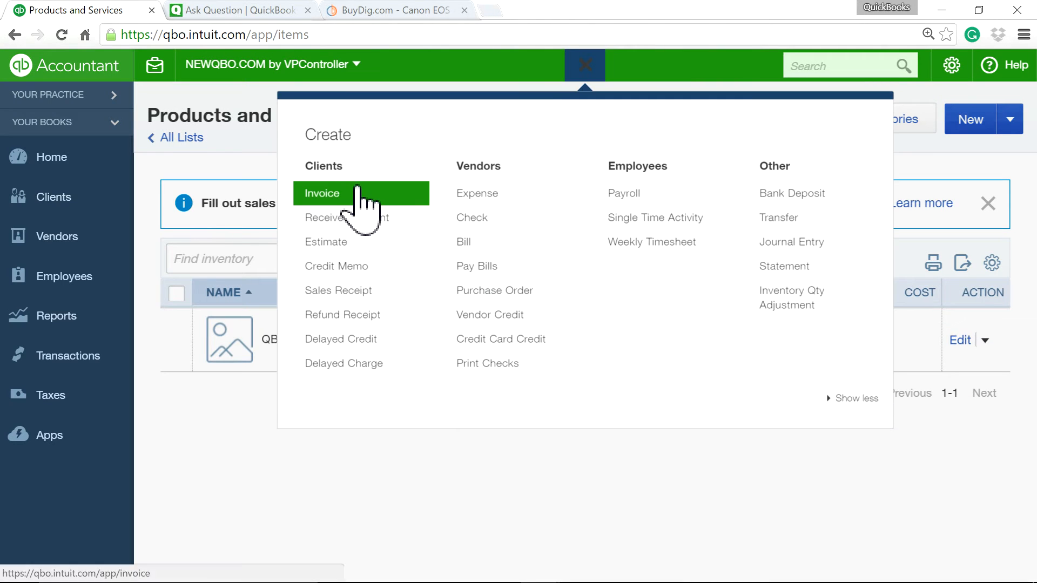
Create another invoice for Everest Construction and add QBO ST Bundle by searching 'bund'
left_click(322, 193)
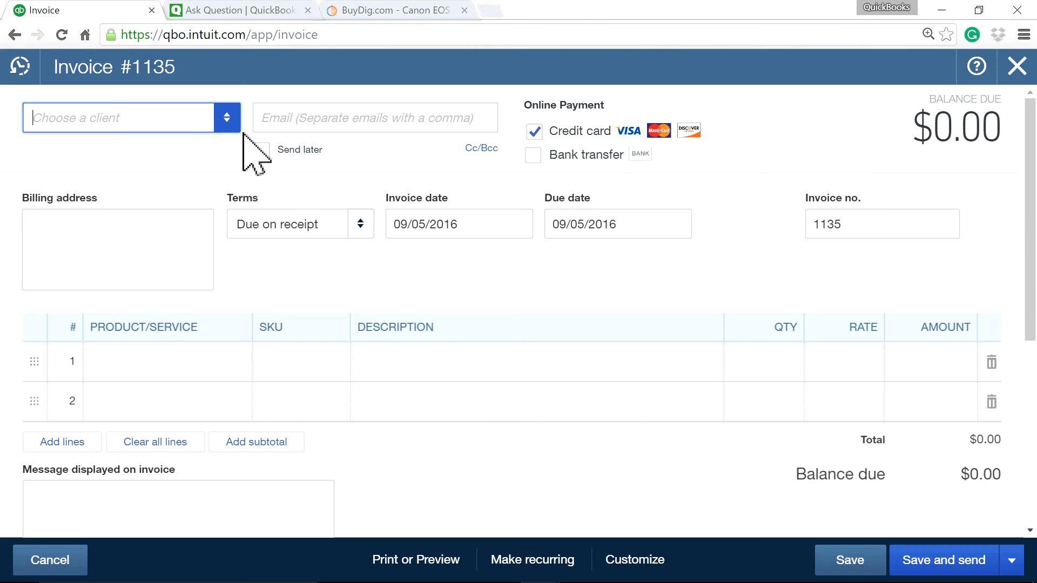
left_click(119, 117)
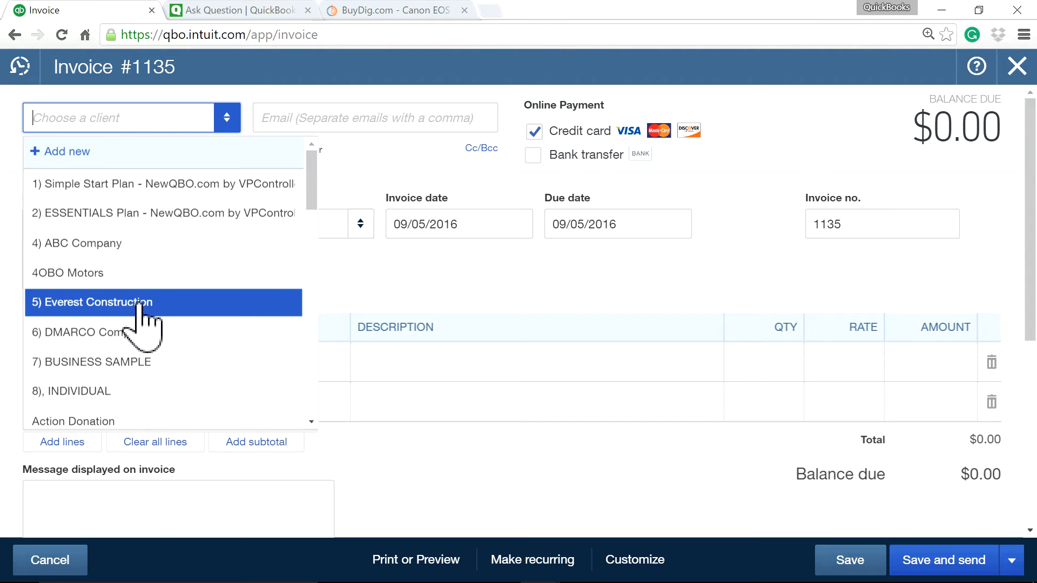
left_click(94, 303)
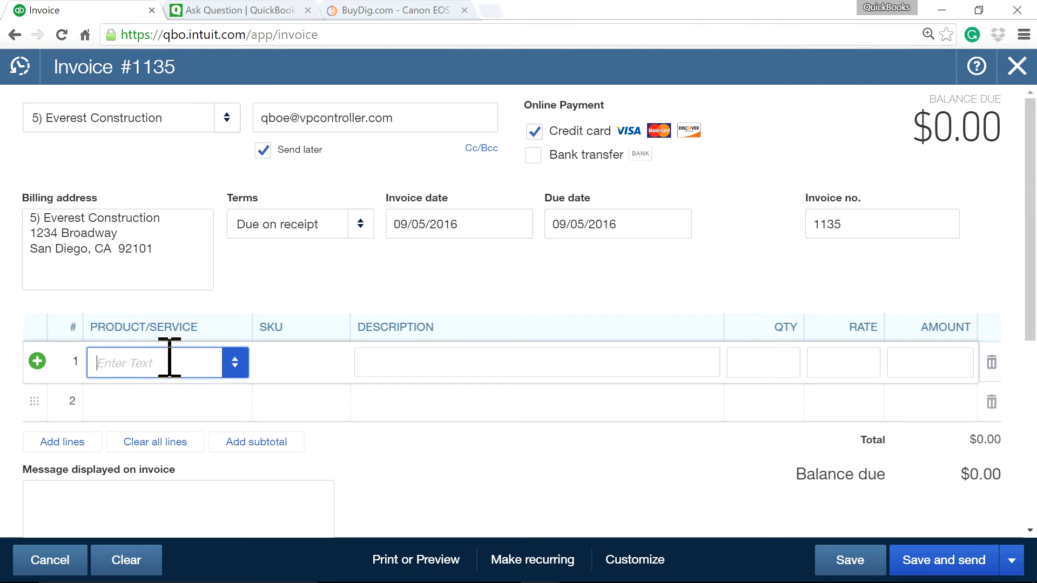
type("bund")
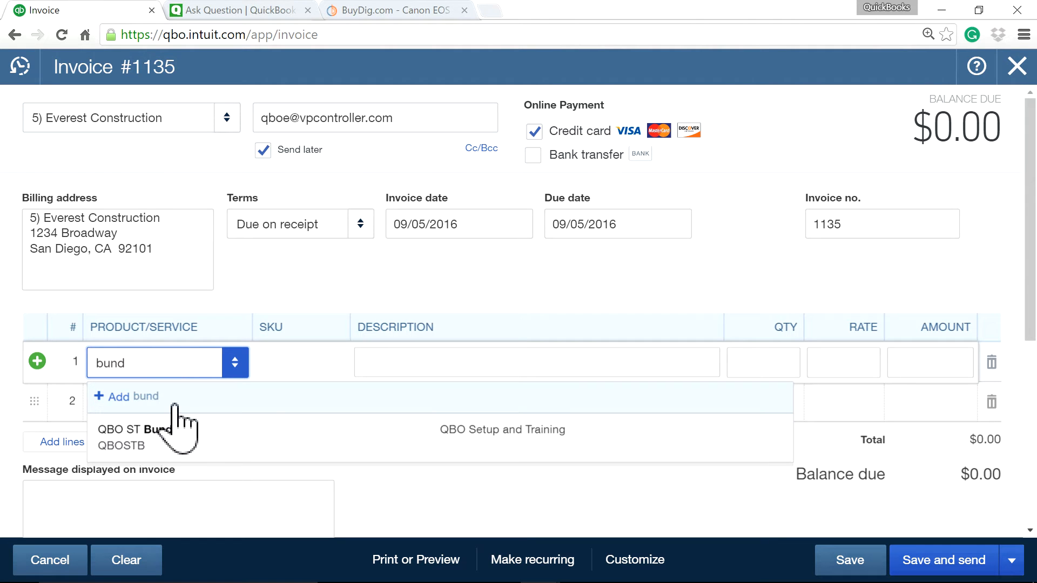
left_click(152, 436)
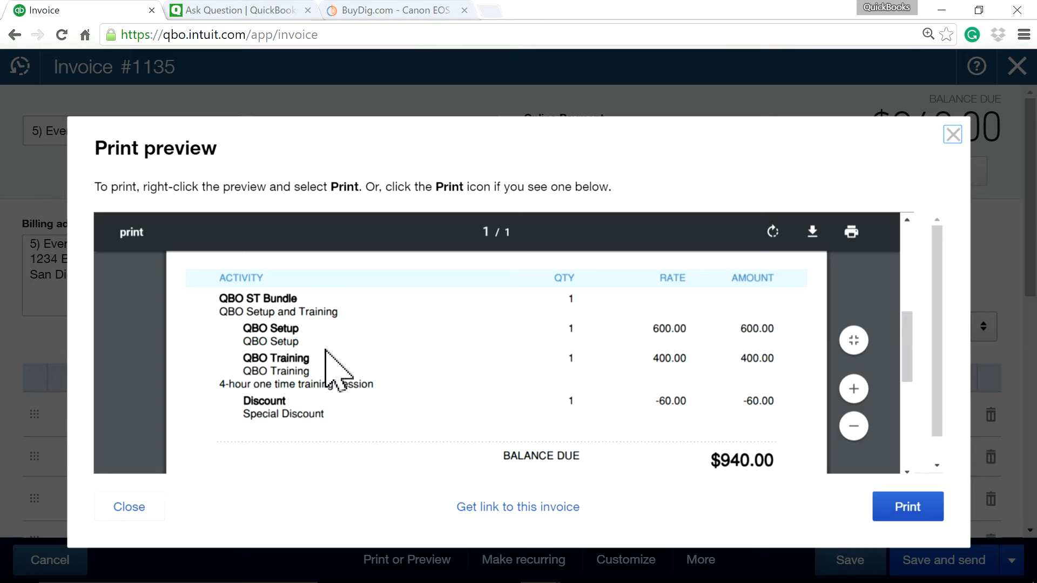
mouse_move(315, 407)
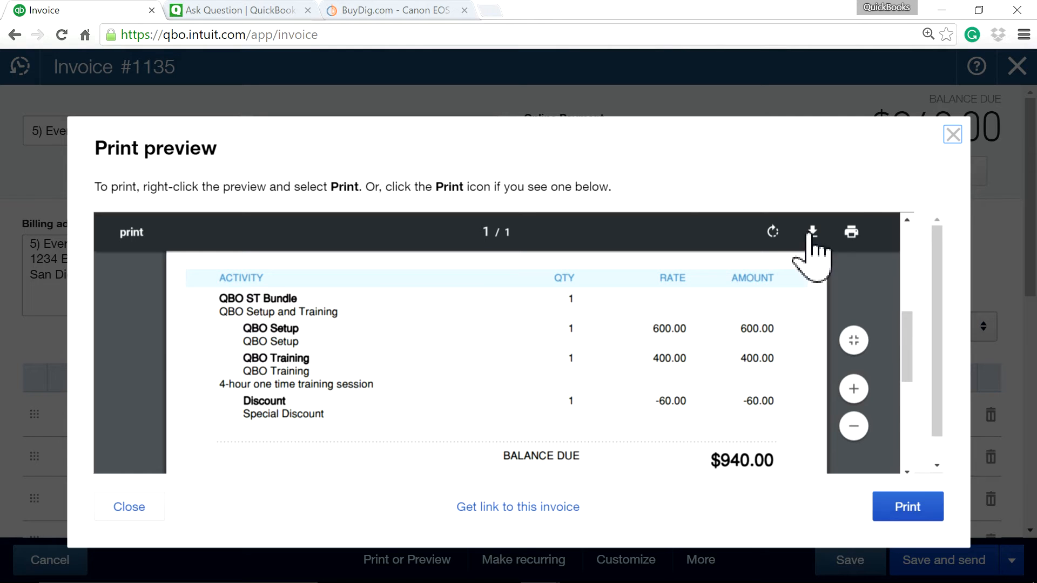
mouse_move(717, 380)
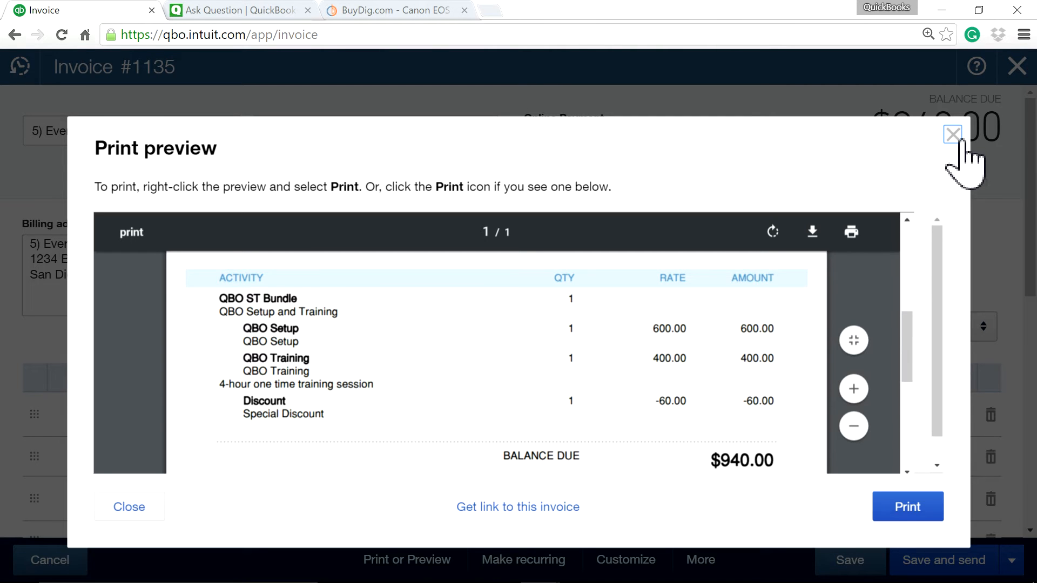
left_click(952, 135)
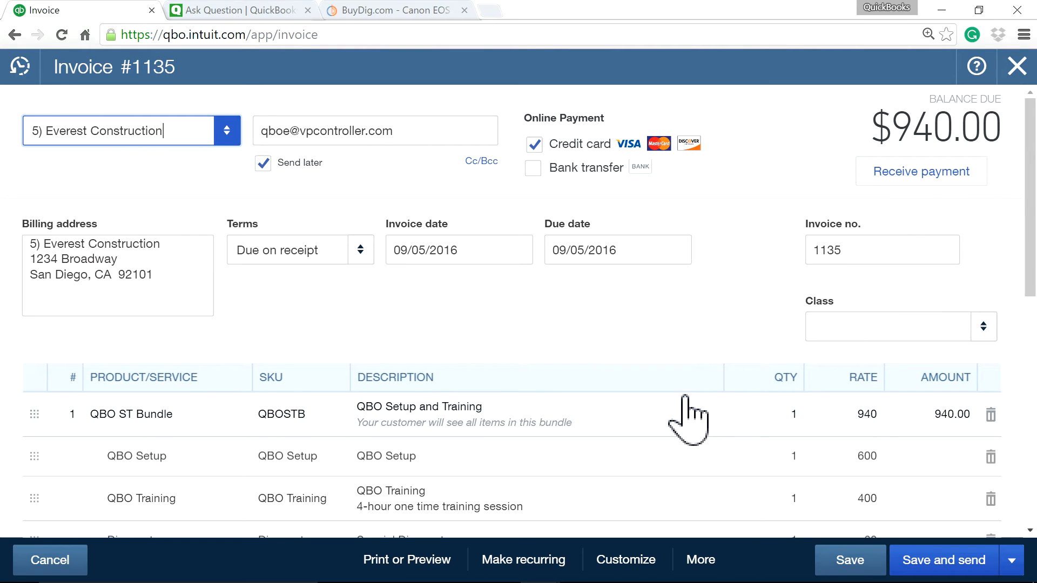
Add Setup, Training and Special Discount as new description lines, then save invoice 1135
scroll("down", 3)
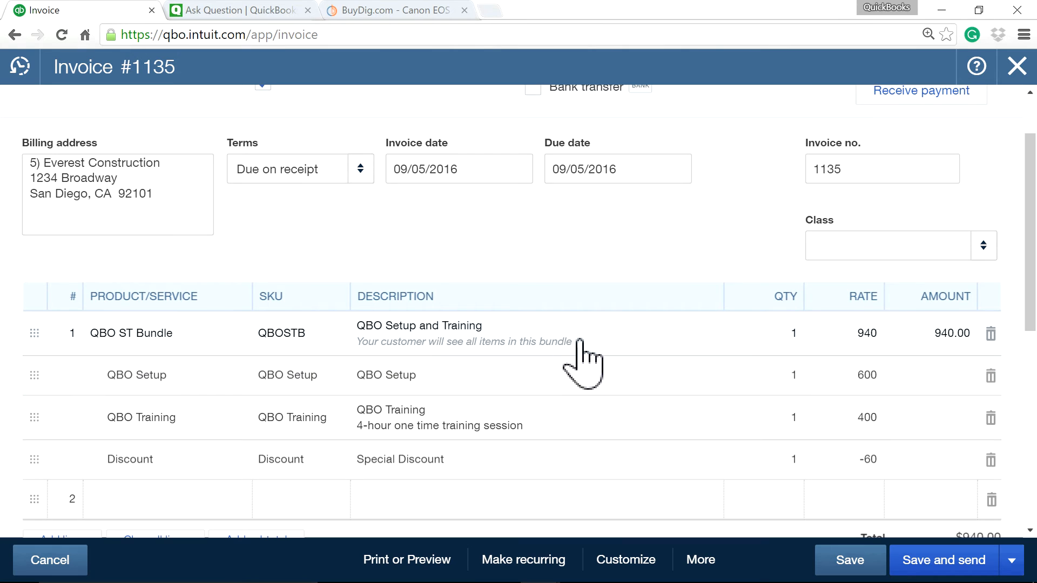
left_click(463, 333)
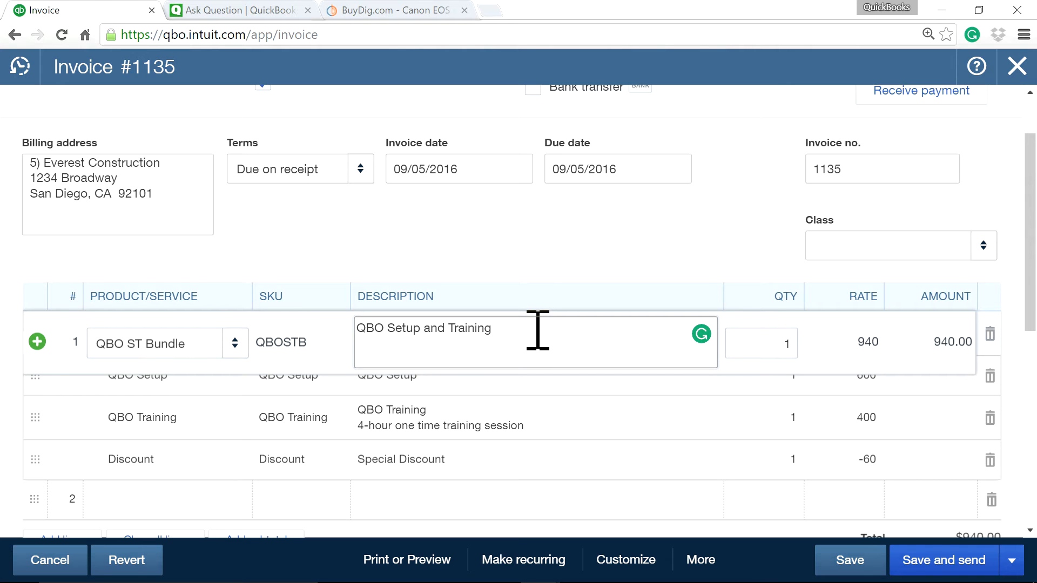
key("Enter")
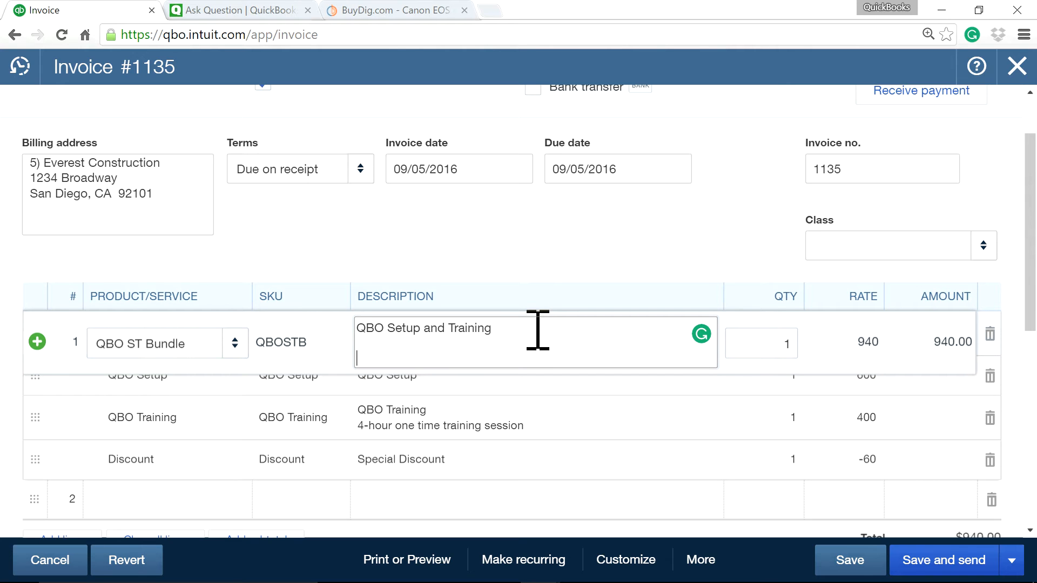
type("Setup")
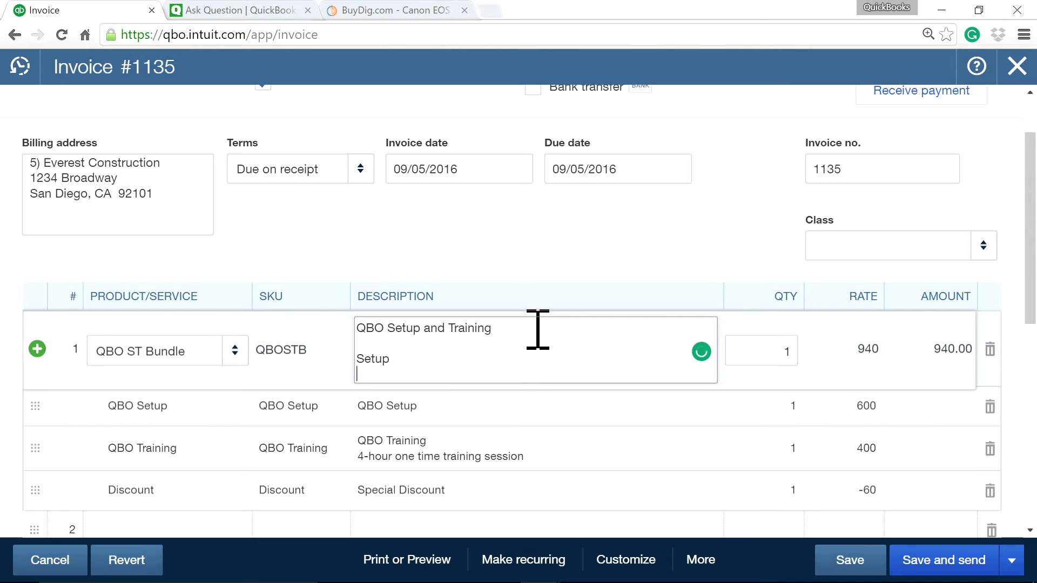
type("Training")
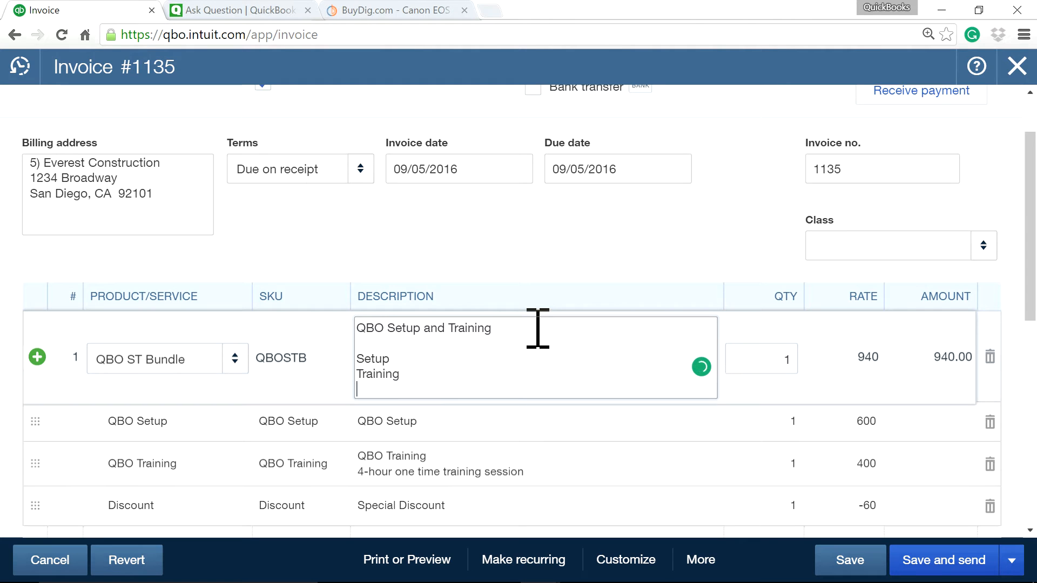
type("Special Discount")
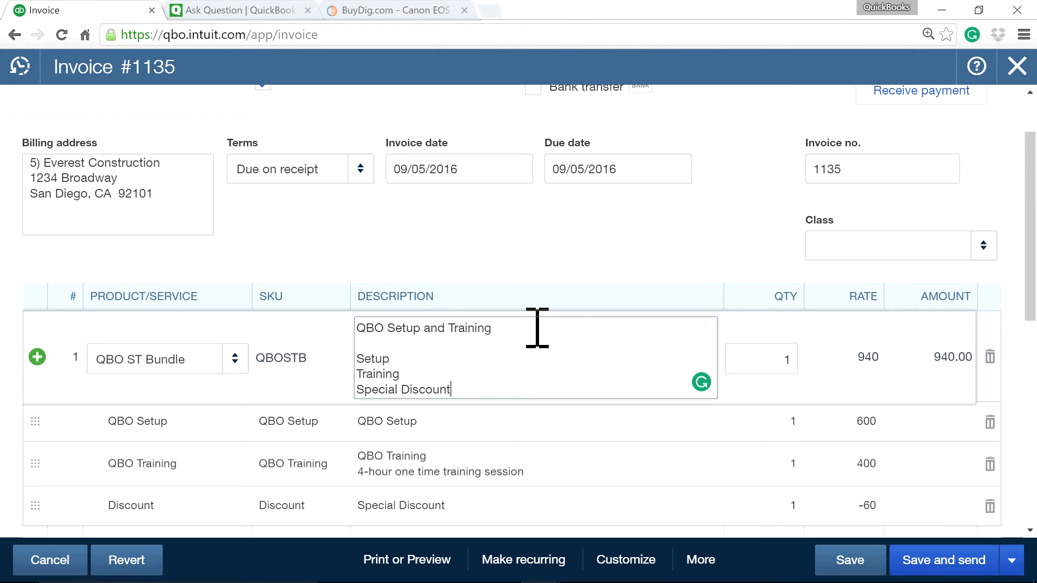
left_click(851, 561)
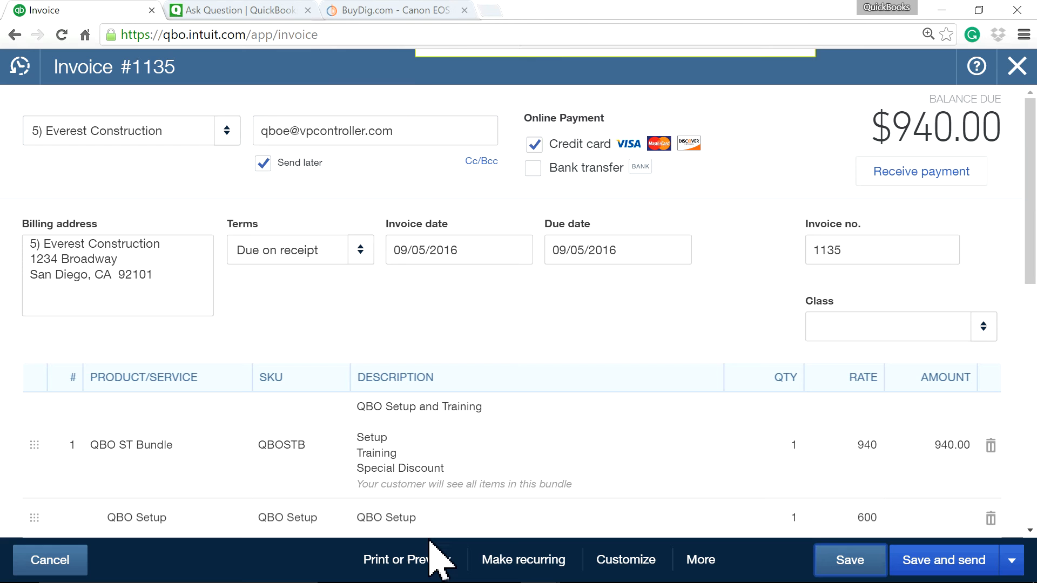
left_click(407, 559)
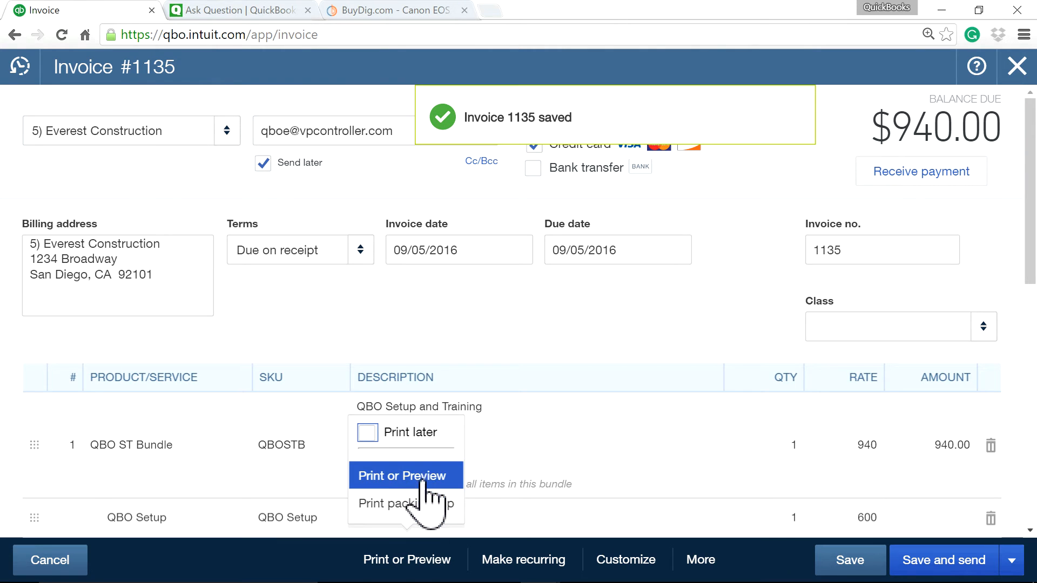
left_click(400, 475)
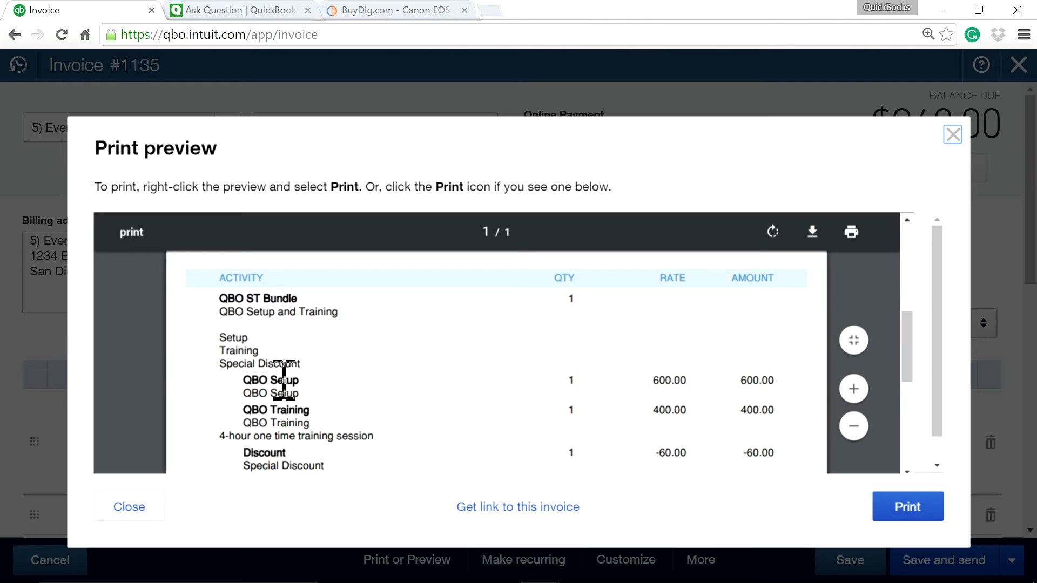
mouse_move(899, 235)
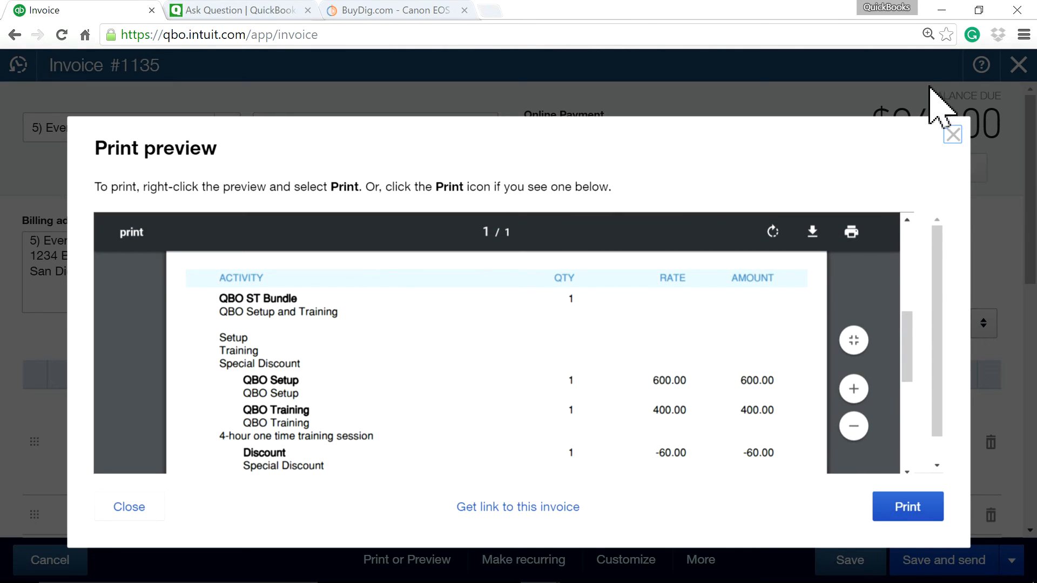
left_click(952, 135)
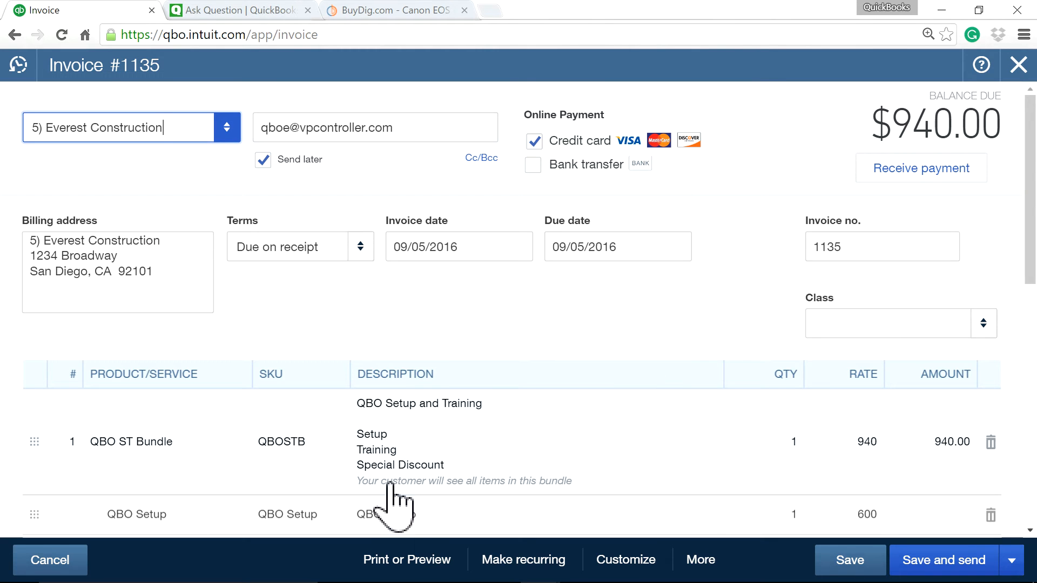
scroll("down", 3)
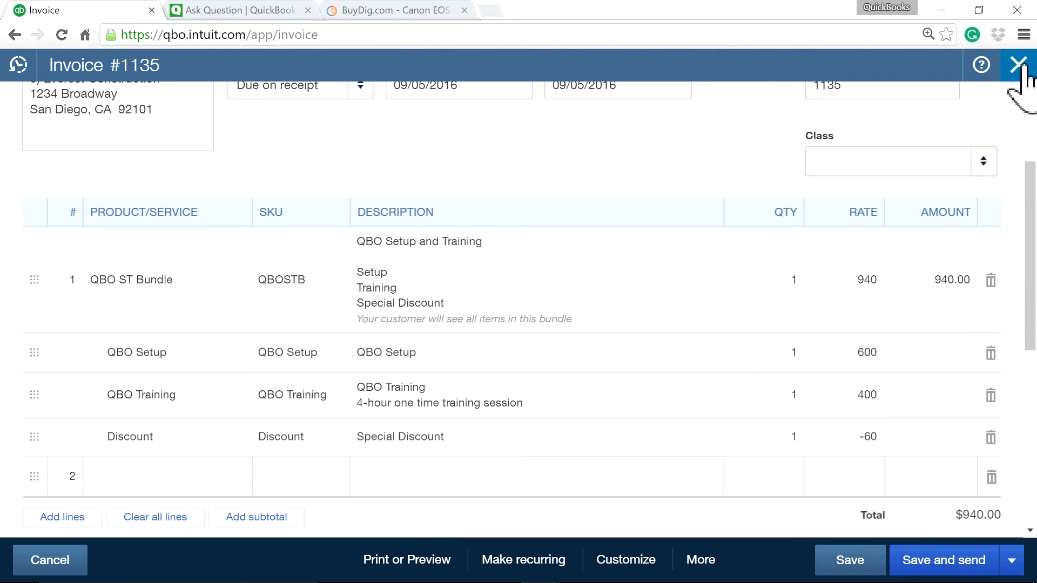
Close invoice 1135, reopen QBO ST Bundle, and resave it with components hidden
left_click(1022, 64)
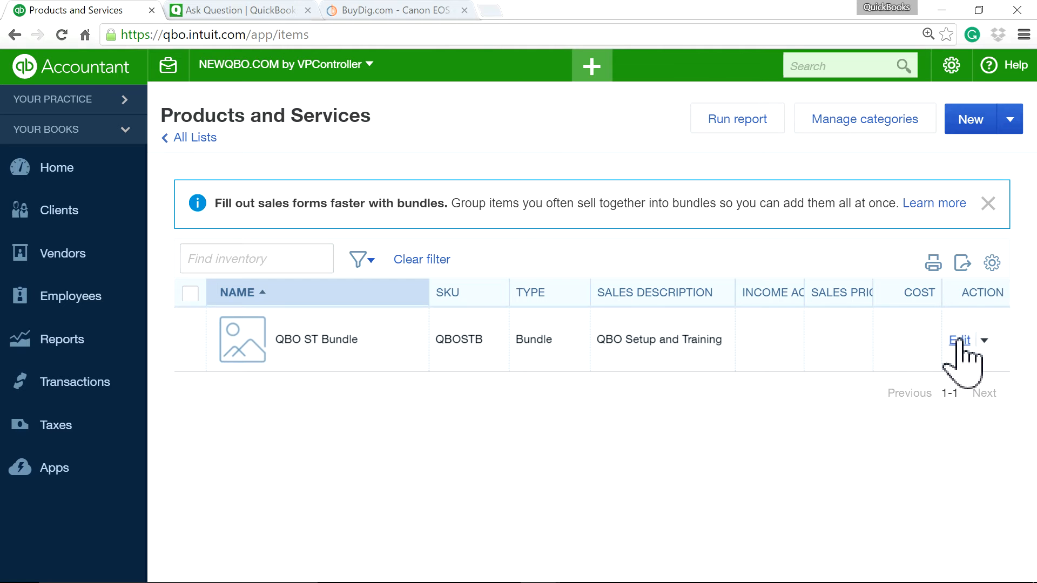
mouse_move(873, 413)
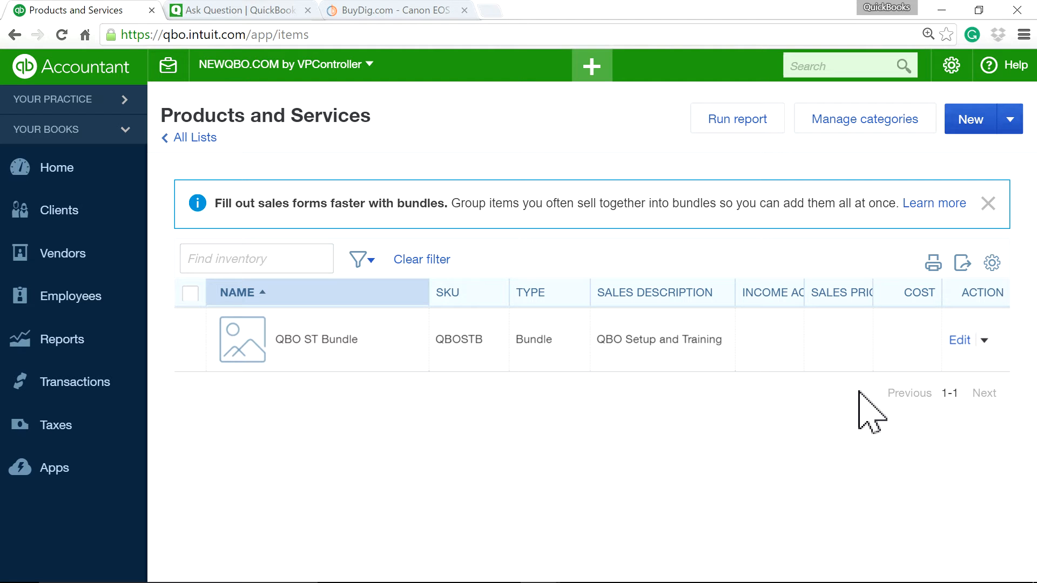
left_click(958, 339)
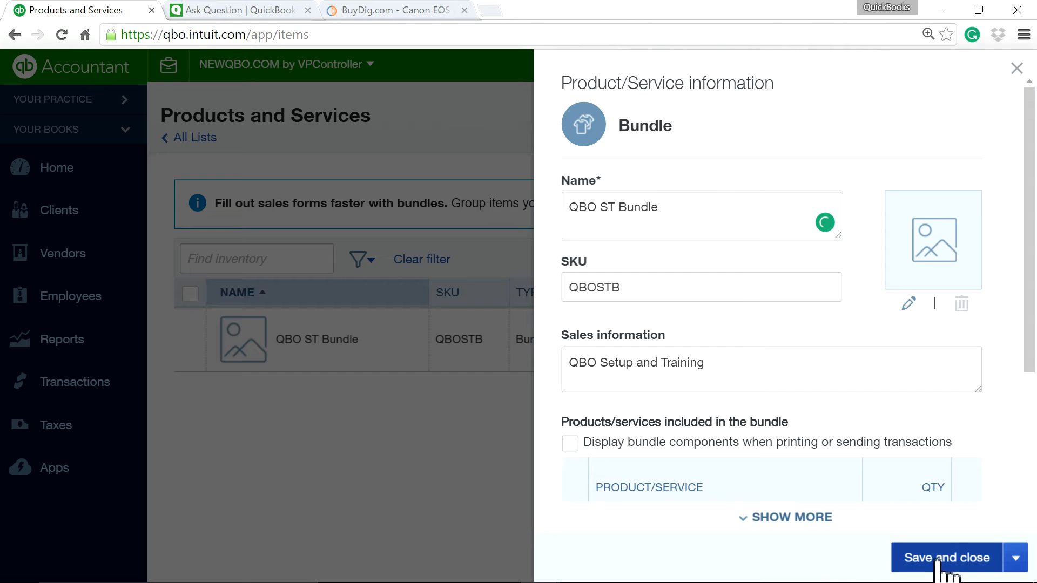
left_click(946, 557)
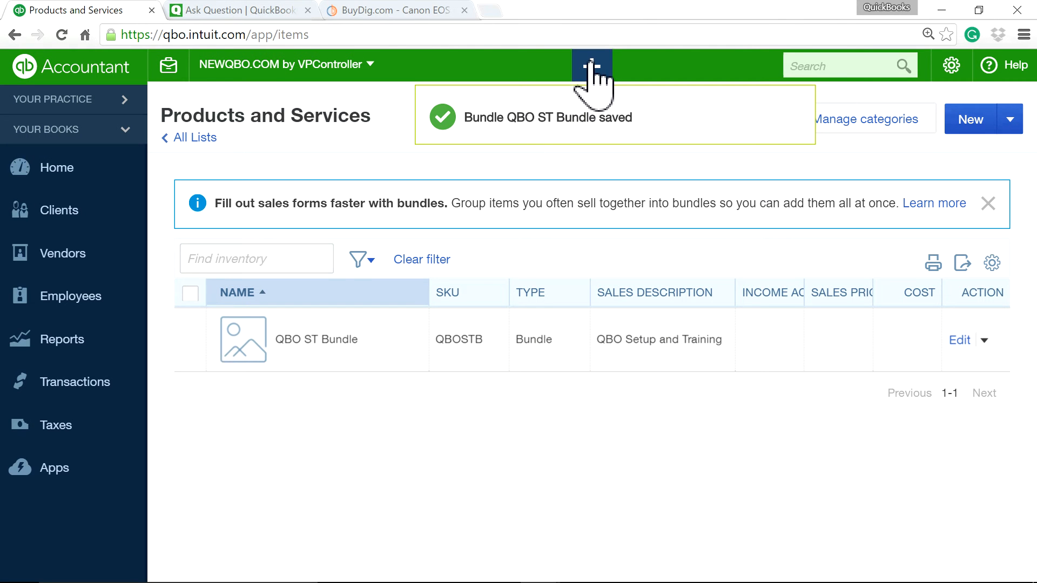
Start a new invoice for Everest Construction with the QBO ST Bundle as its first line
left_click(591, 65)
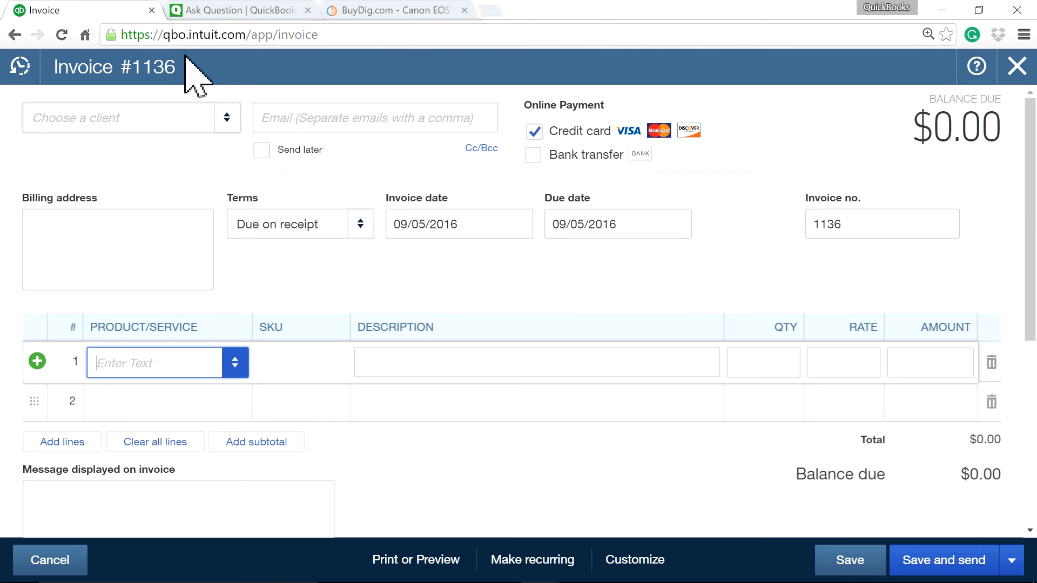
left_click(119, 118)
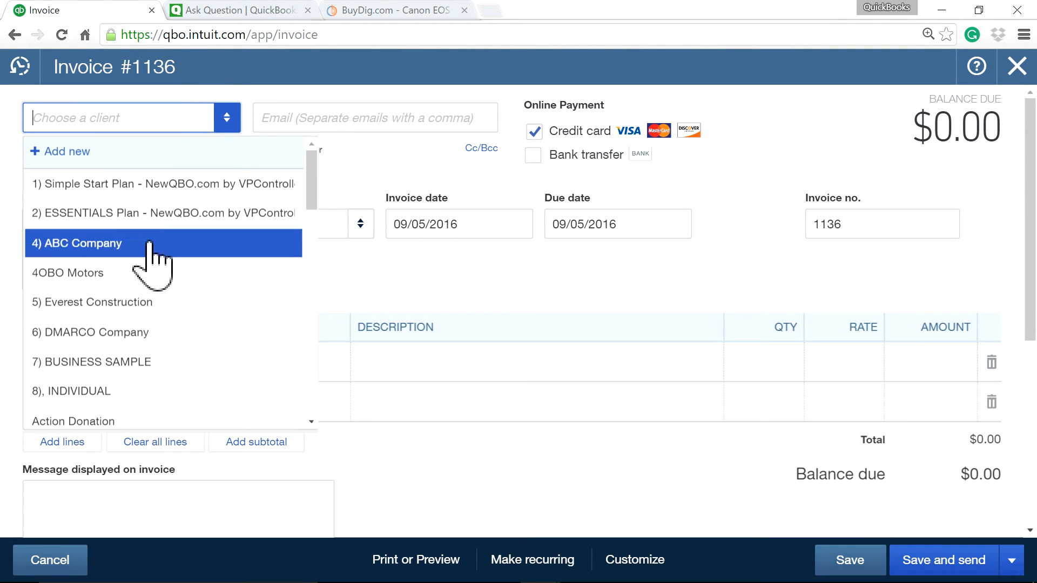
left_click(101, 301)
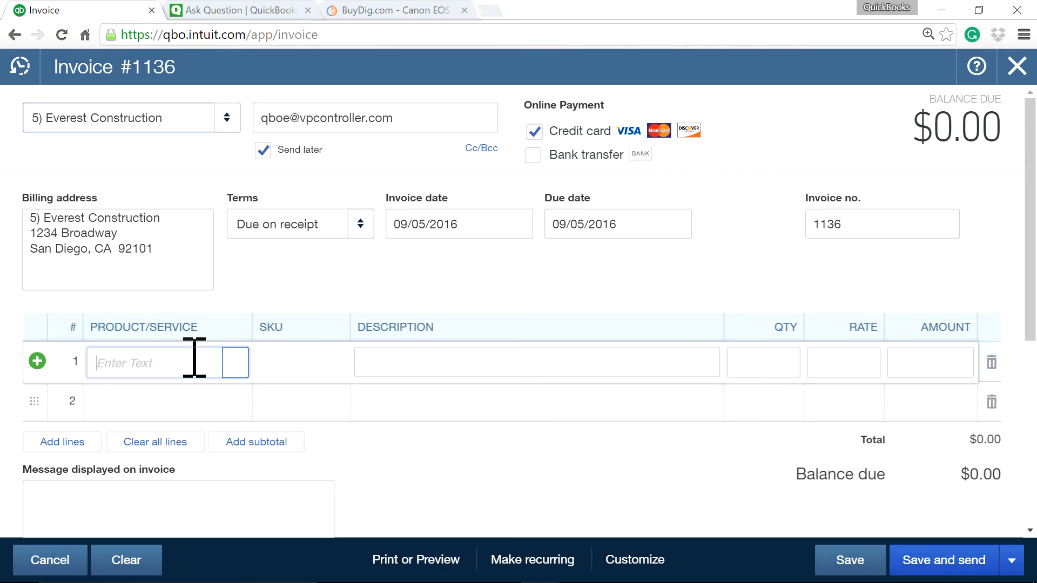
type("bun")
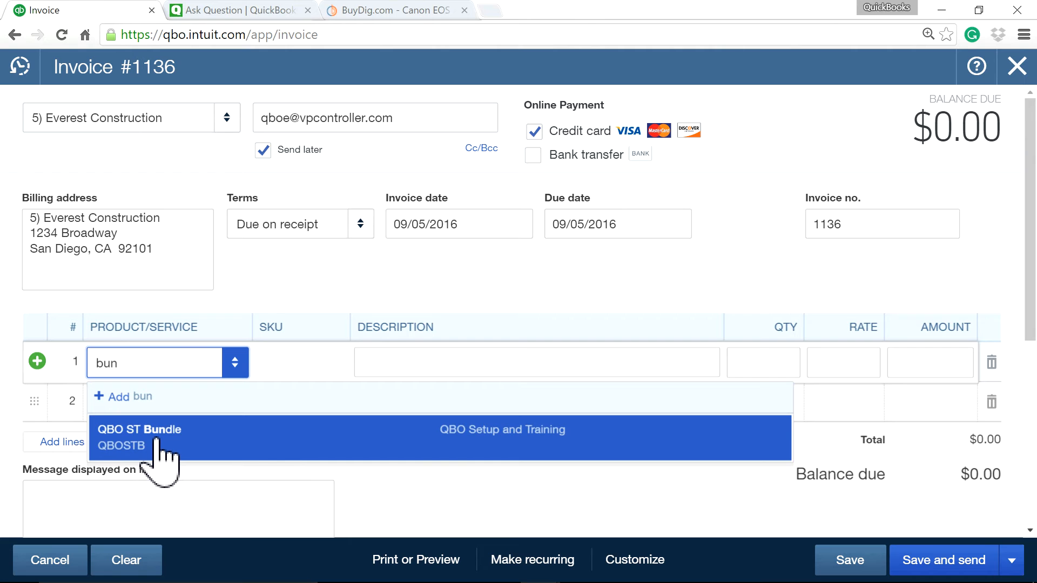
left_click(139, 437)
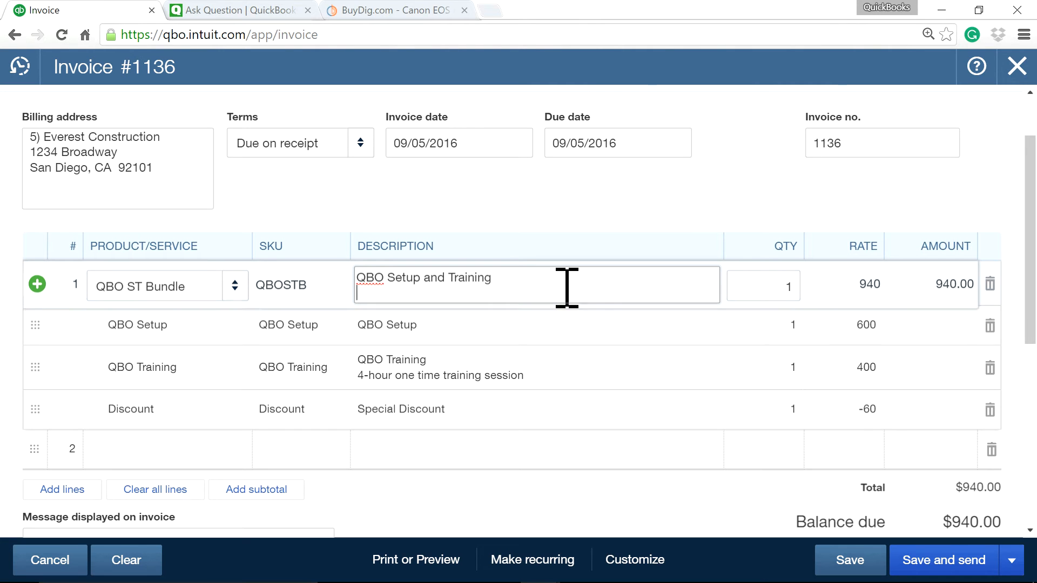
Add Setup, Training and Special Discount lines to the bundle's description
type("St")
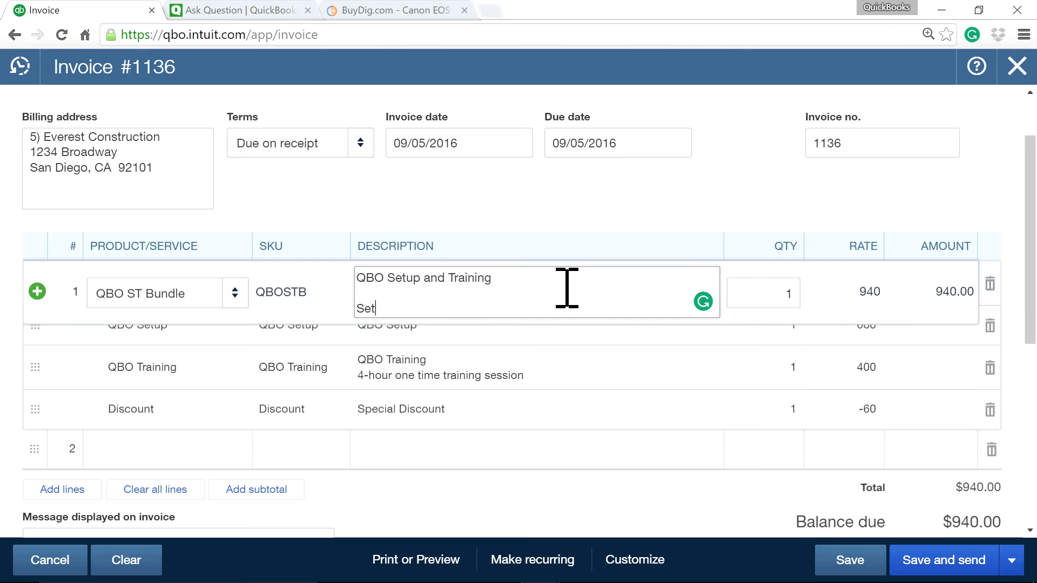
type("up")
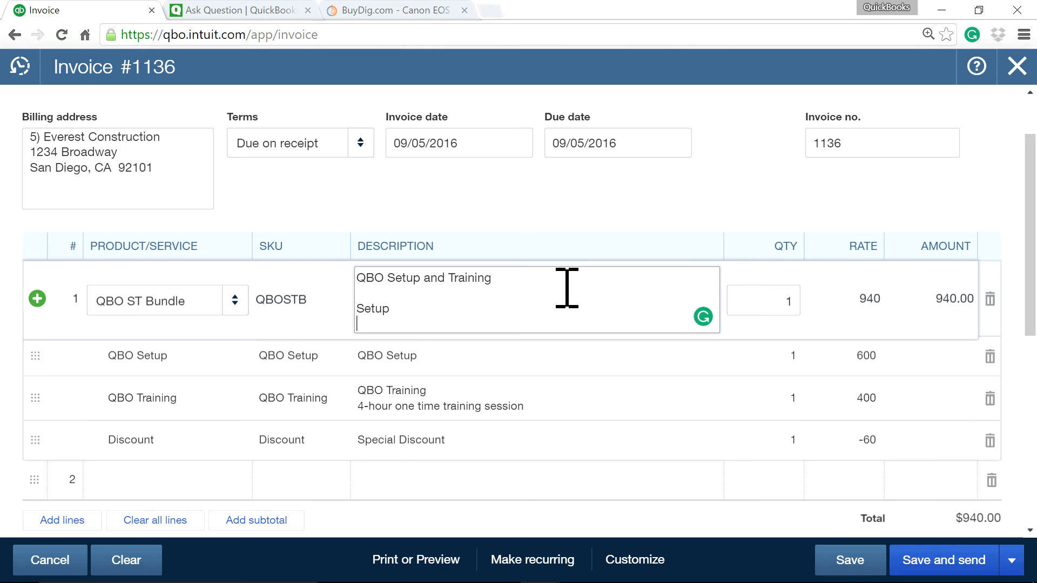
type("Tra")
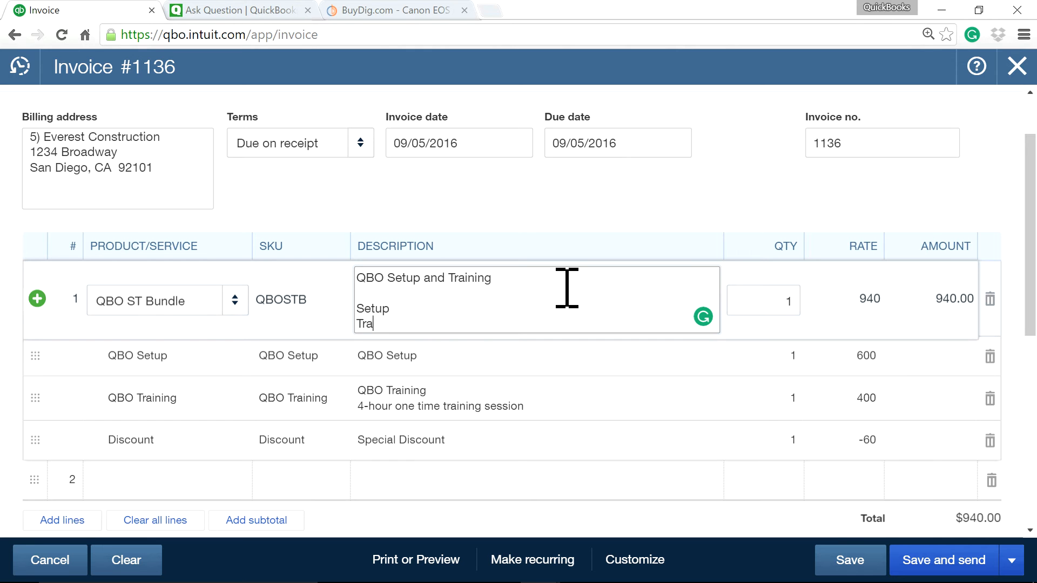
type("ning")
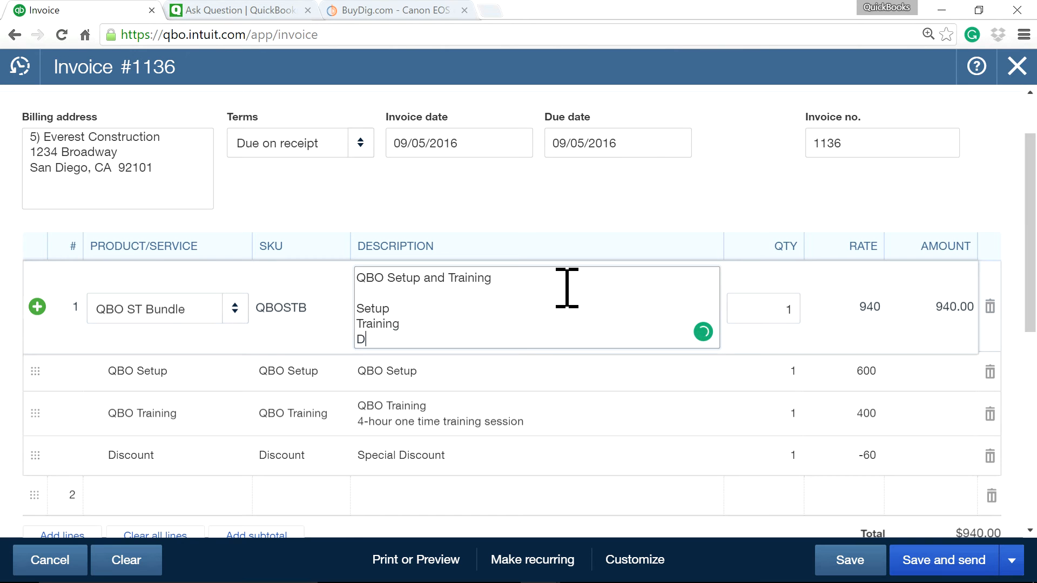
type("Special Dis")
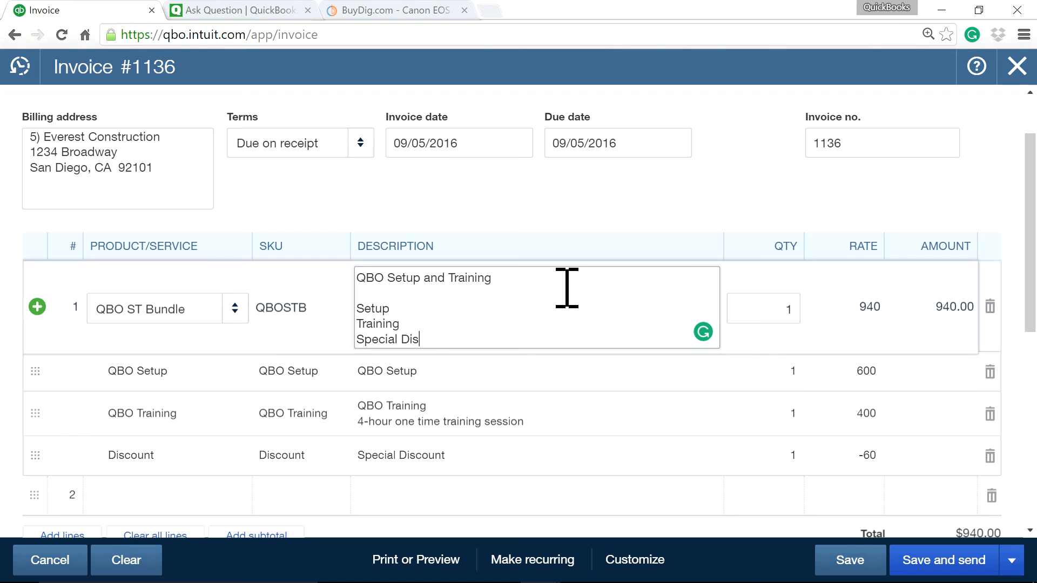
type("count")
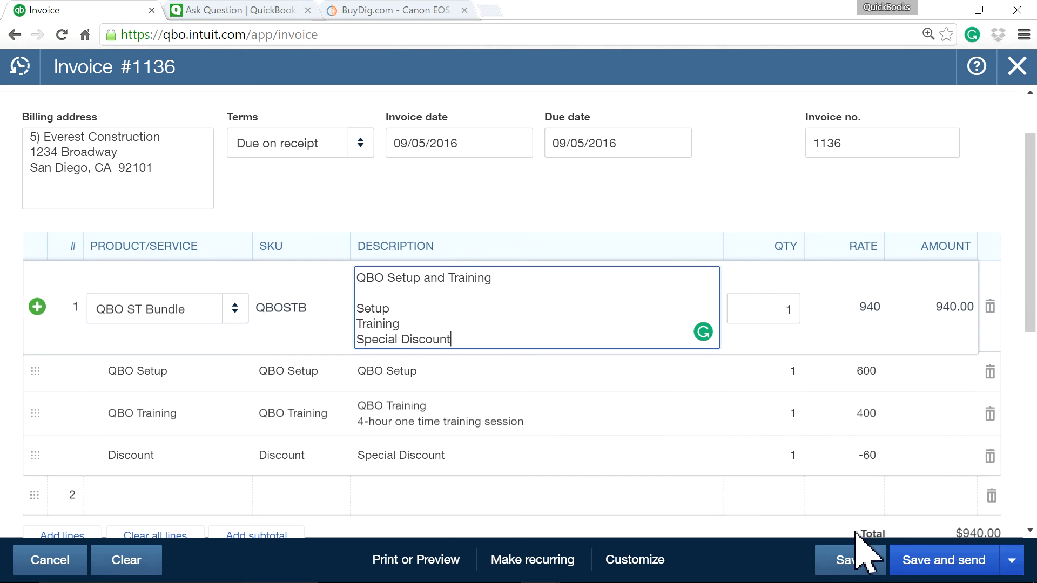
Save invoice 1136, then review its print preview and bundle lines
left_click(848, 561)
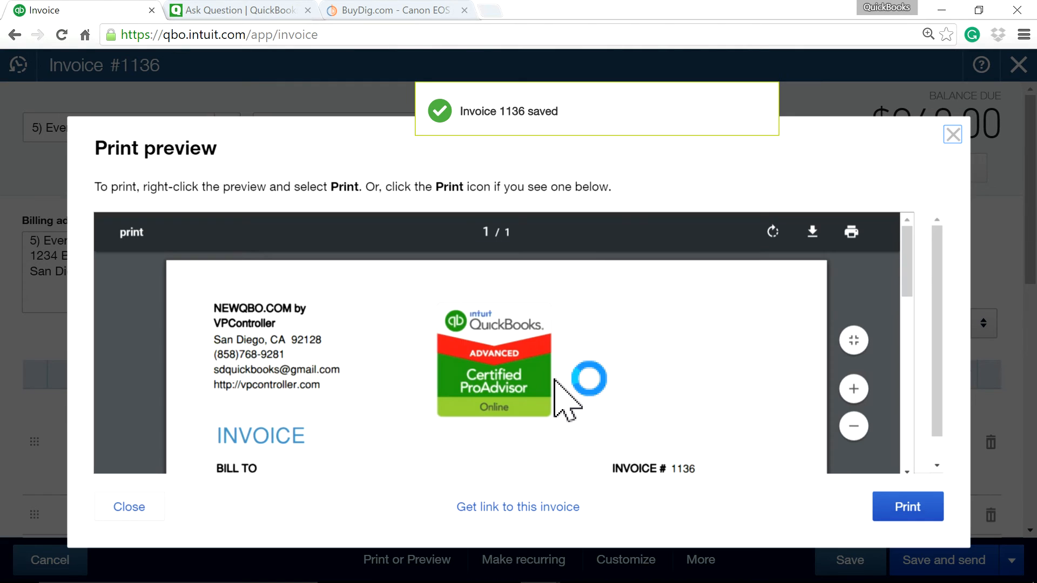
scroll("down", 3)
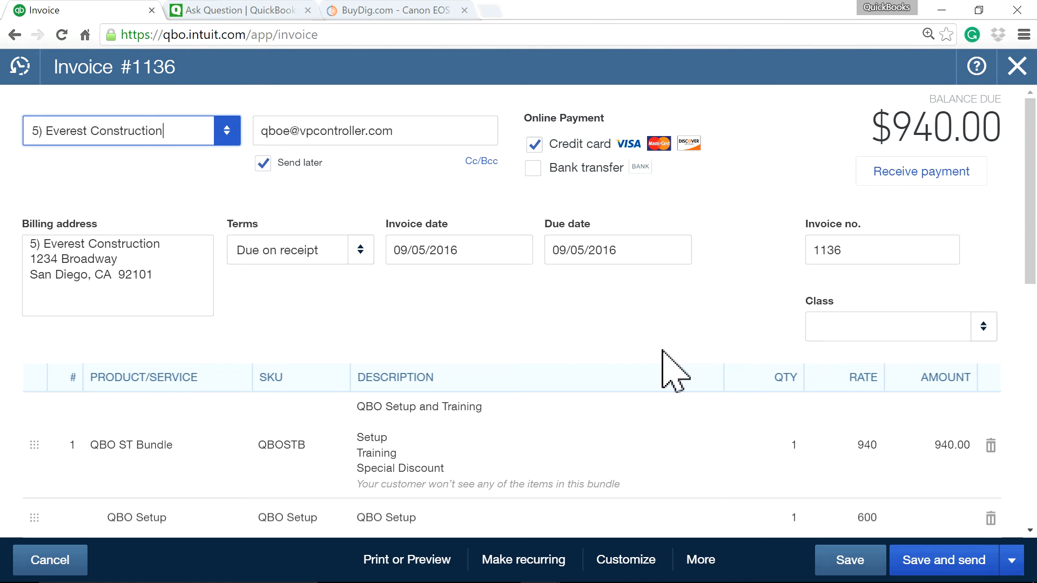
scroll("down", 3)
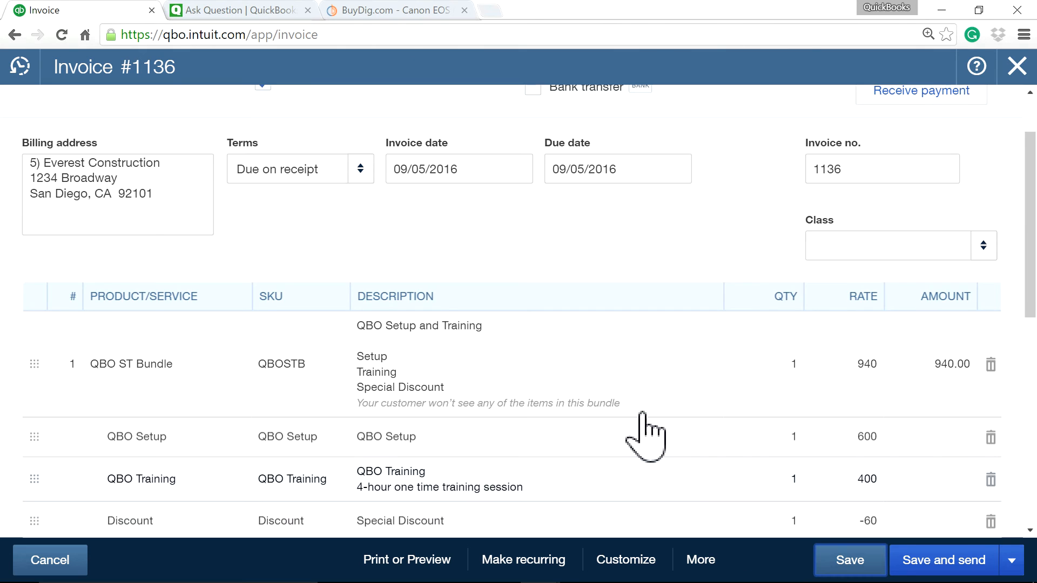
left_click(849, 560)
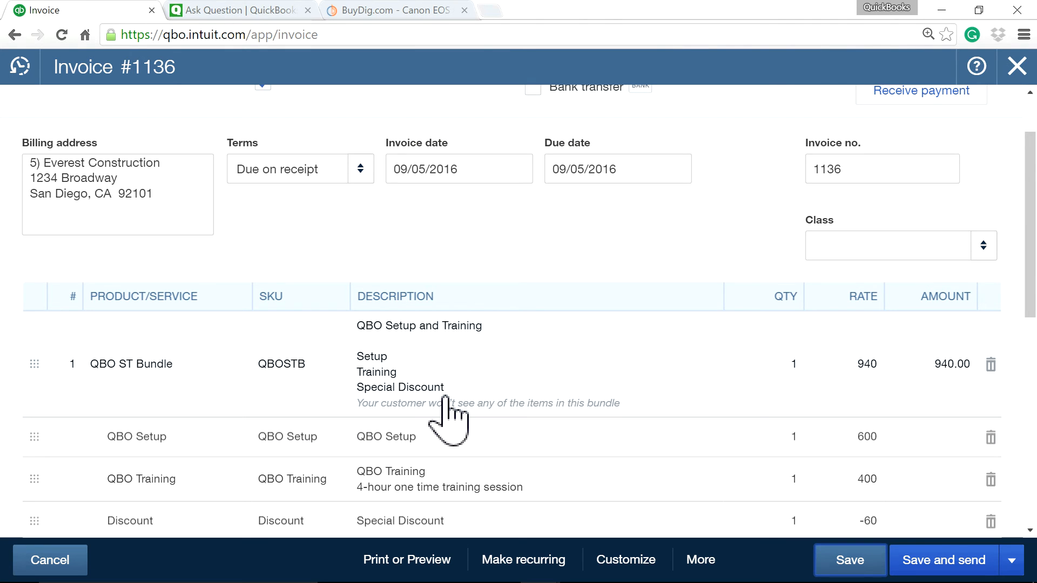
mouse_move(400, 397)
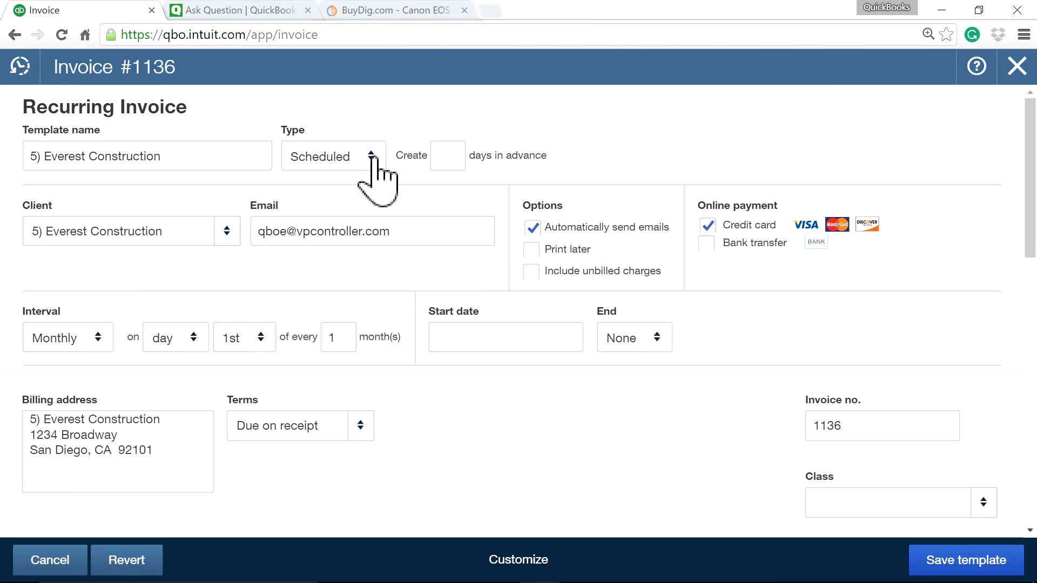
Make the recurring invoice Unscheduled, name it 'Bundle Template', and save it
left_click(333, 156)
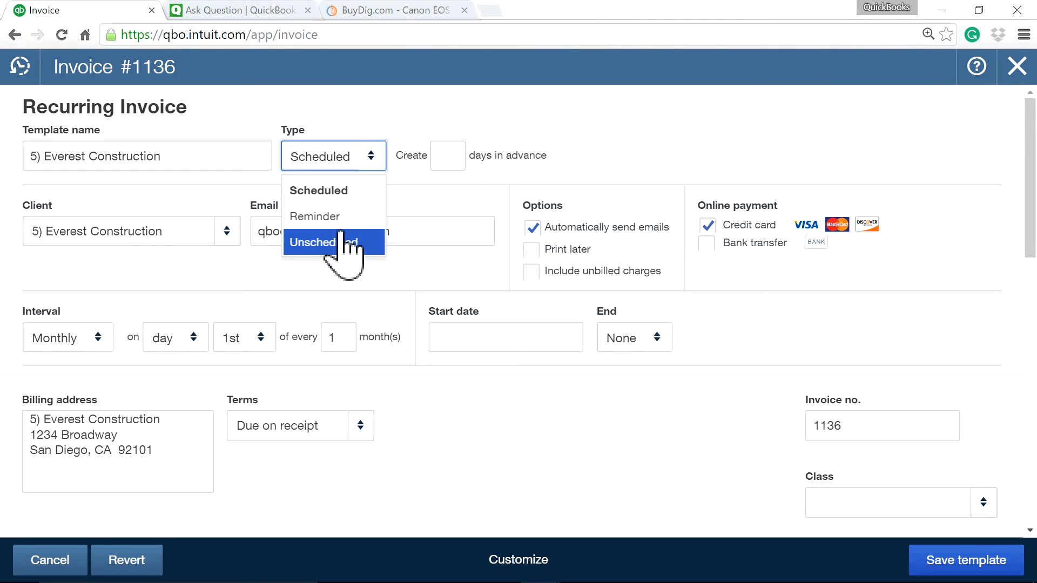
left_click(334, 242)
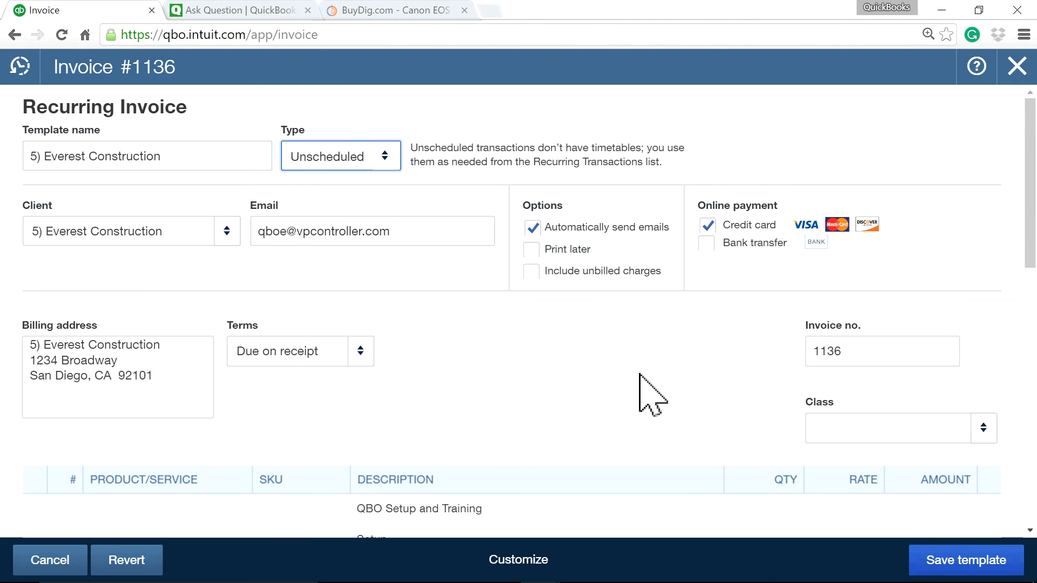
scroll("down", 3)
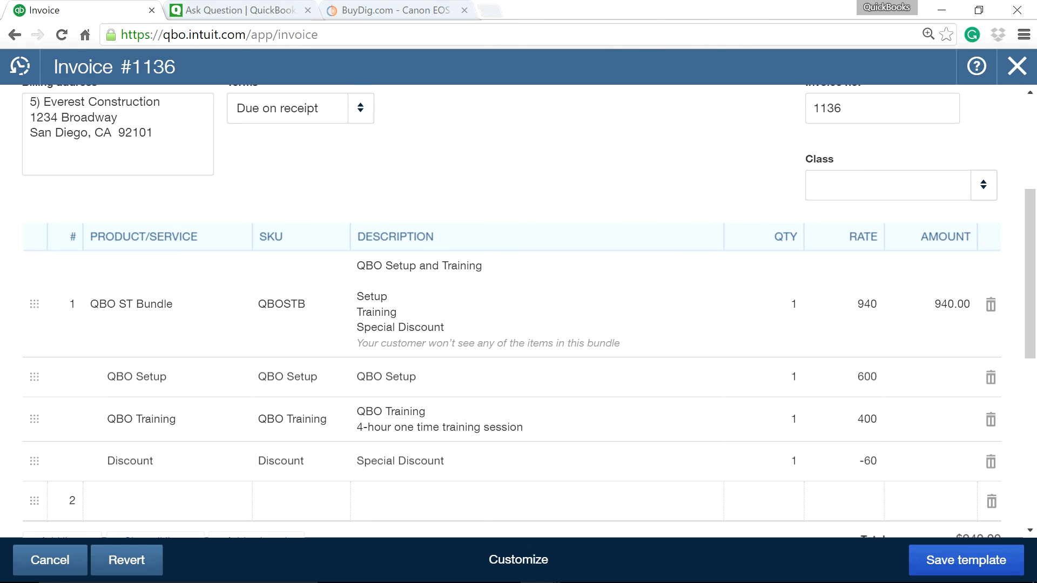
mouse_move(966, 560)
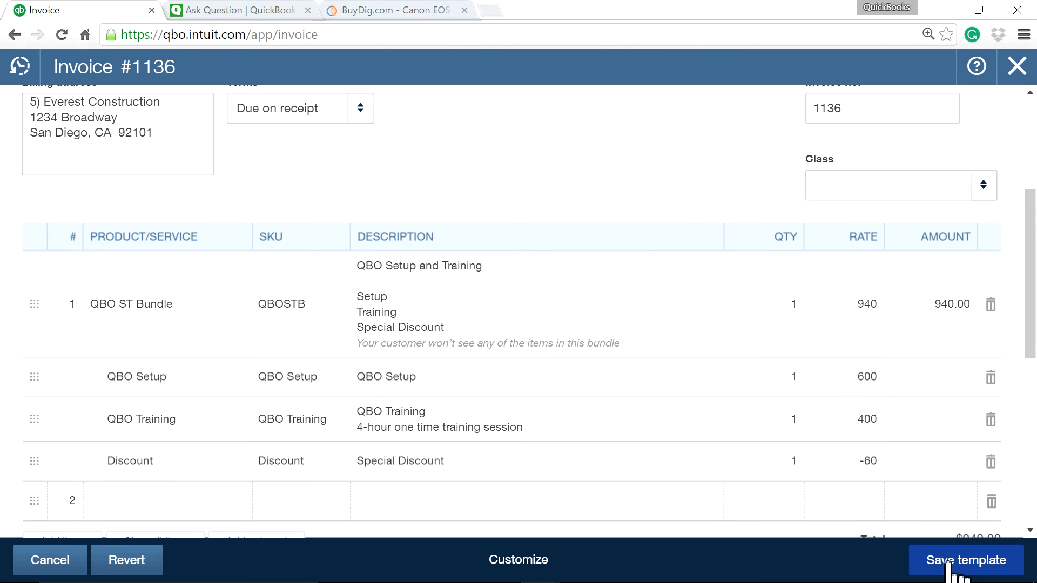
left_click(966, 560)
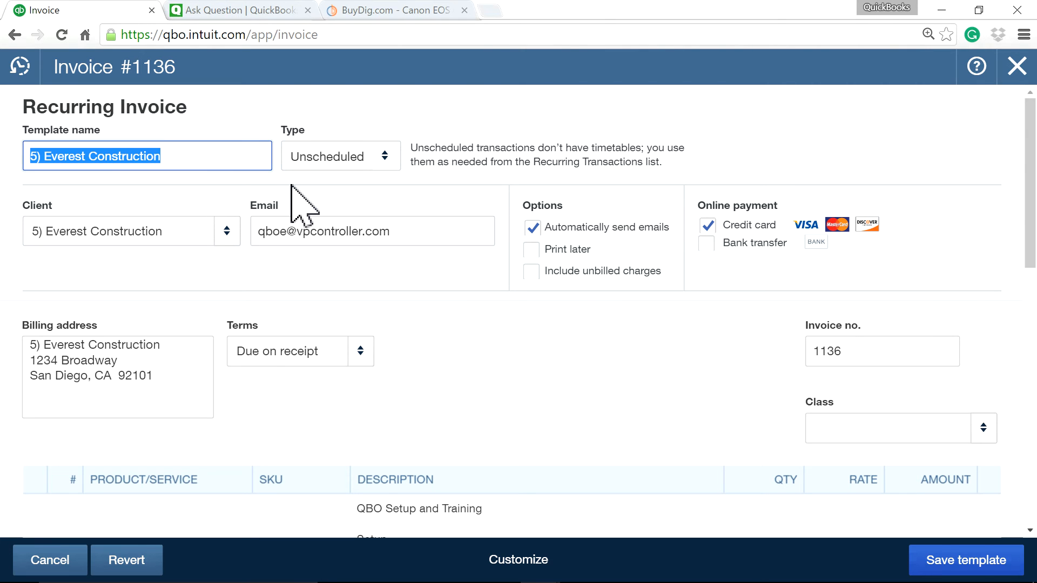
type("BUndle")
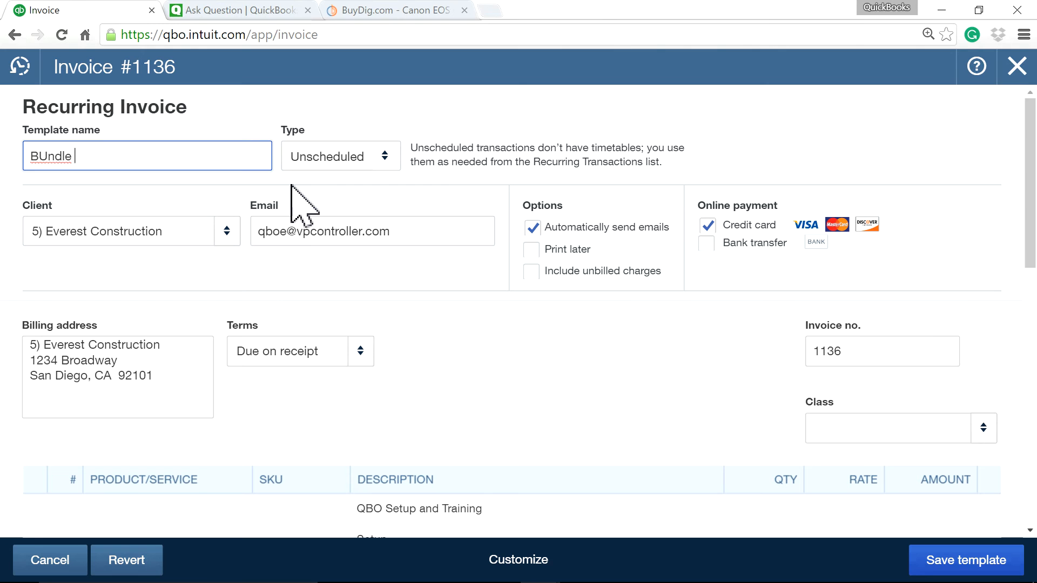
key("Backspace")
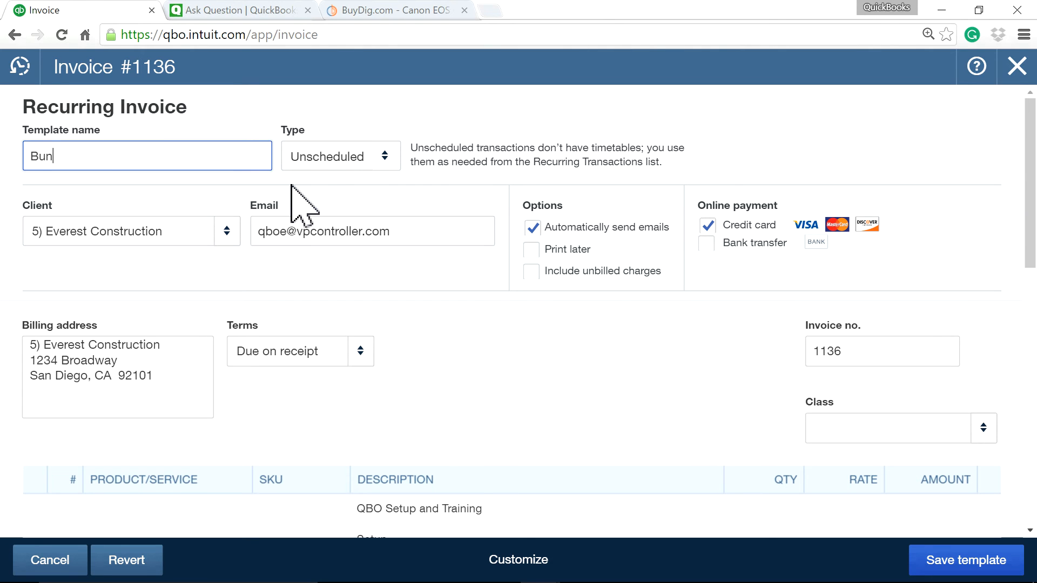
type("dle")
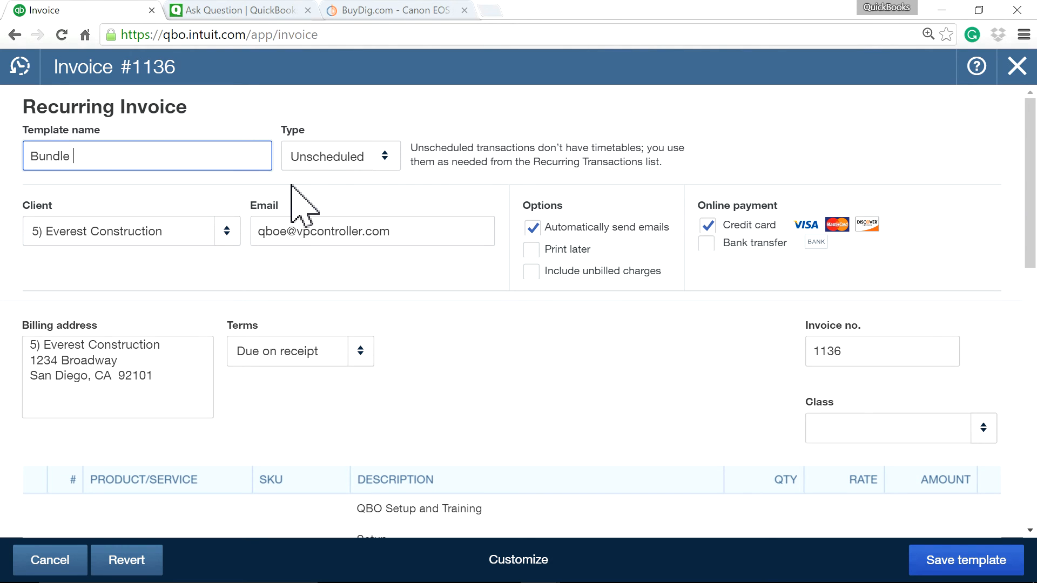
type("Template")
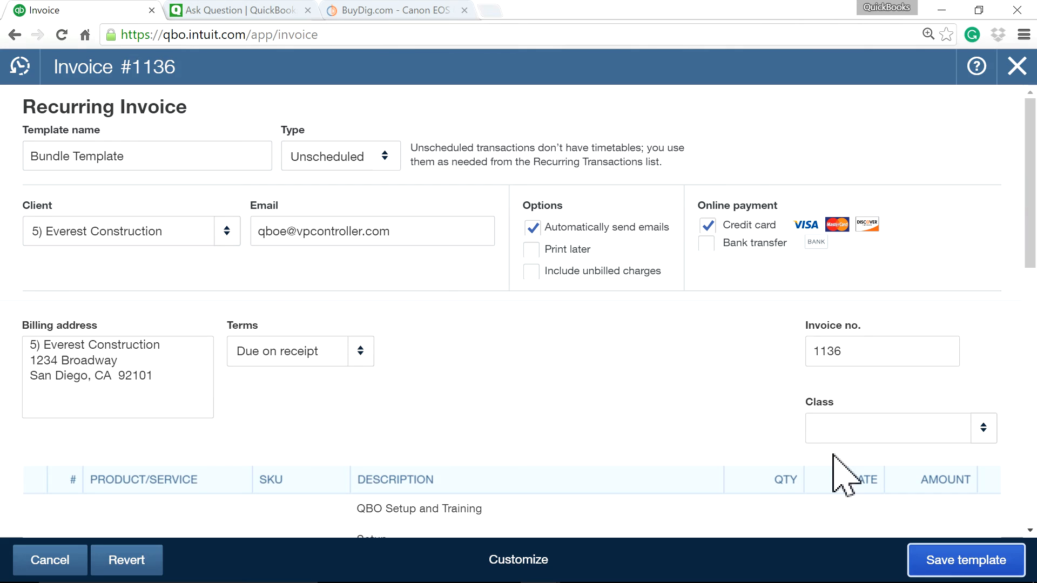
left_click(964, 560)
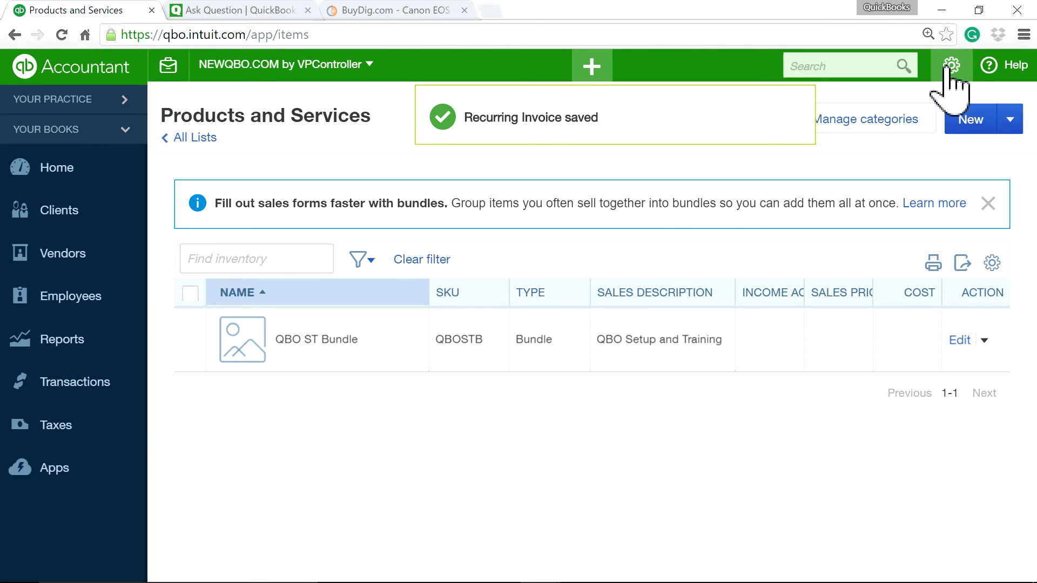
Duplicate Bundle Template from the Recurring Transactions list
left_click(951, 65)
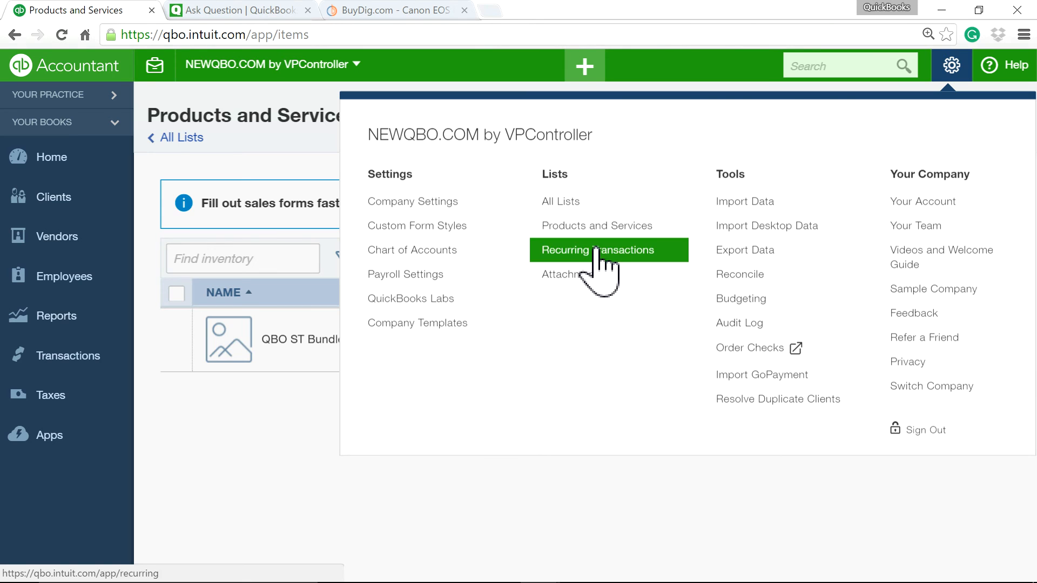
left_click(596, 250)
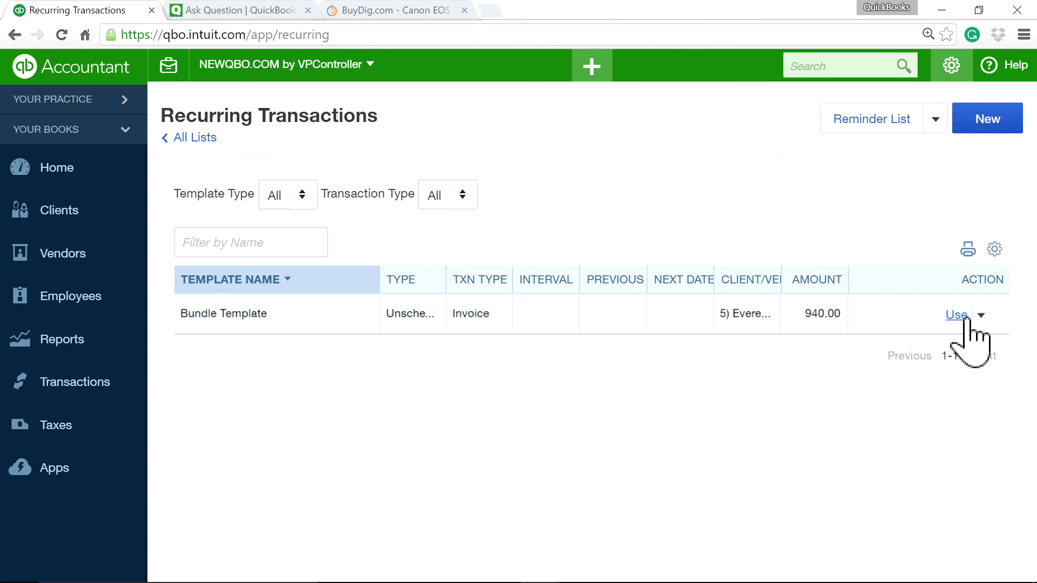
left_click(982, 314)
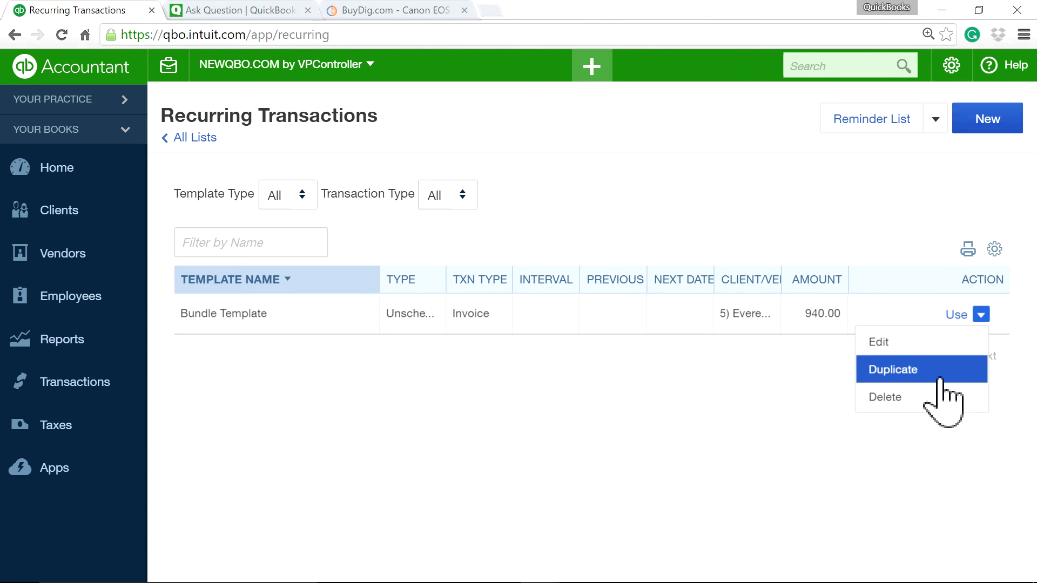
left_click(893, 369)
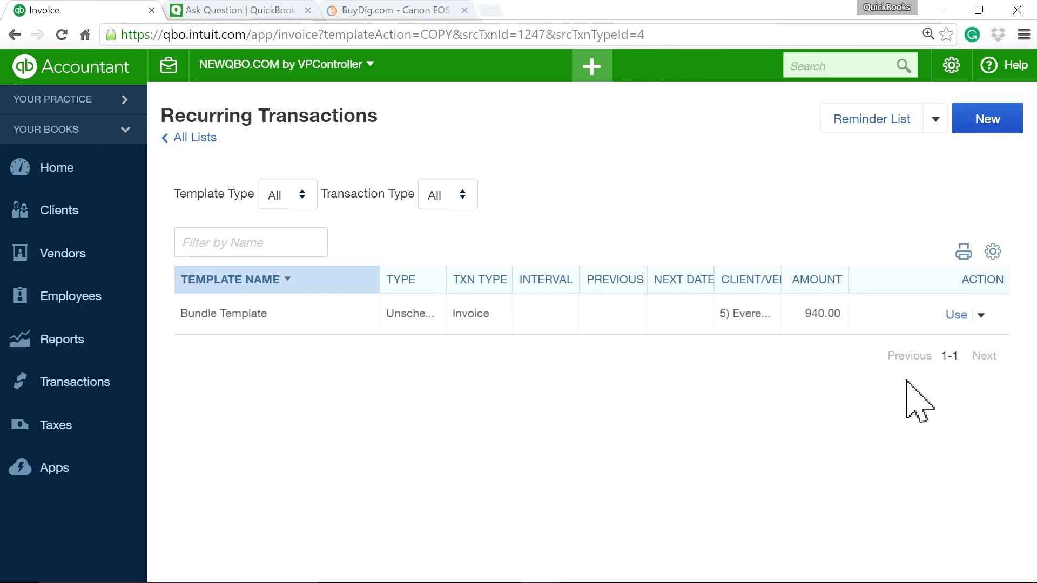
Bill the template copy to 7) BUSINESS SAMPLE and save it
left_click(955, 315)
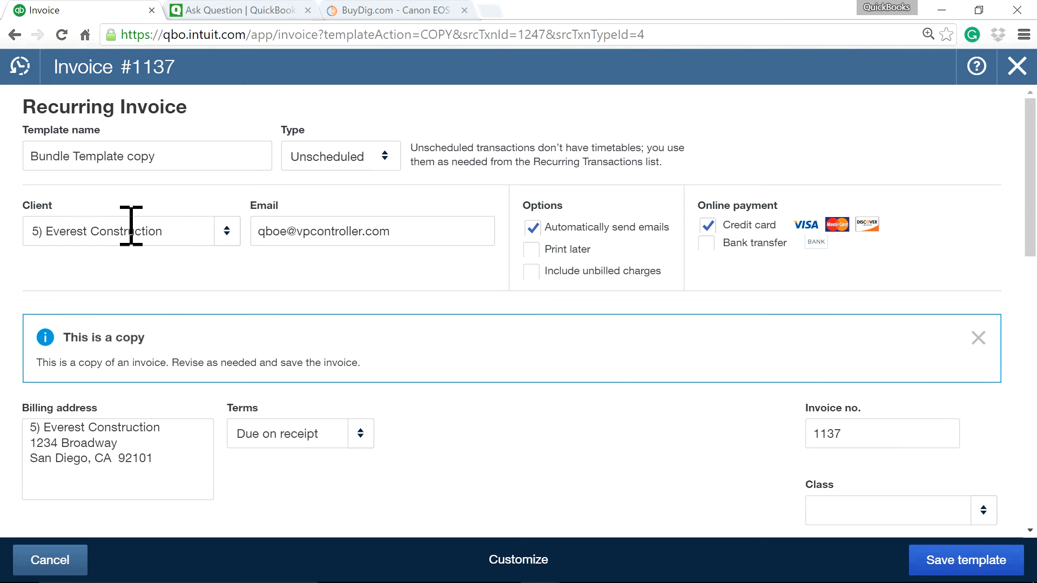
left_click(130, 231)
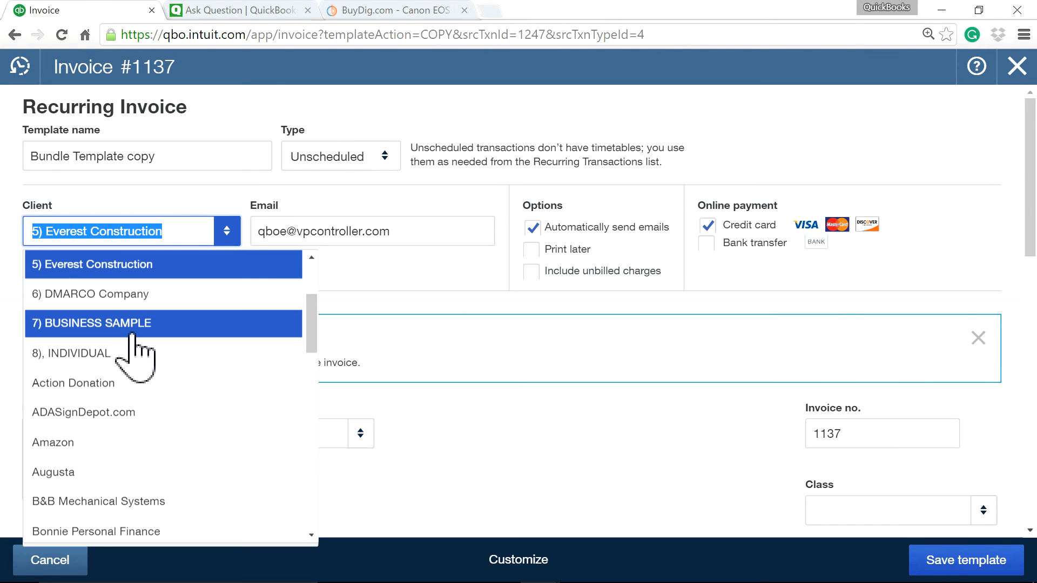
left_click(94, 323)
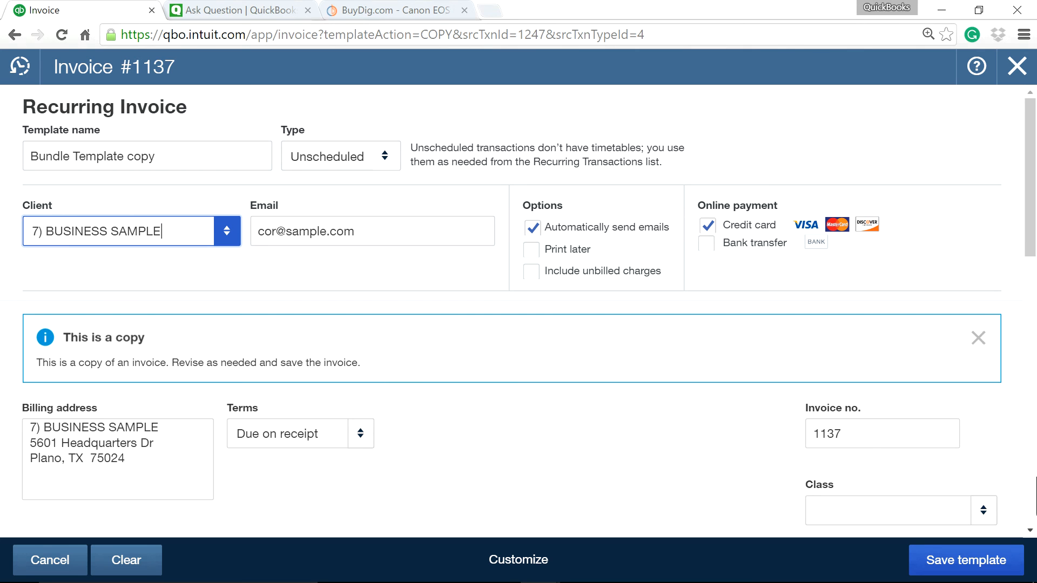
scroll("down", 3)
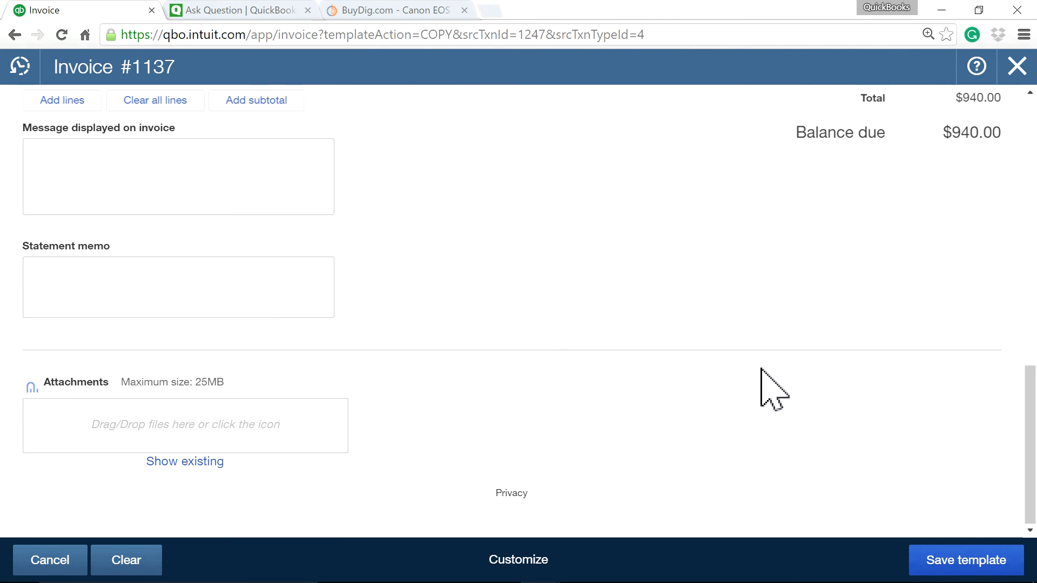
left_click(966, 560)
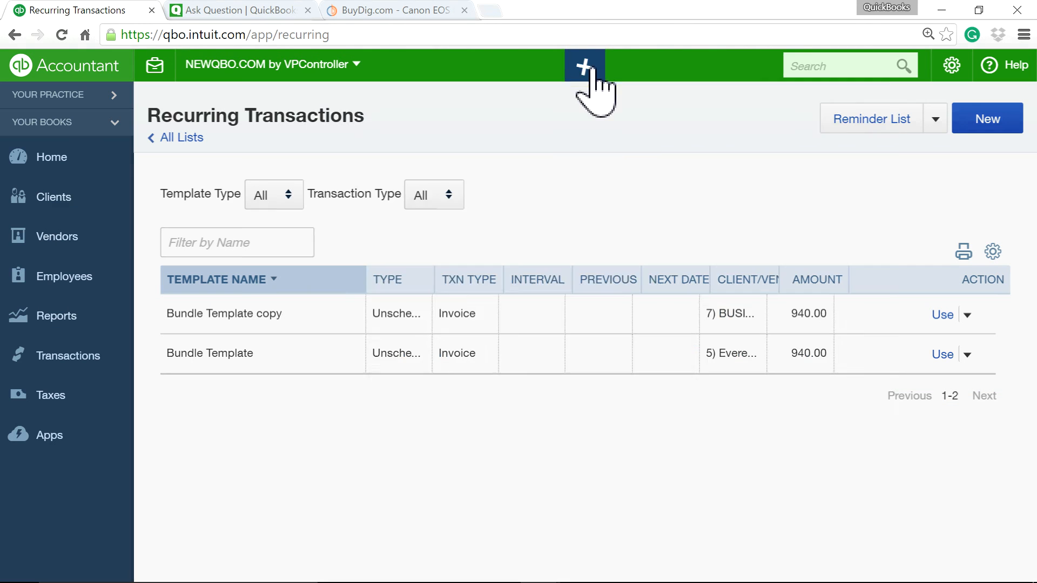
Reopen invoice 1136 from Recent Invoices
left_click(585, 65)
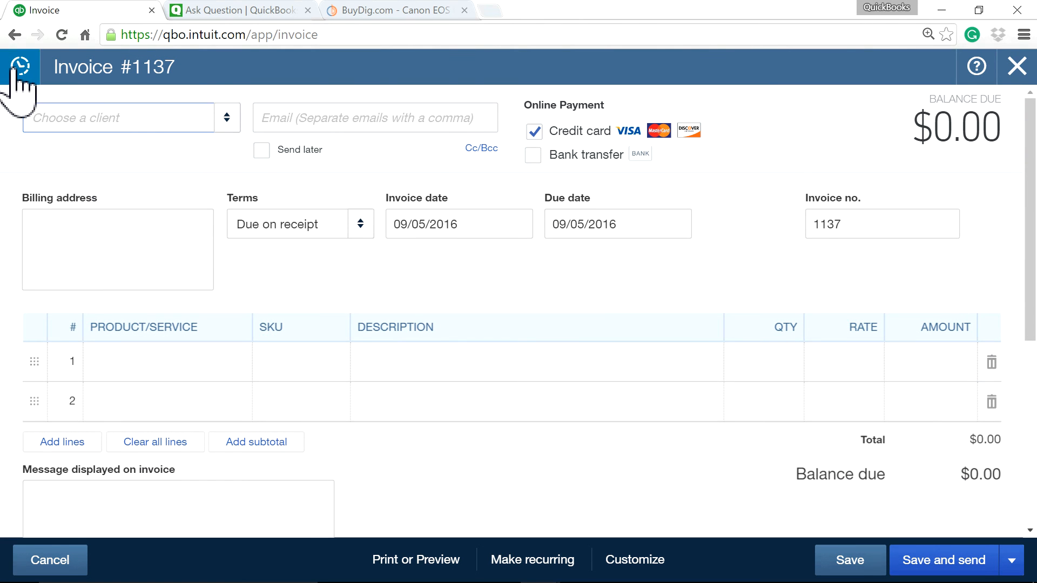
left_click(19, 66)
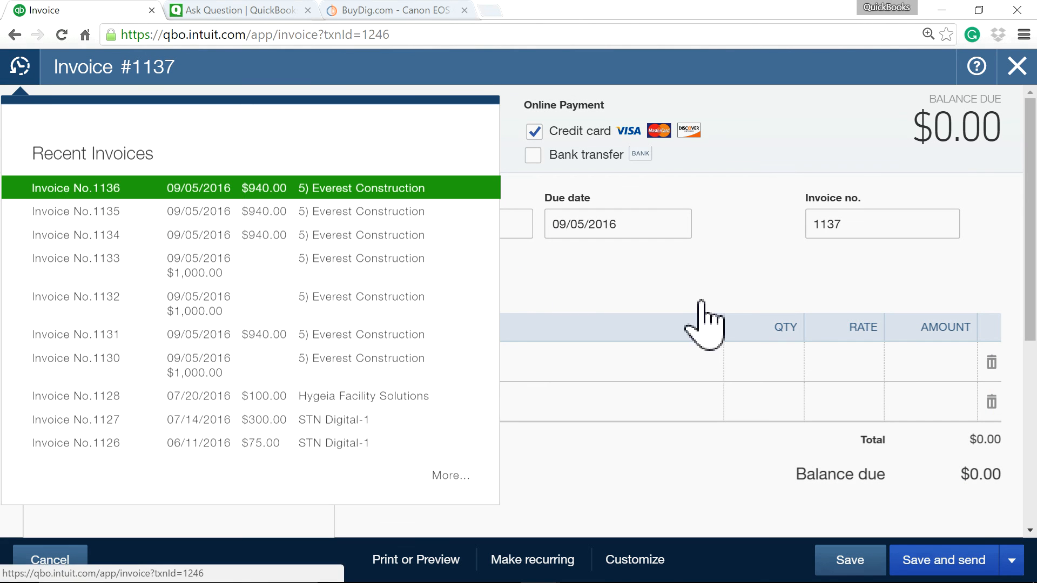
left_click(75, 188)
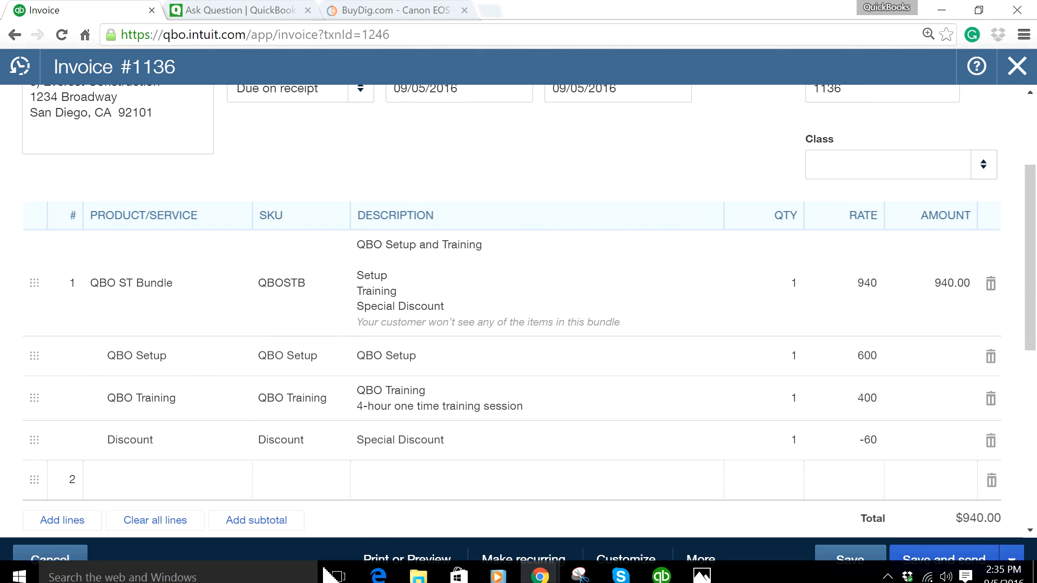
Preview invoice 1136's printout, turn off credit card payment, and save it
left_click(406, 560)
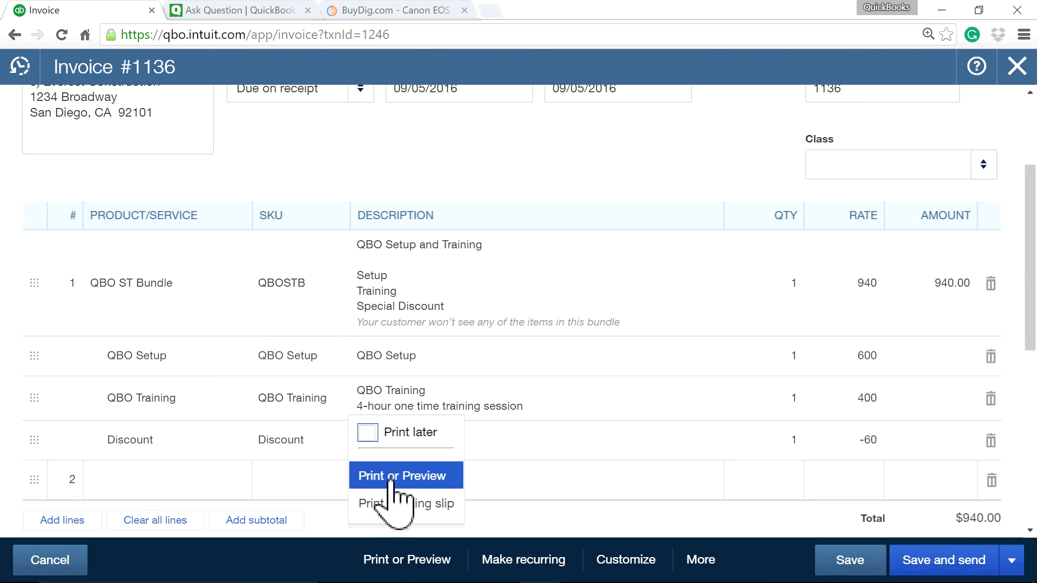
left_click(402, 476)
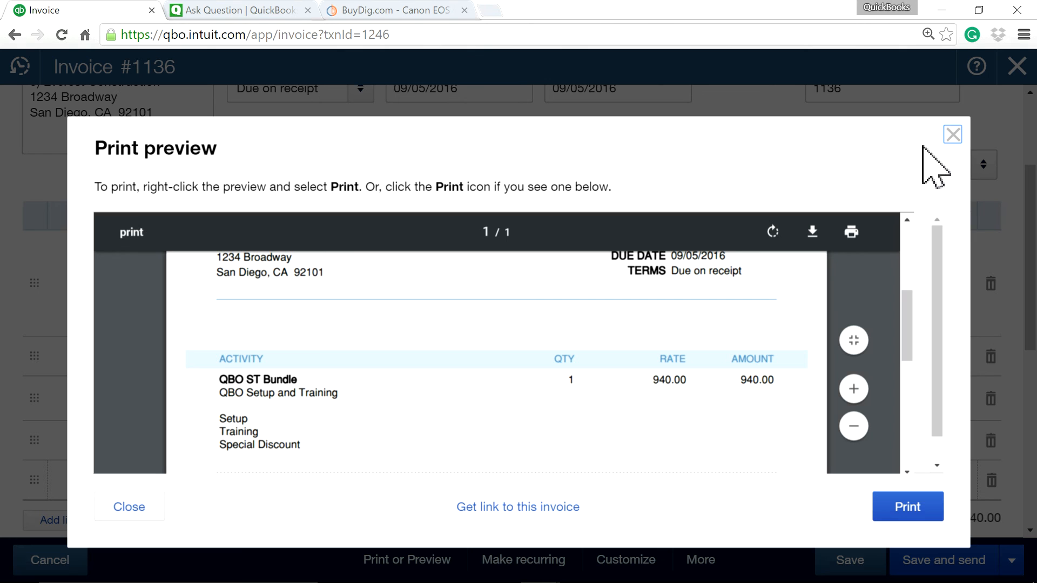
left_click(951, 135)
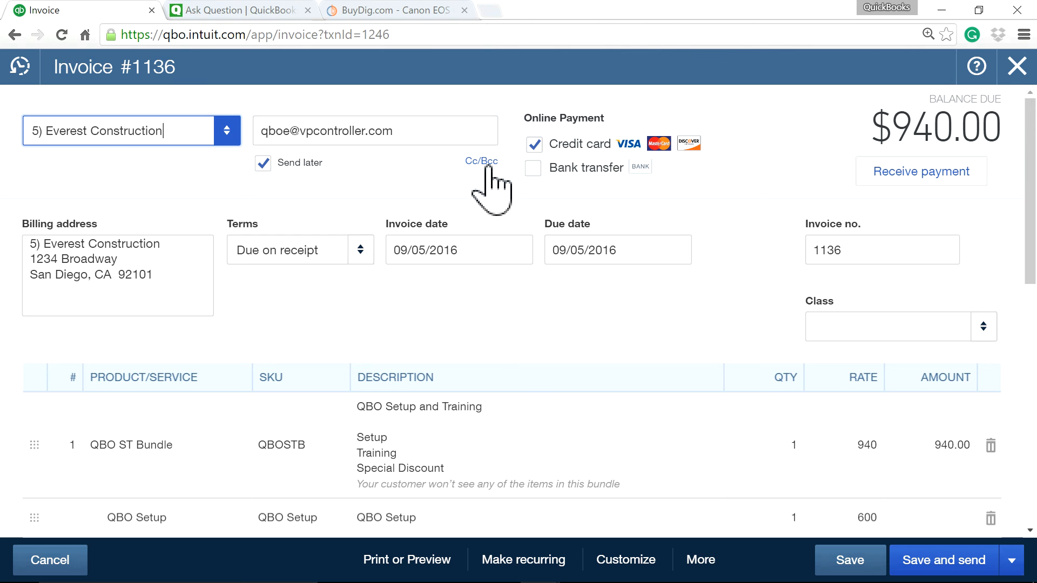
left_click(533, 145)
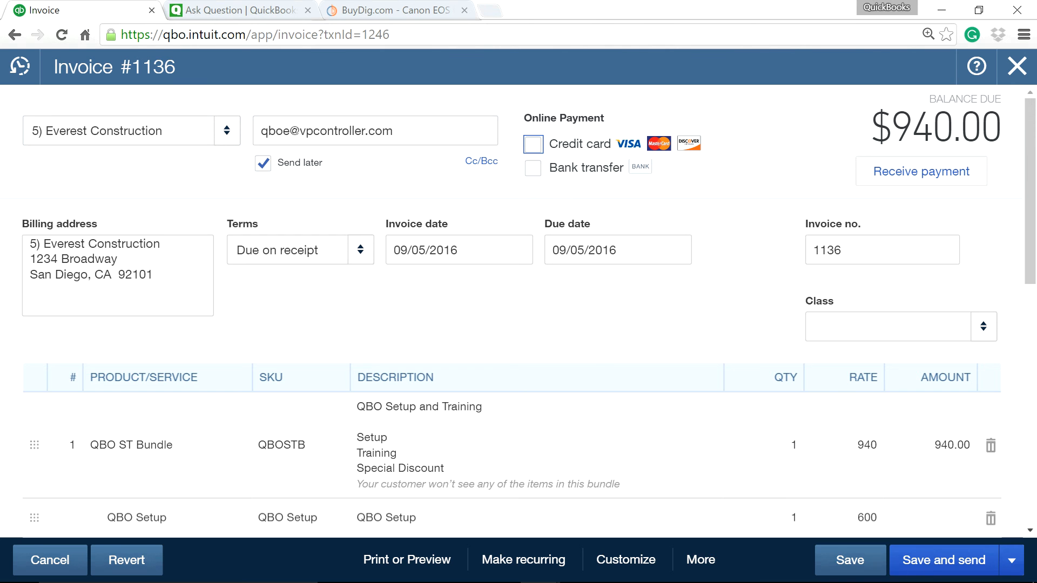
mouse_move(850, 560)
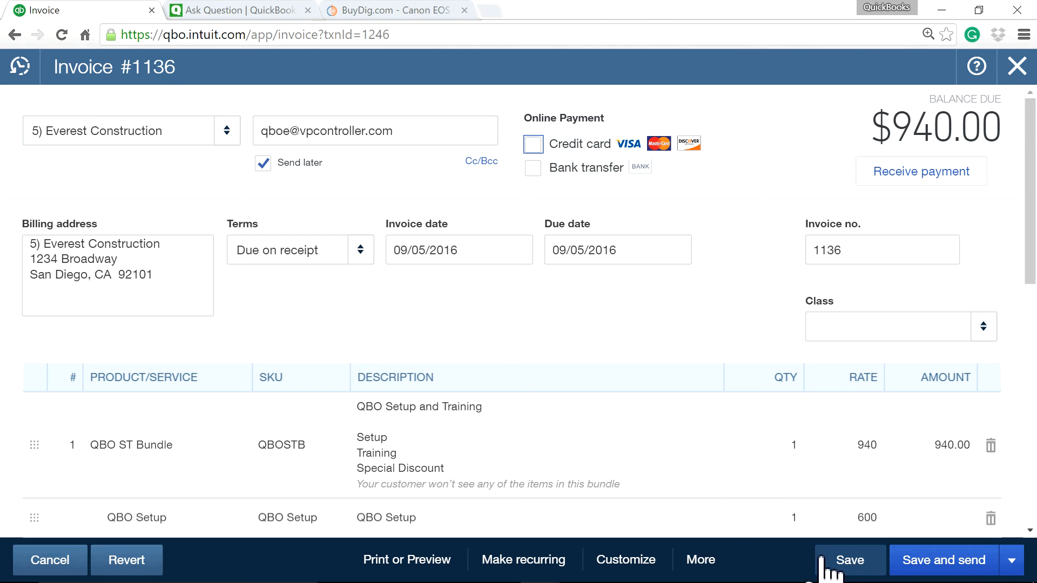
left_click(235, 9)
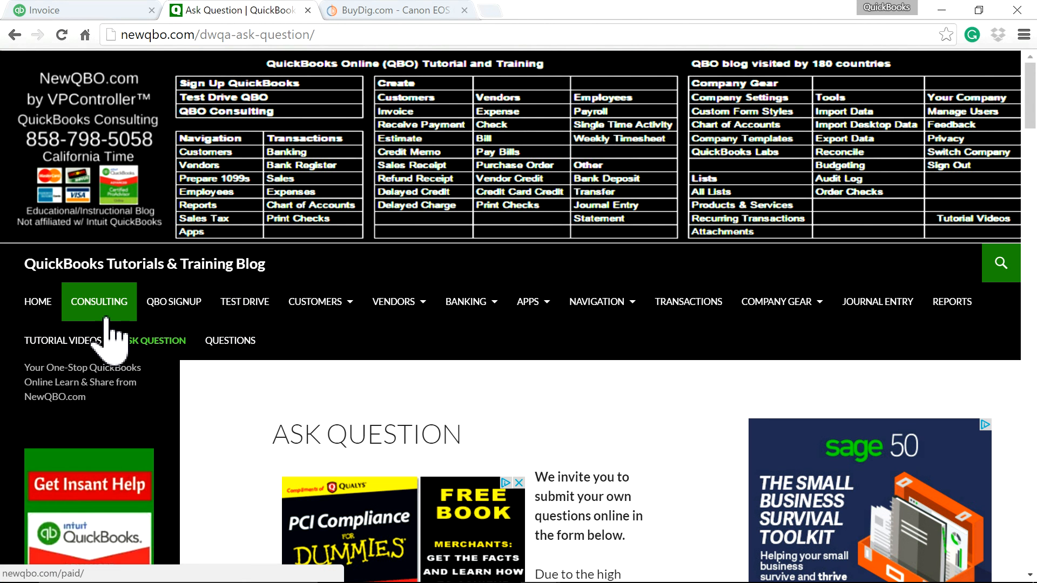
Open the Consulting page on NewQBO.com
left_click(153, 341)
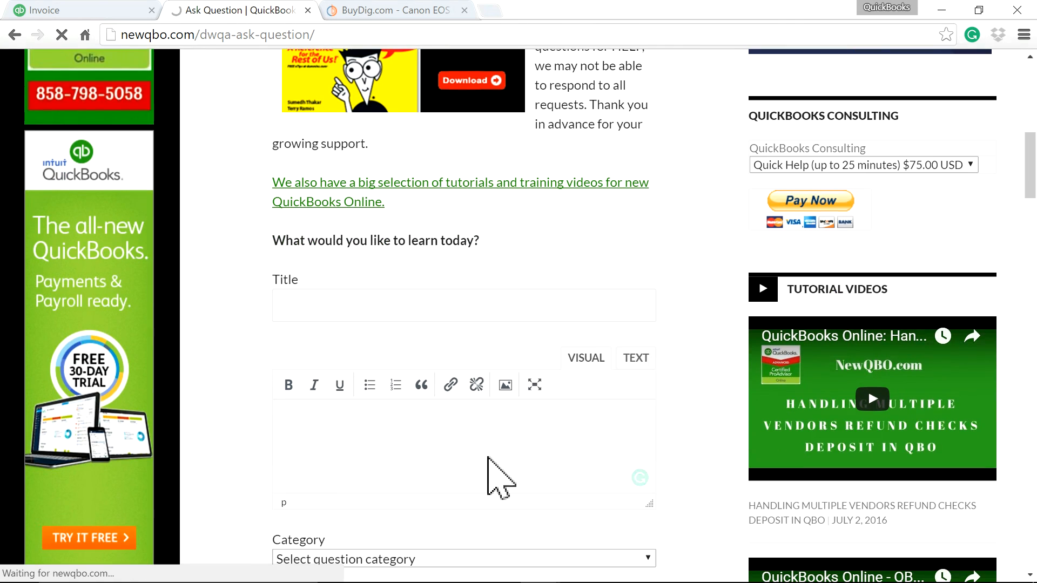
mouse_move(710, 446)
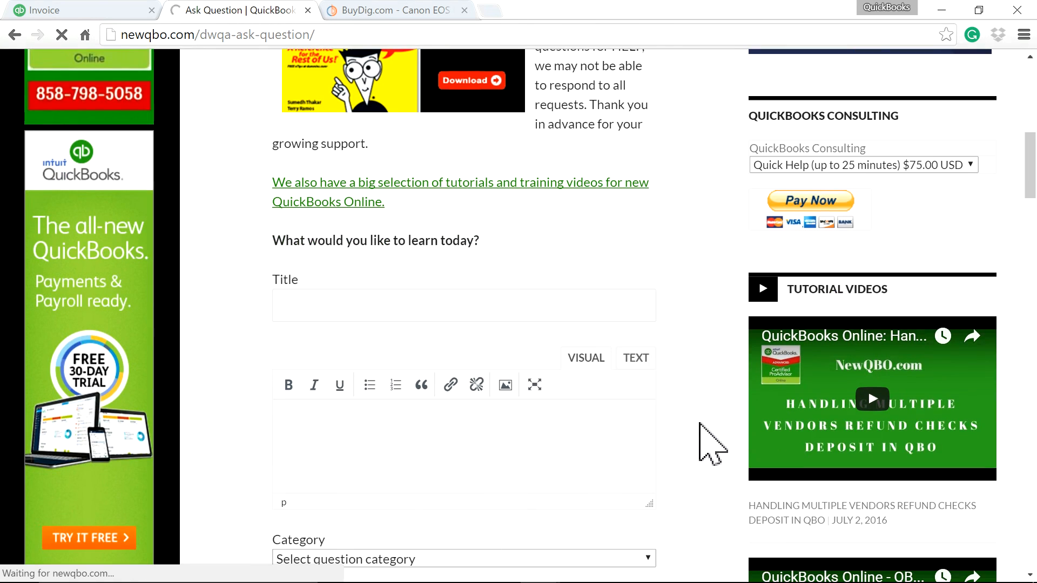